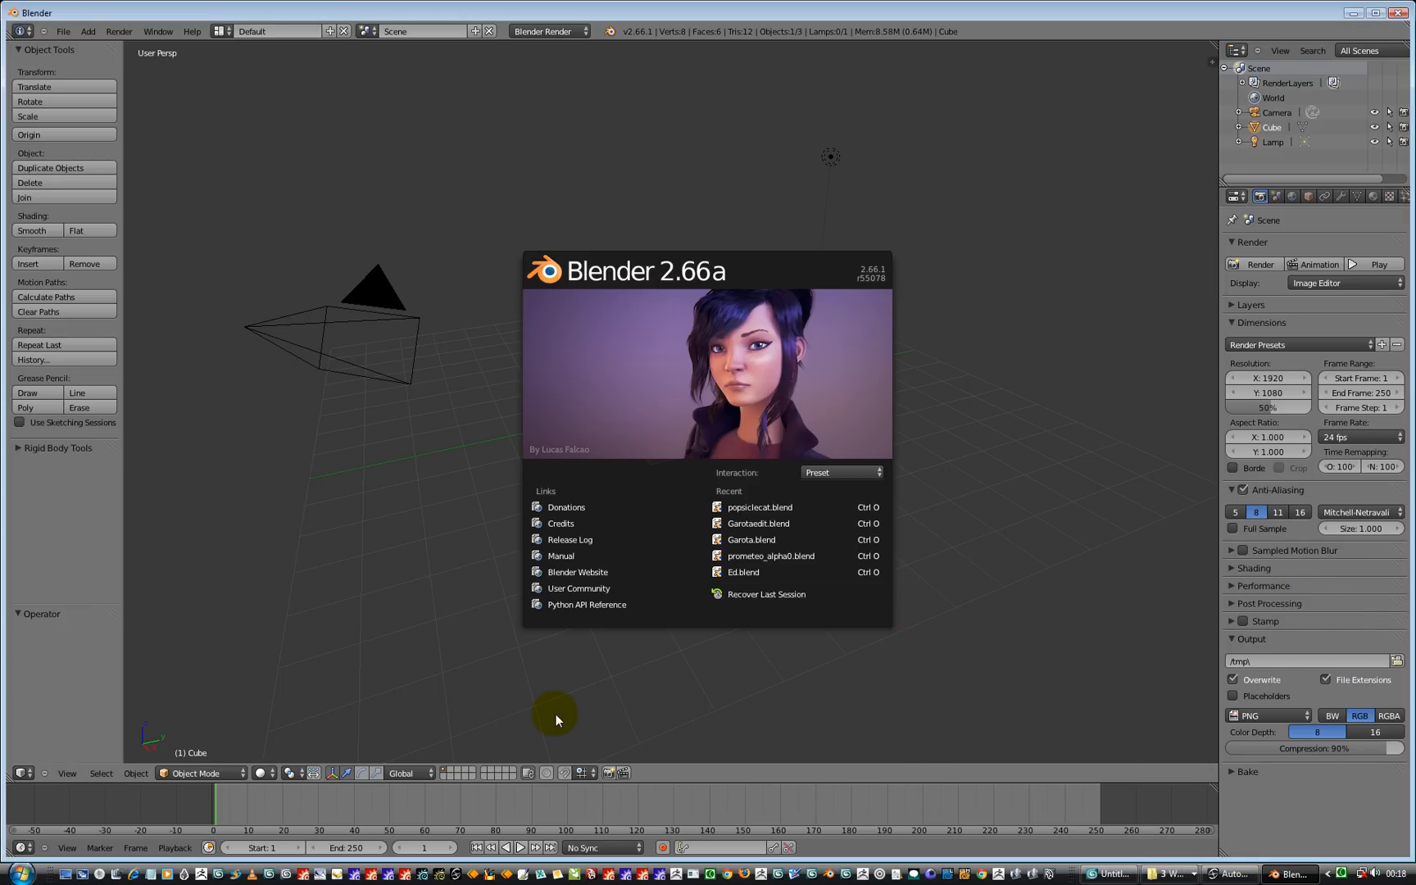
{"action": "mouse_move", "coordinate": [839, 472]}
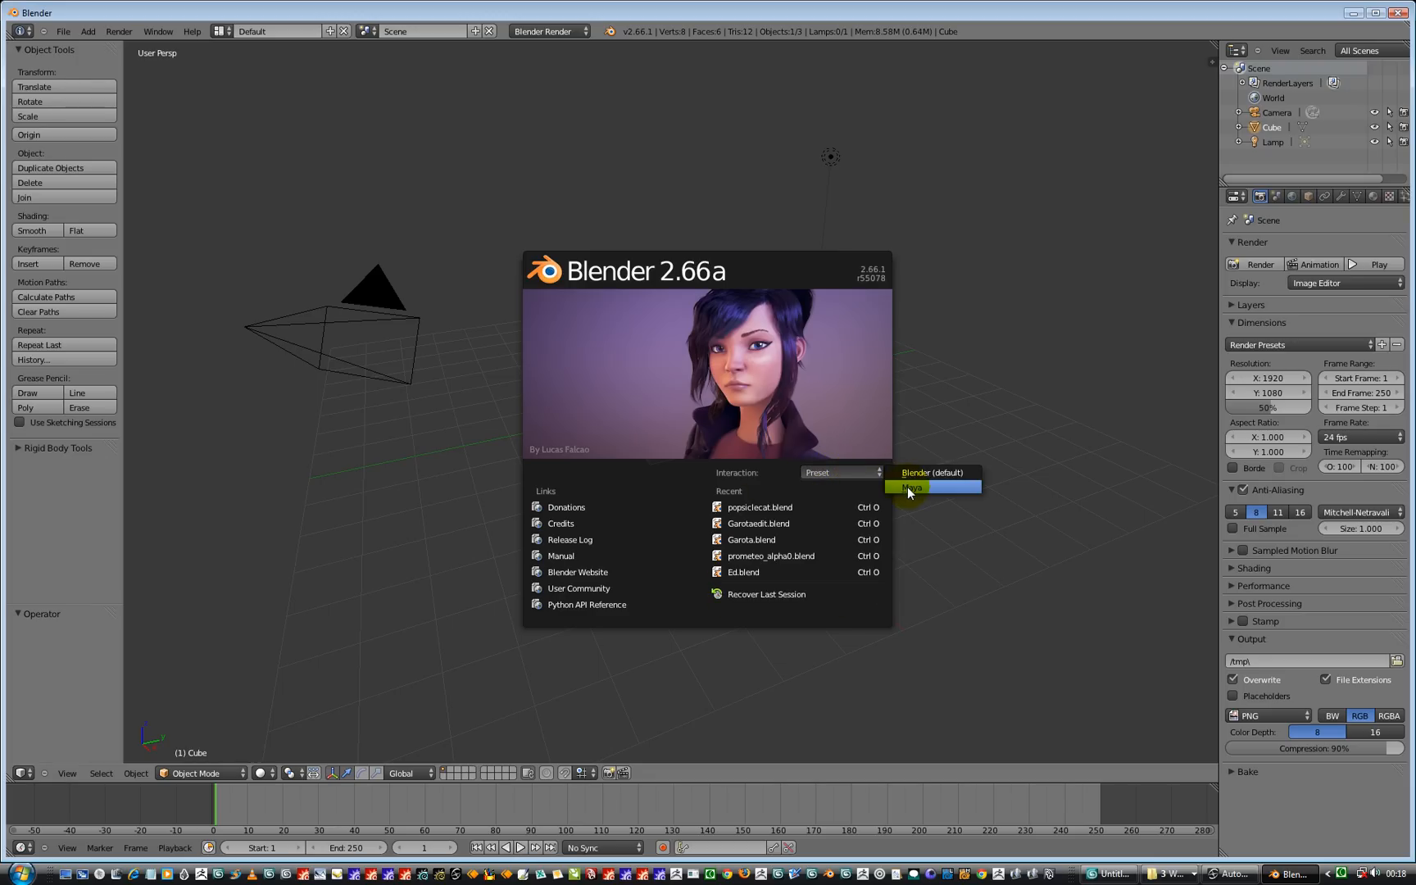
{"action": "mouse_move", "coordinate": [911, 487]}
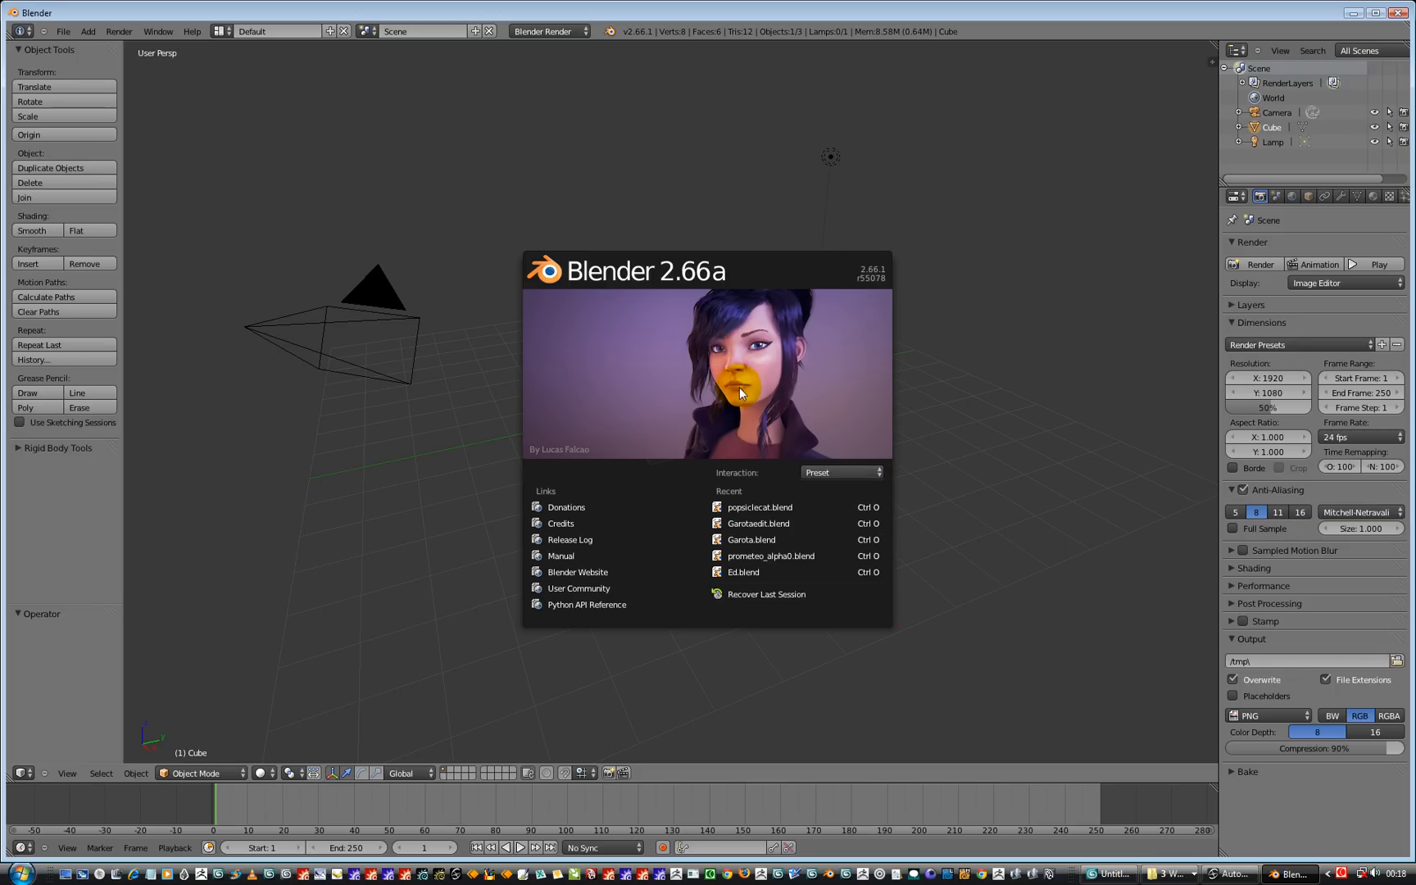
Dismiss the splash screen and delete the default cube, keeping camera and lamp
{"action": "left_click", "coordinate": [707, 379]}
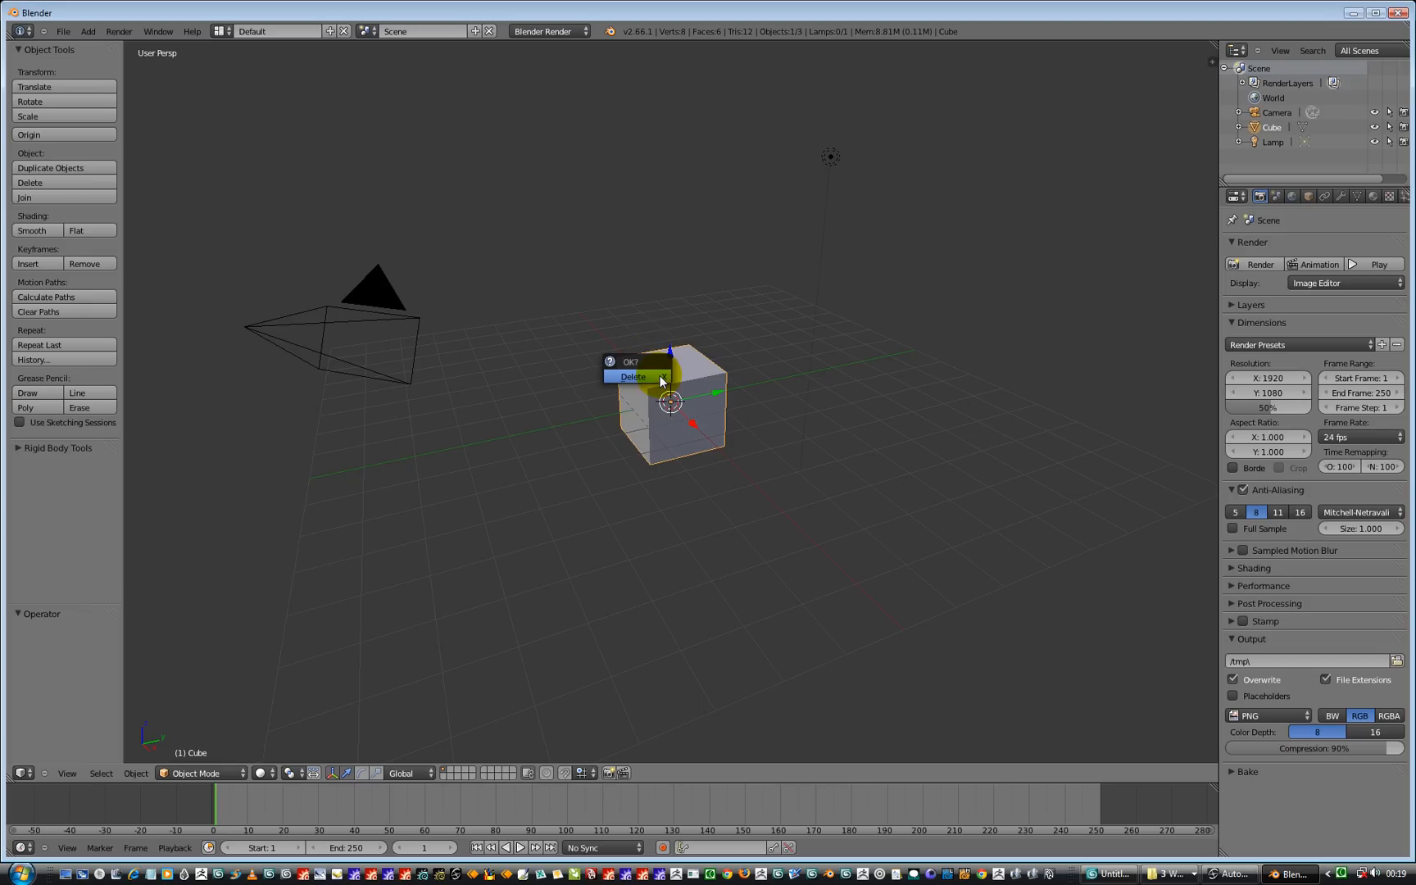
{"action": "left_click", "coordinate": [632, 377]}
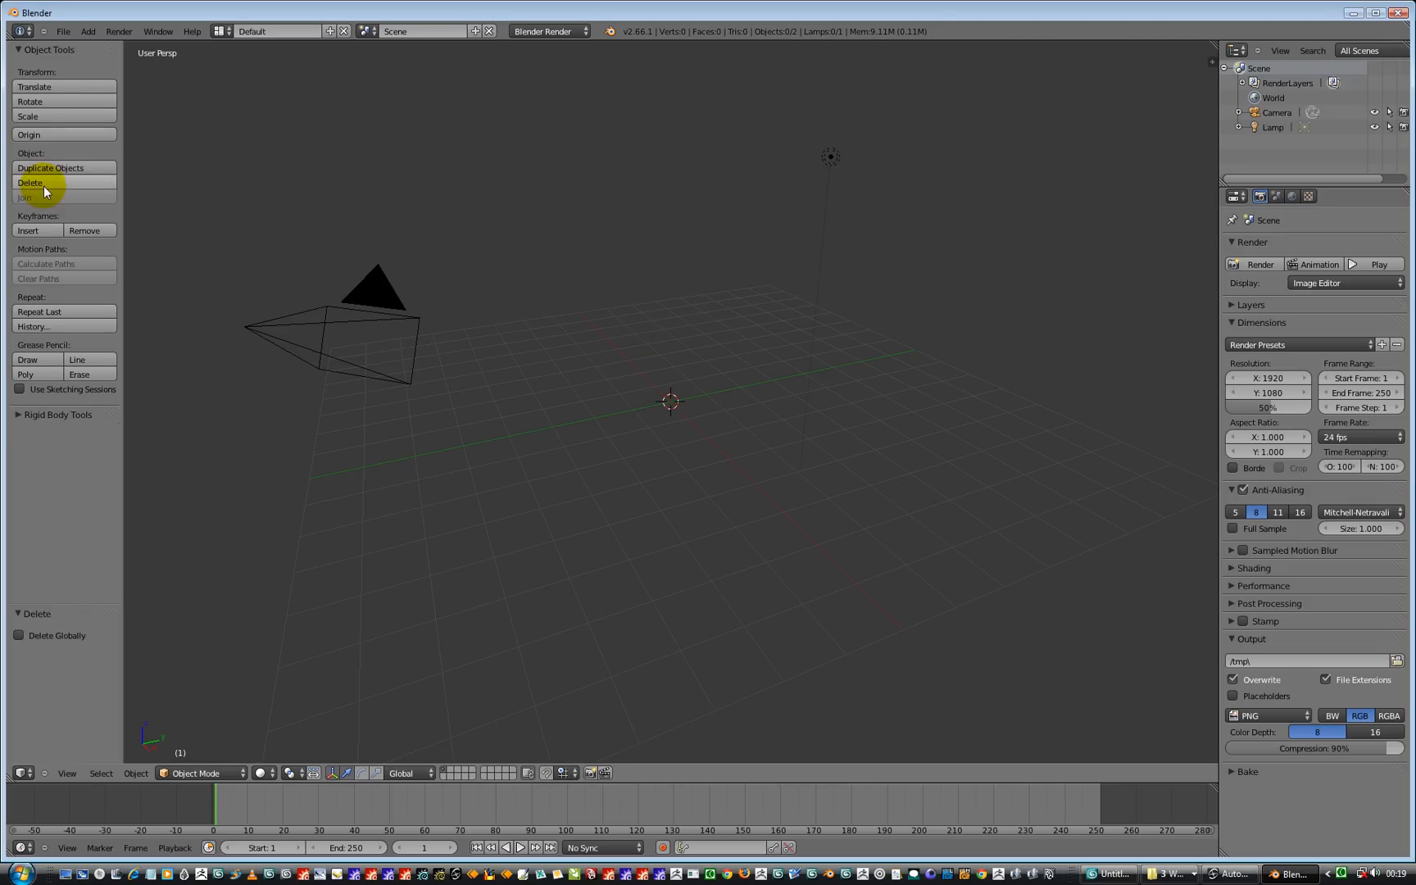
Add a Text object from the Add menu at the scene origin
{"action": "left_click", "coordinate": [87, 31]}
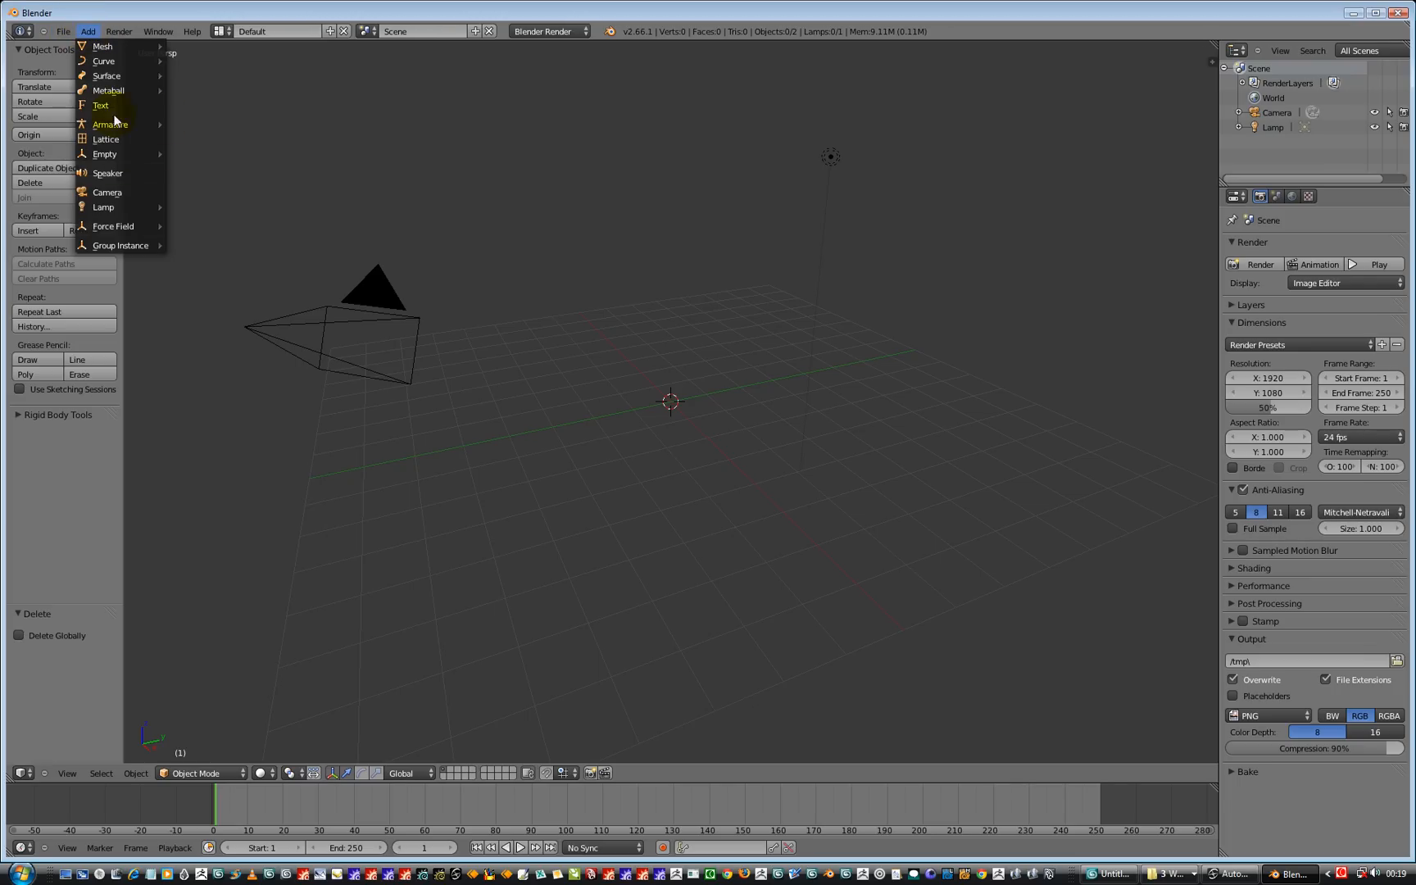
{"action": "left_click", "coordinate": [100, 105]}
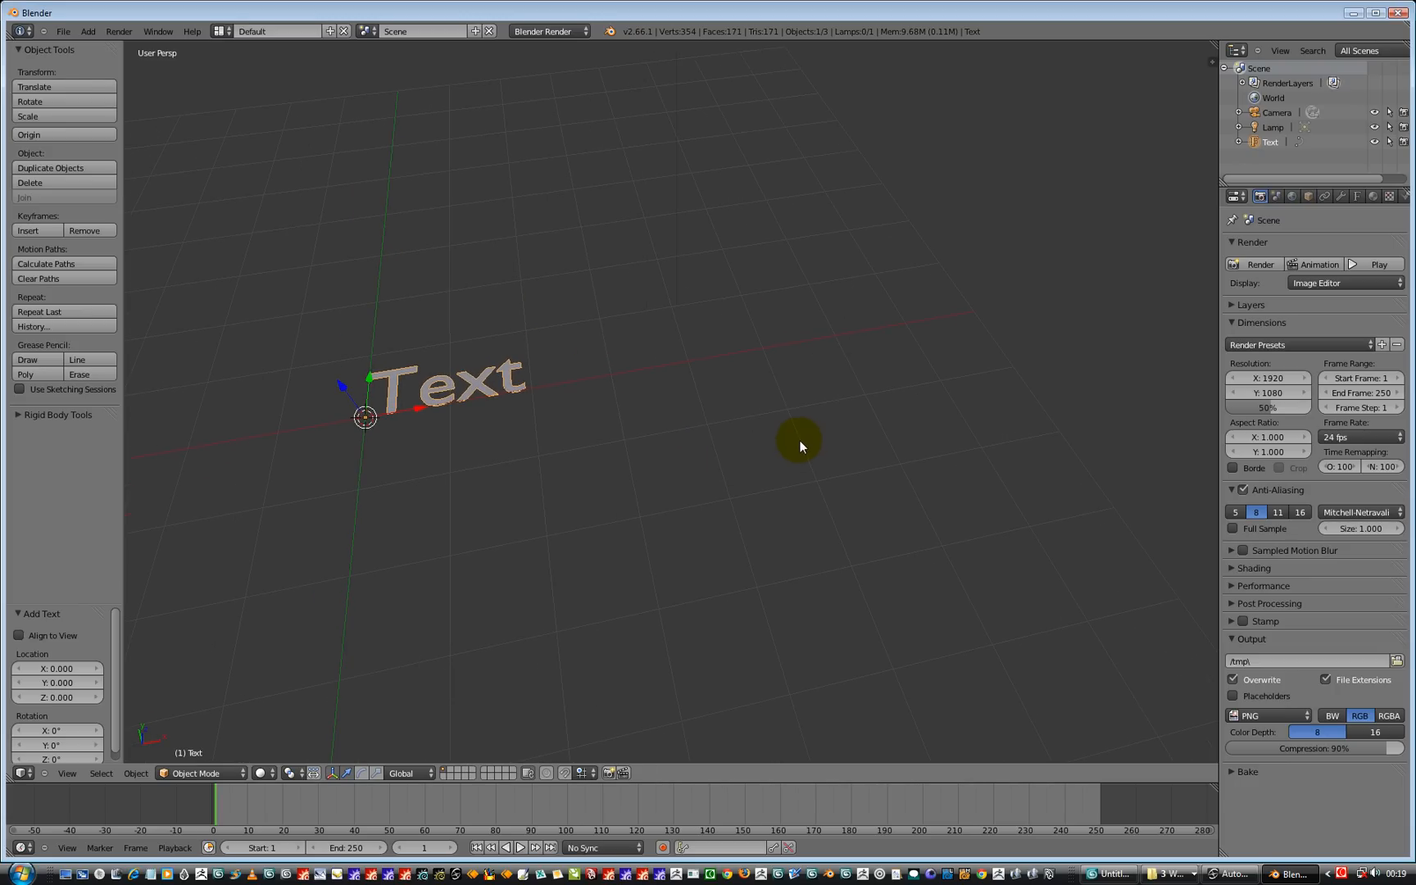
{"action": "mouse_move", "coordinate": [437, 385]}
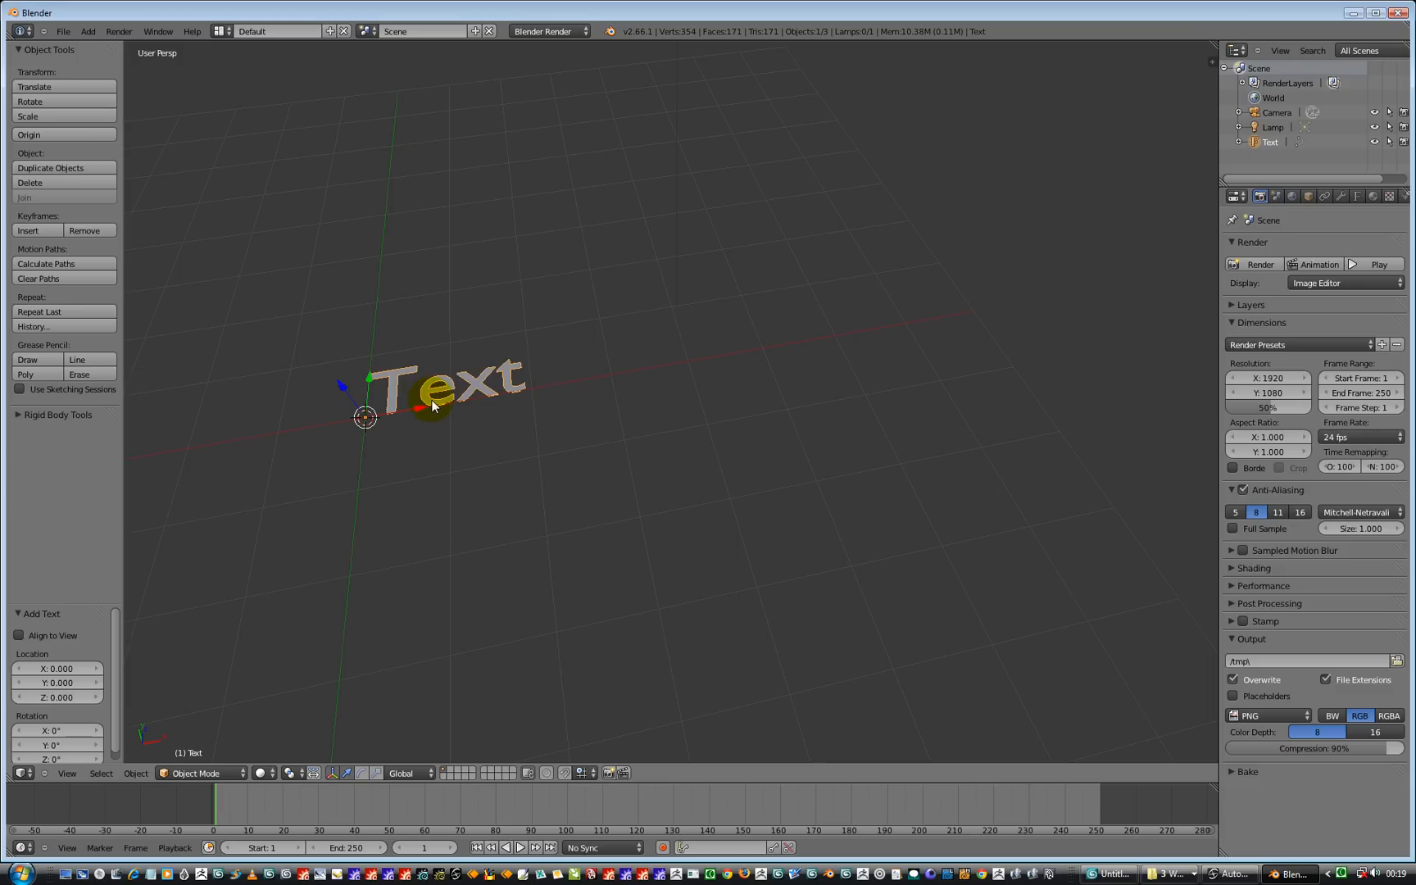
Switch the text object into Edit Mode to edit its characters
{"action": "left_click", "coordinate": [199, 772]}
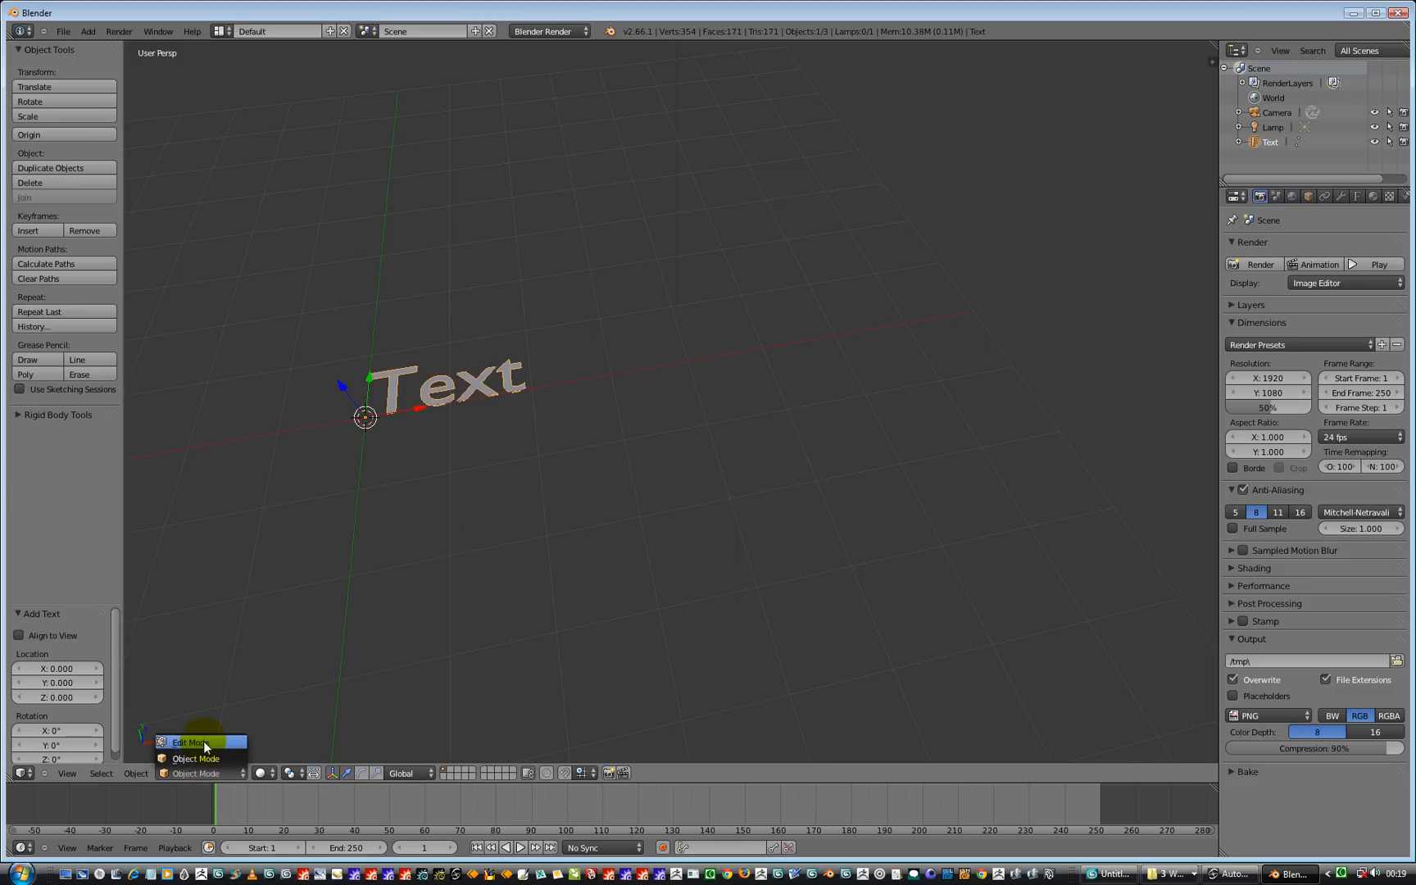
{"action": "left_click", "coordinate": [188, 741]}
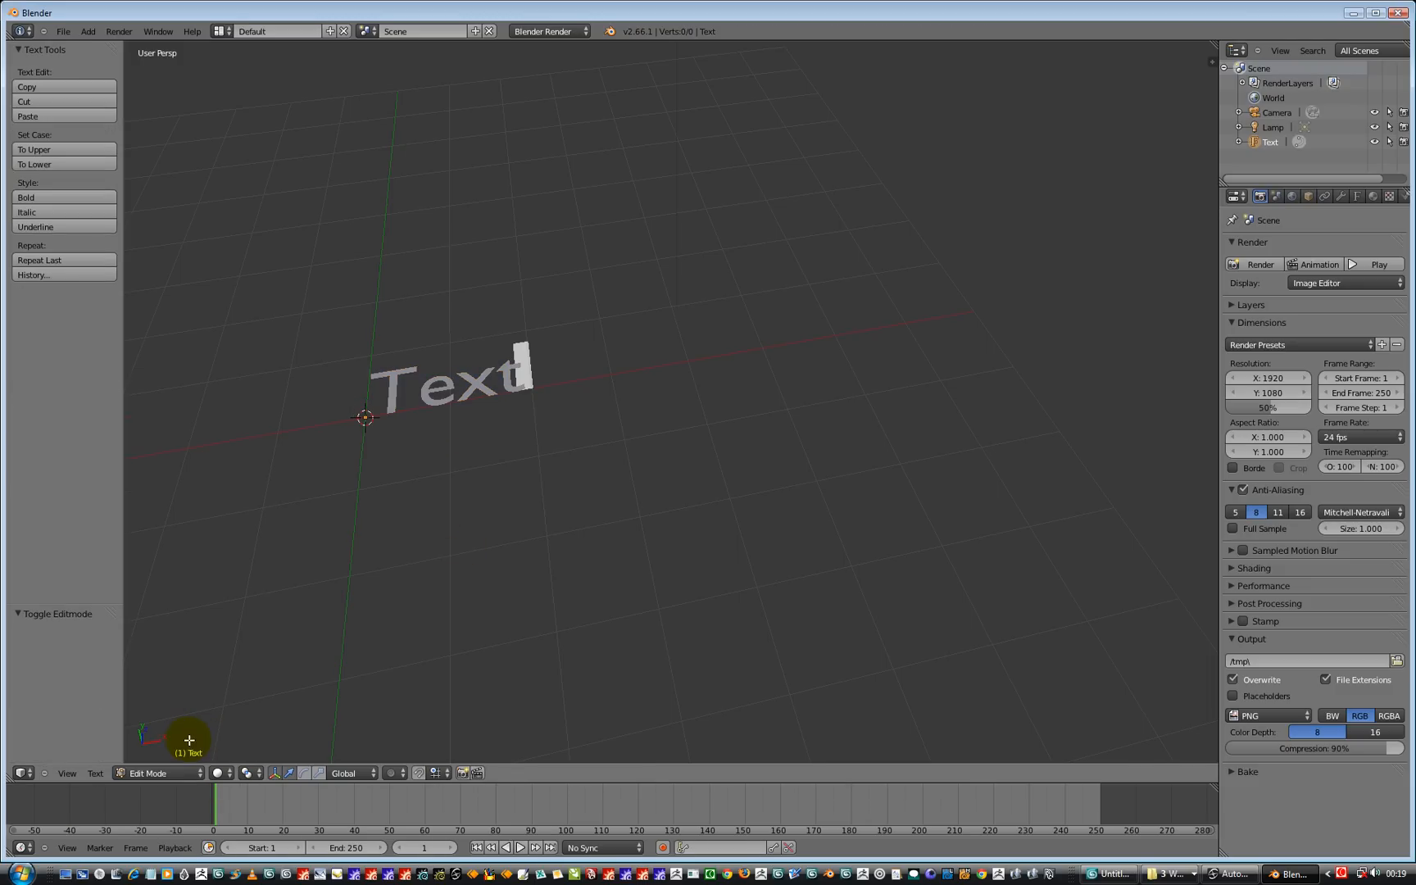
{"action": "mouse_move", "coordinate": [403, 705]}
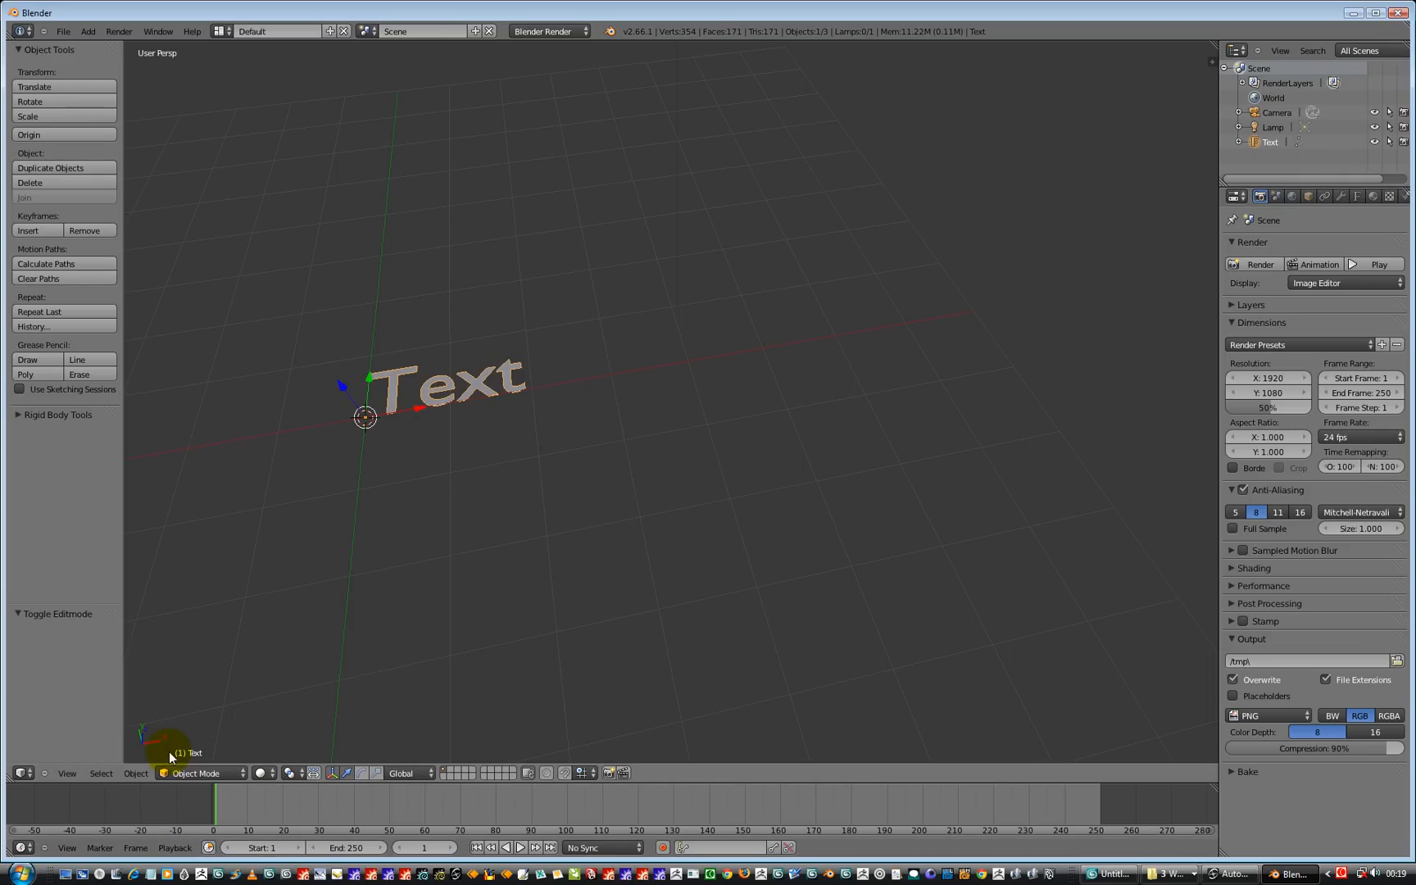
{"action": "mouse_move", "coordinate": [1354, 98]}
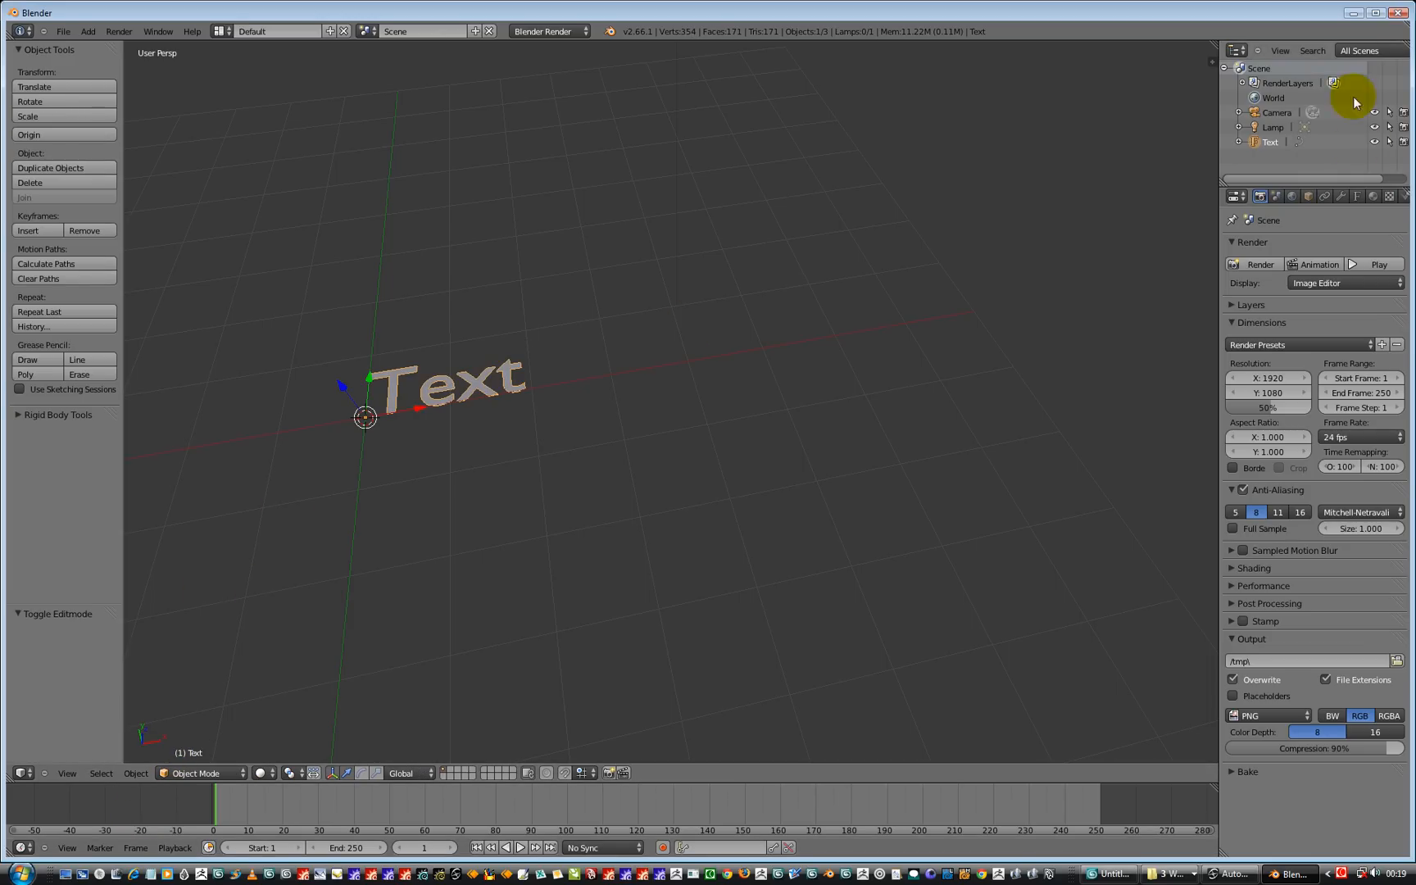
{"action": "mouse_move", "coordinate": [1220, 212]}
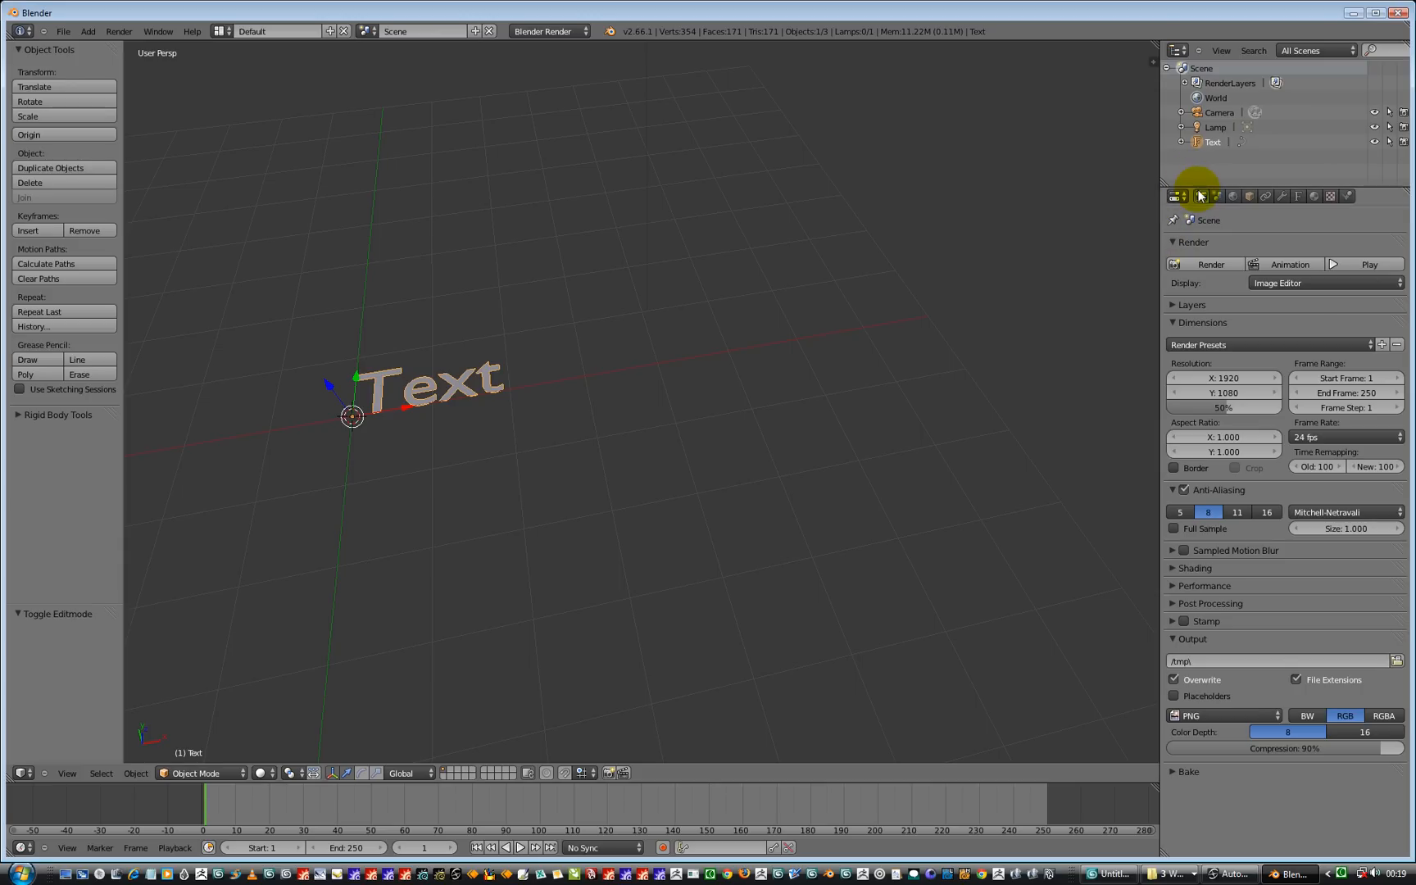
{"action": "mouse_move", "coordinate": [1195, 197]}
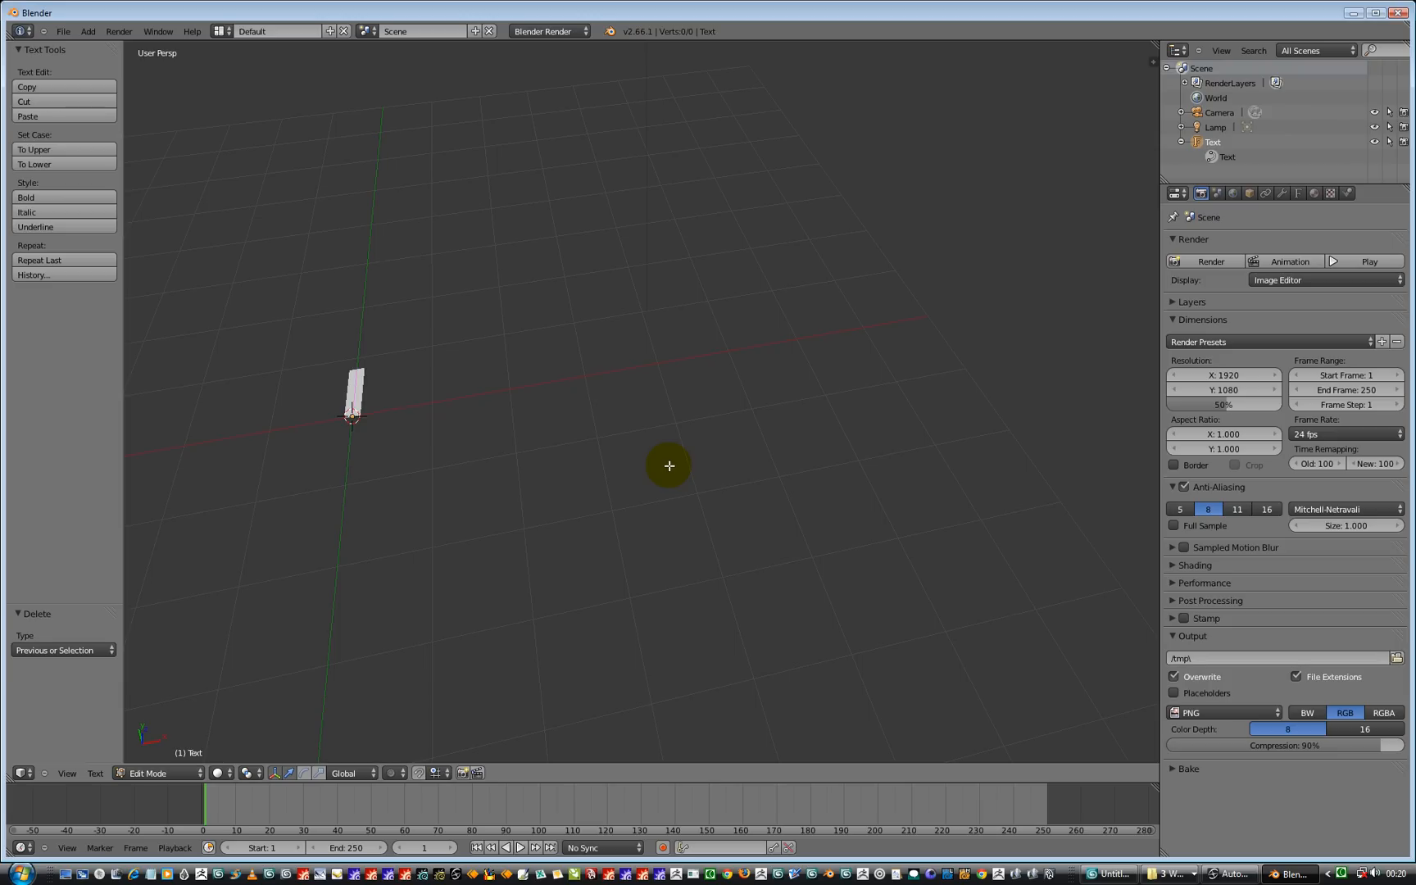
Replace the default word so the text object reads '3d text'
{"action": "type", "text": "3d text"}
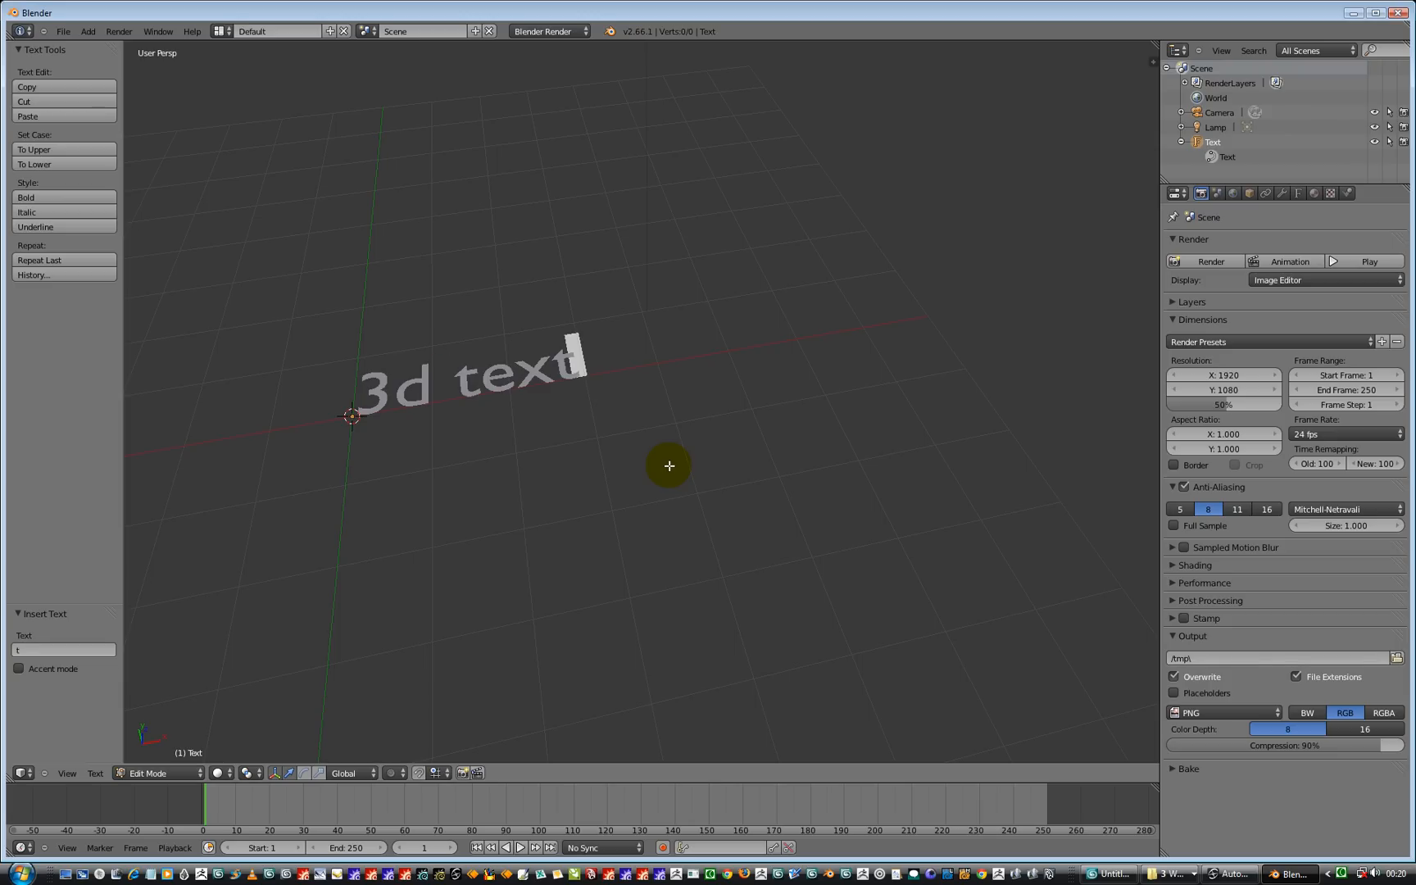
{"action": "mouse_move", "coordinate": [673, 569]}
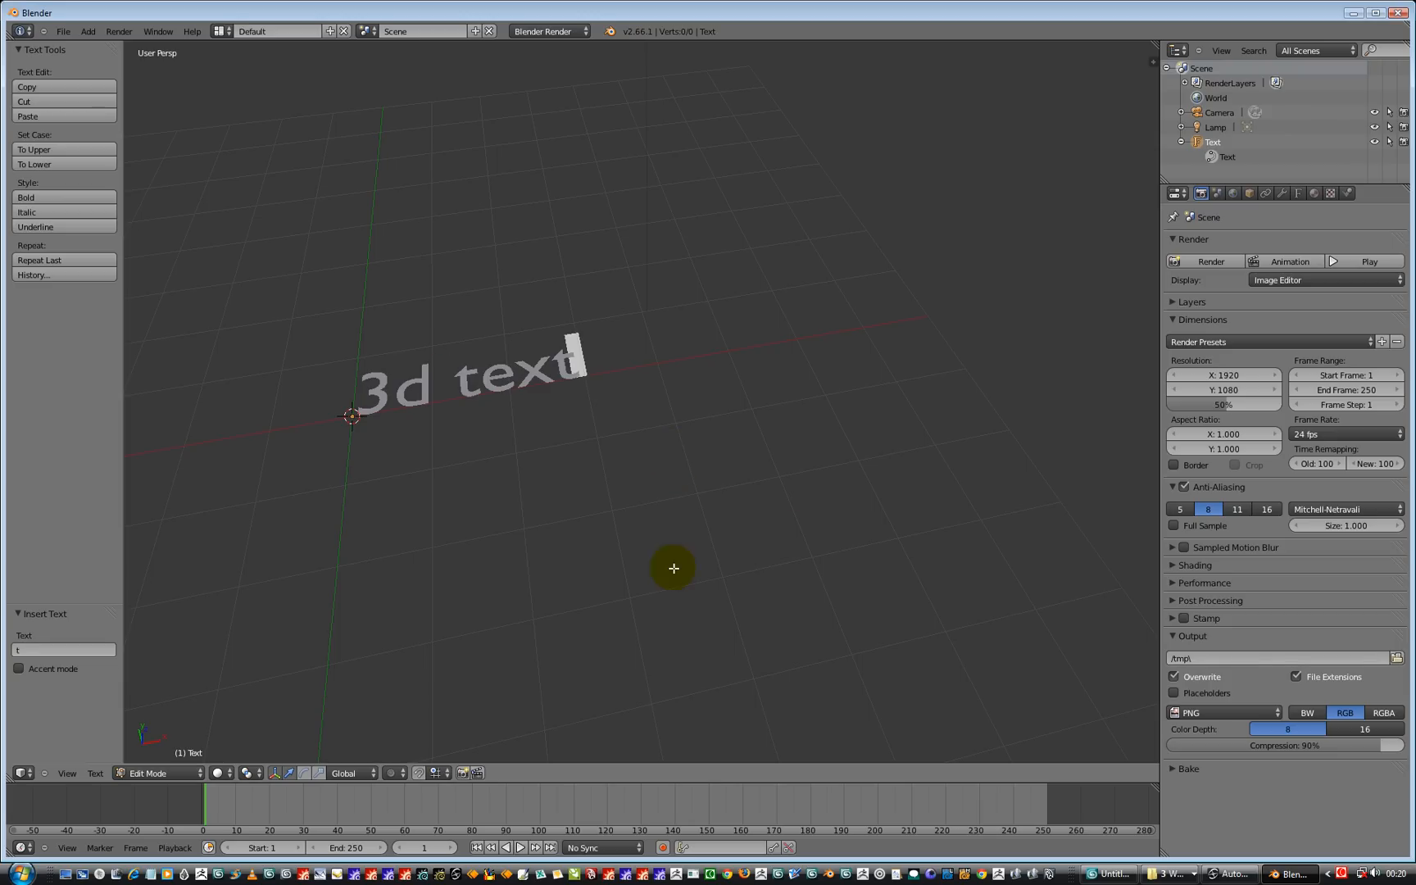
{"action": "mouse_move", "coordinate": [360, 434]}
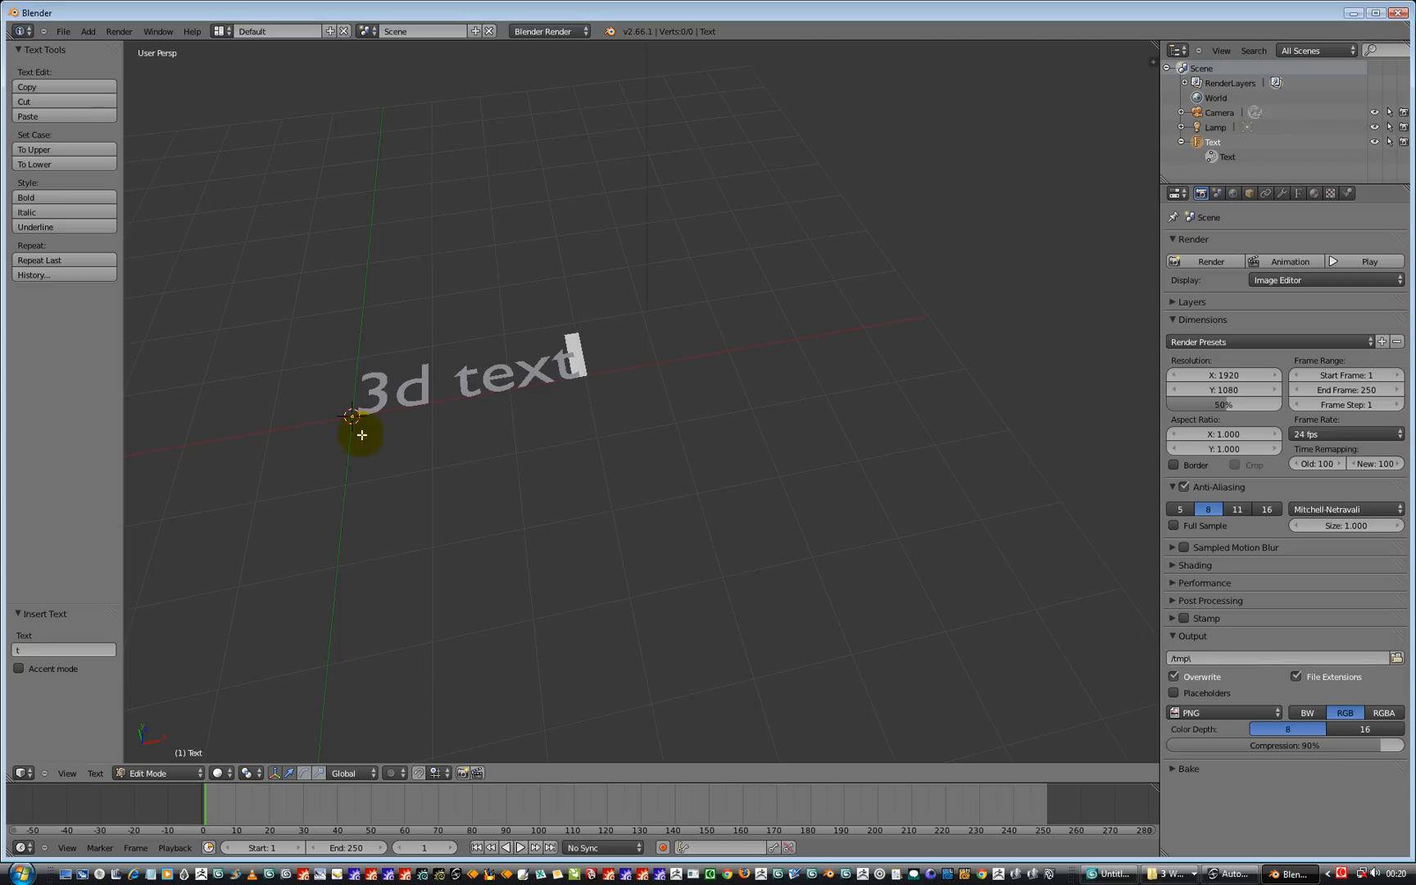
{"action": "mouse_move", "coordinate": [494, 526]}
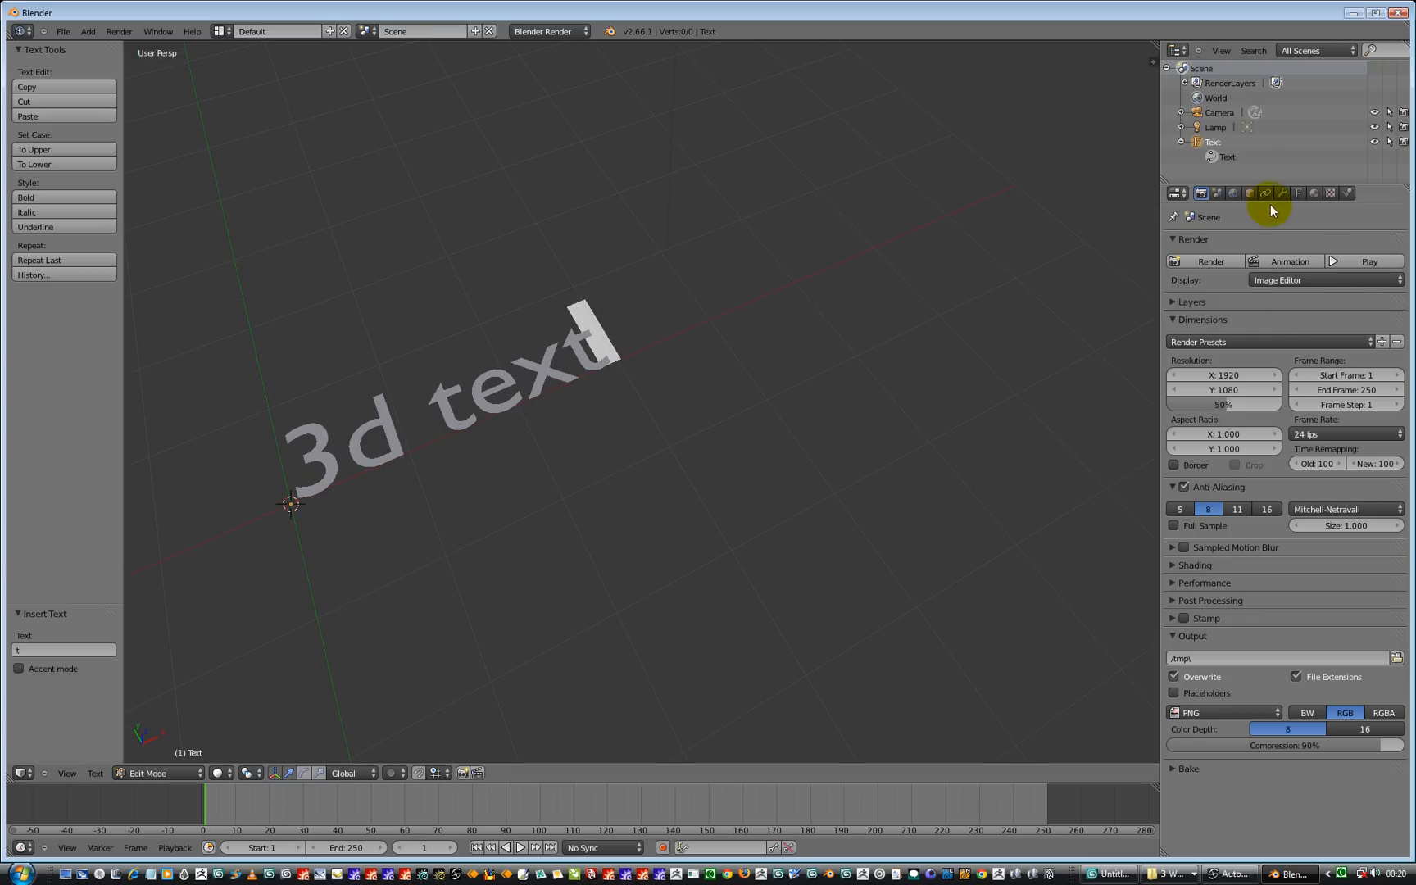
{"action": "mouse_move", "coordinate": [1298, 192]}
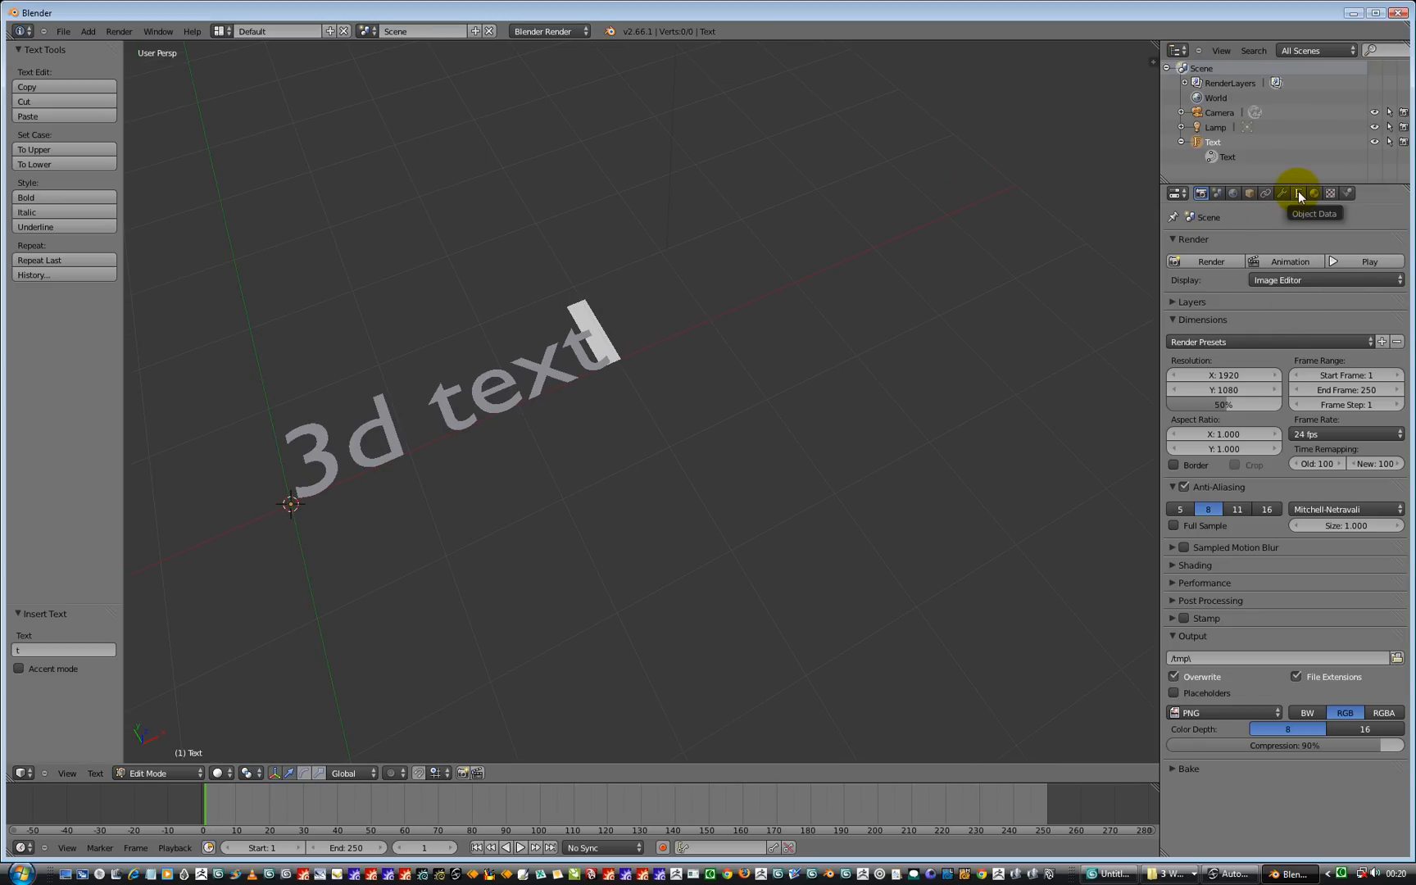
{"action": "mouse_move", "coordinate": [1298, 195]}
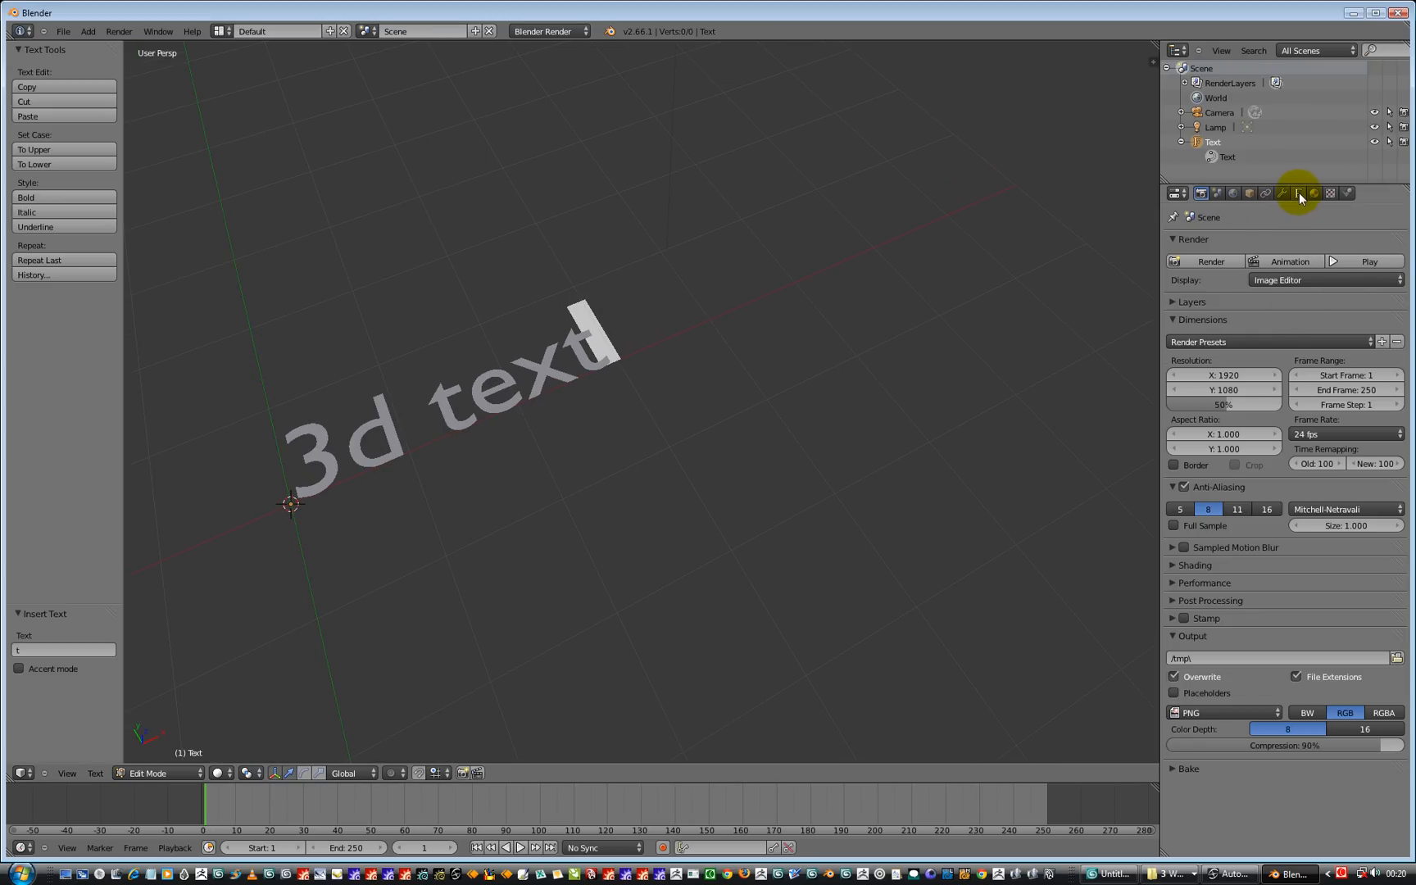
In Object Data, extrude the text 0.1, bevel depth about 0.012 and raise bevel resolution
{"action": "left_click", "coordinate": [1298, 194]}
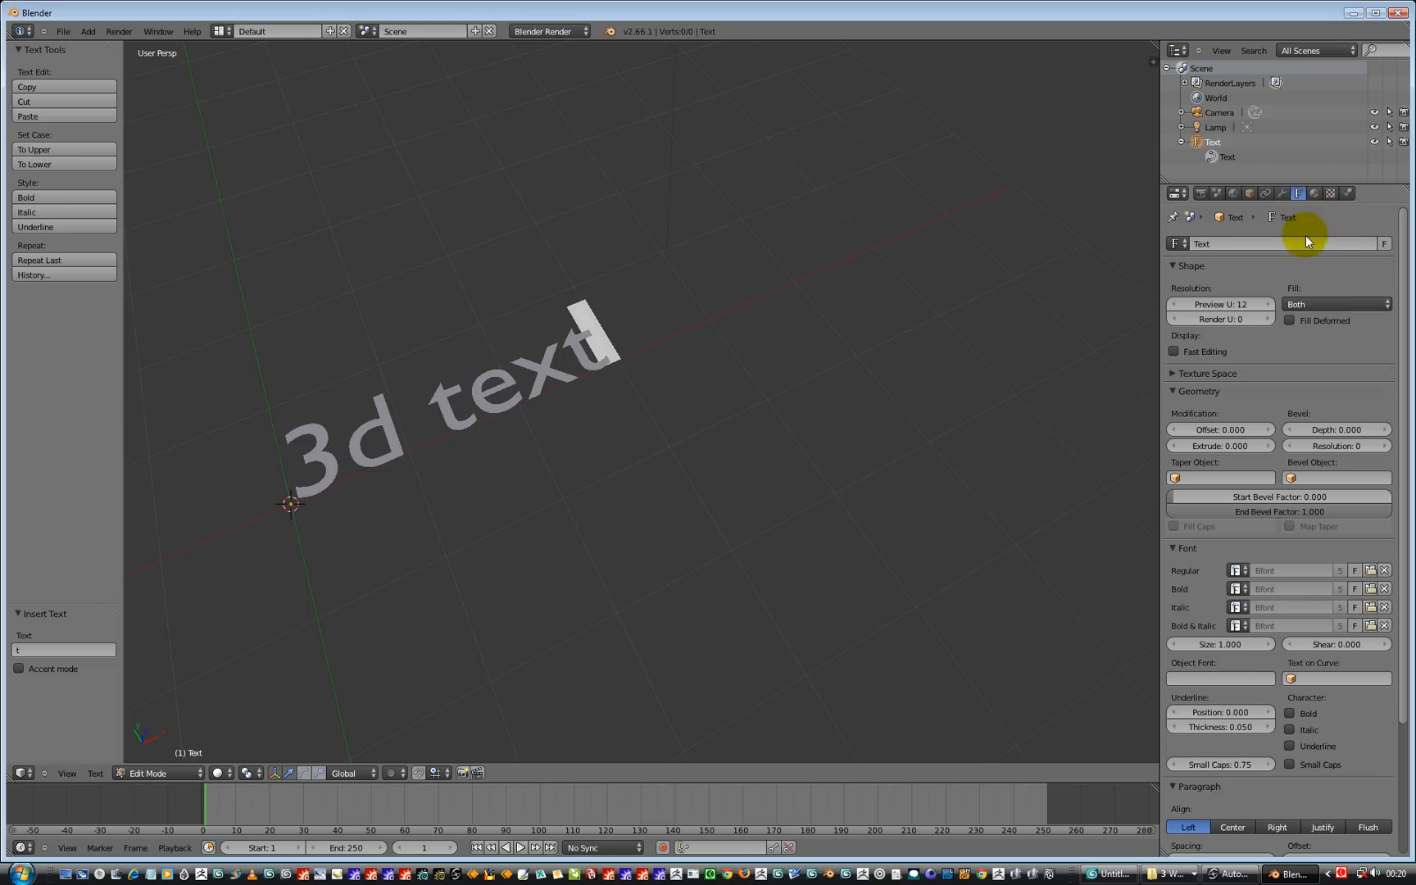
{"action": "mouse_move", "coordinate": [1238, 251]}
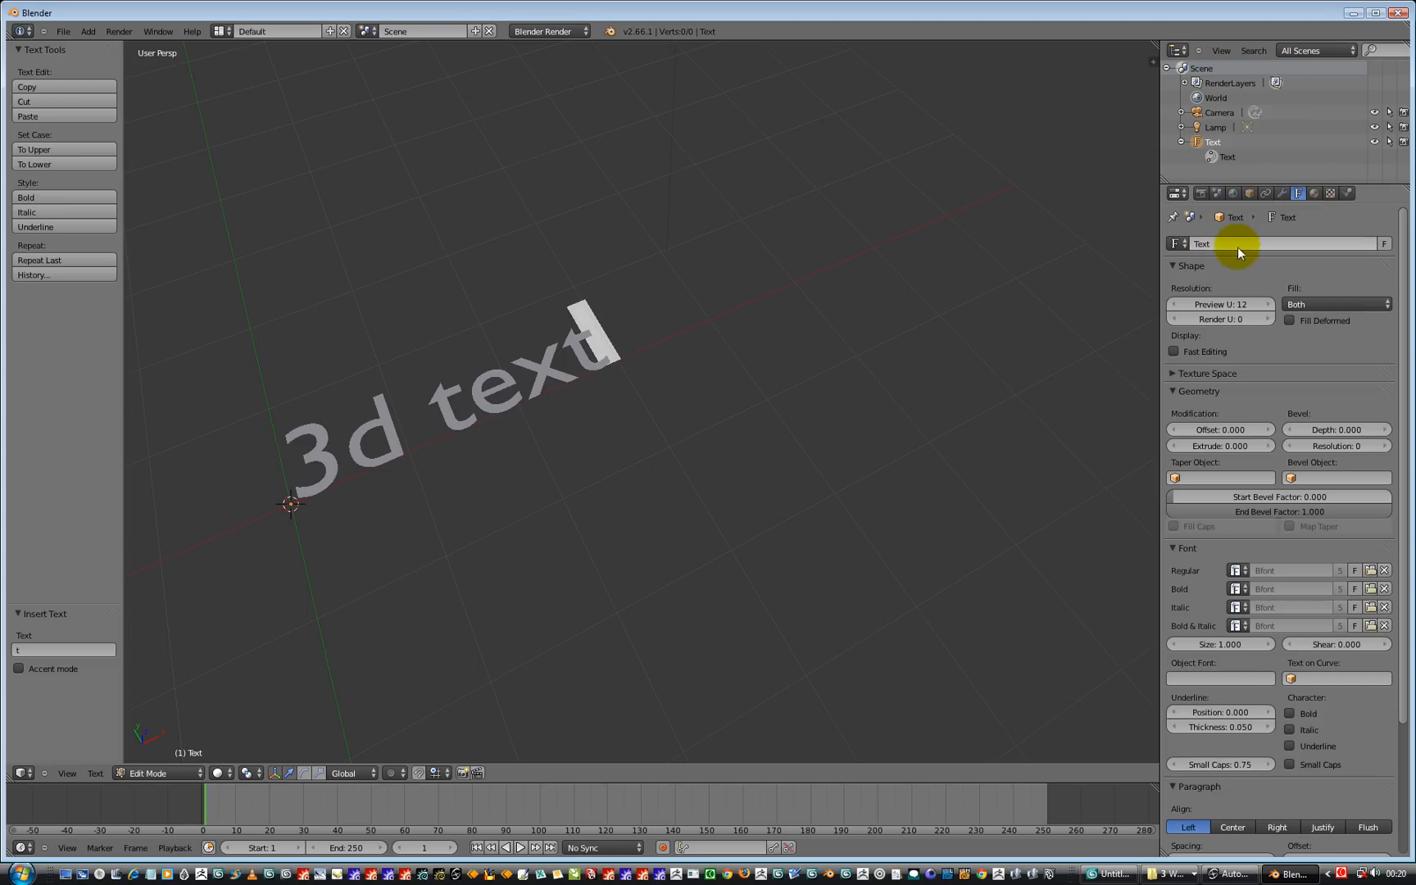
{"action": "scroll", "scroll_direction": "down", "scroll_amount": 3}
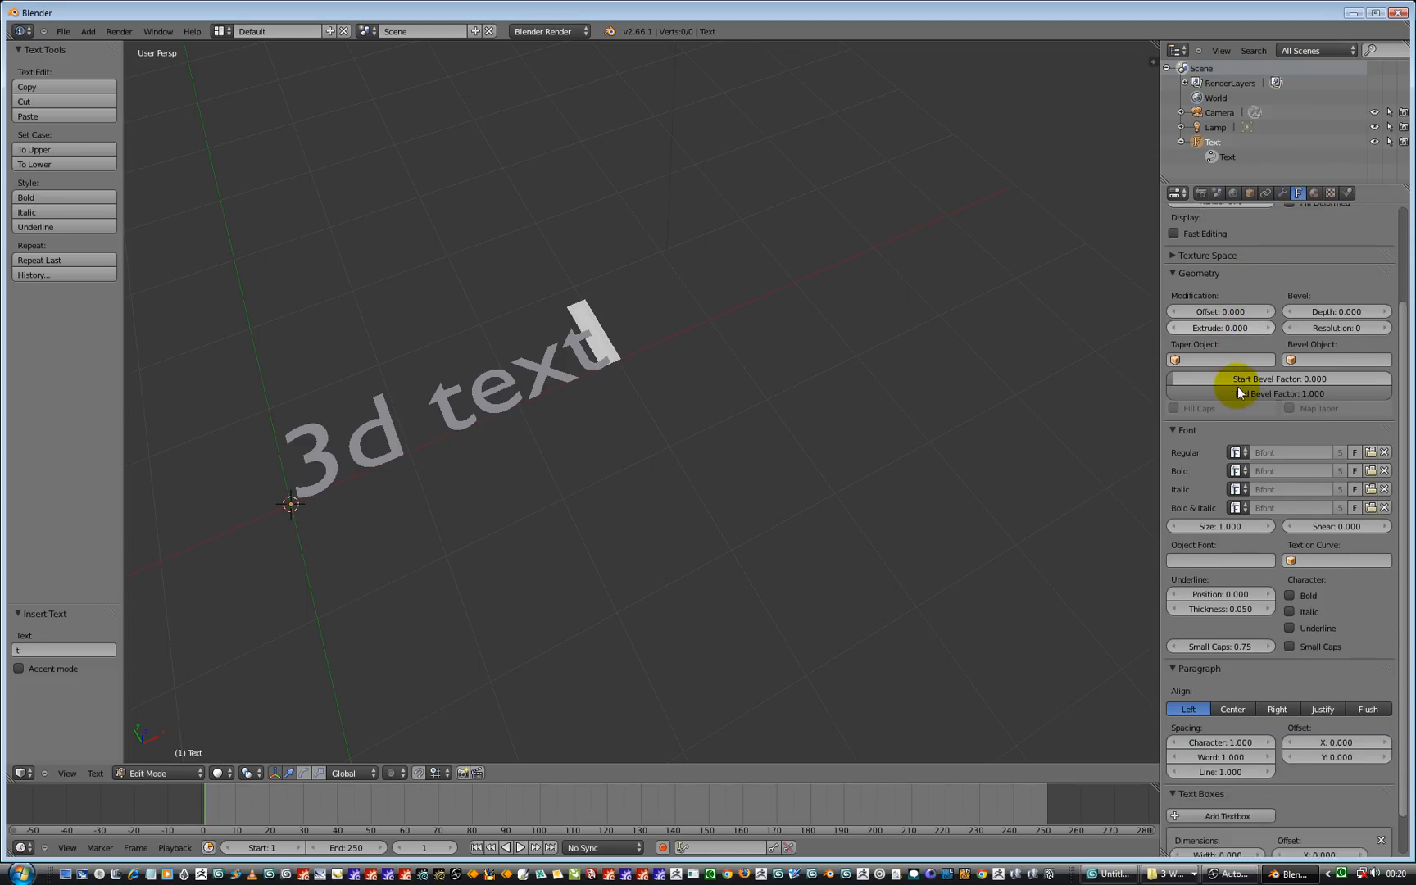
{"action": "scroll", "scroll_direction": "up", "scroll_amount": 3}
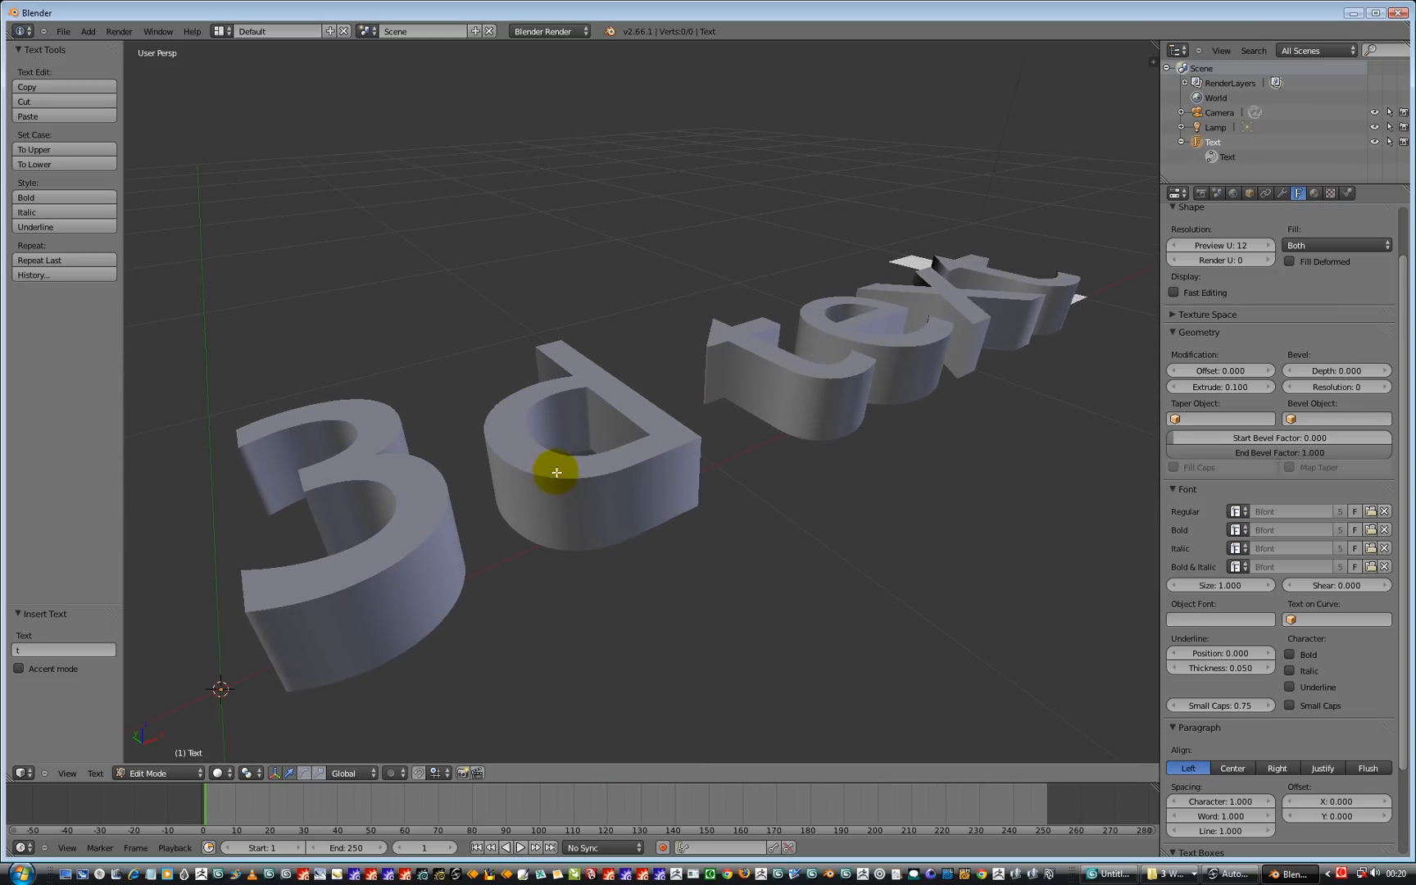
{"action": "mouse_move", "coordinate": [403, 556]}
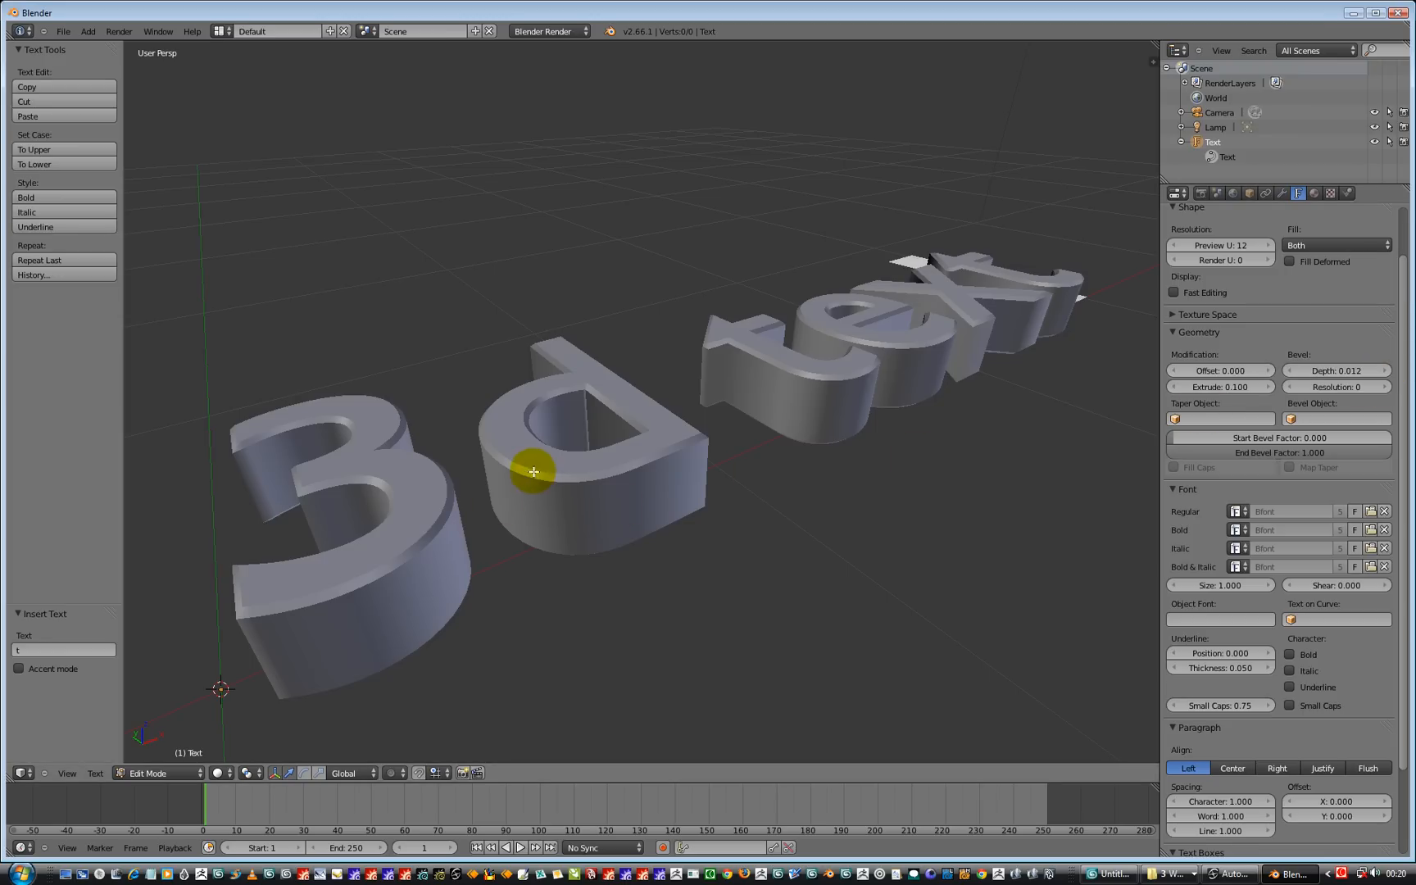
{"action": "mouse_move", "coordinate": [706, 521]}
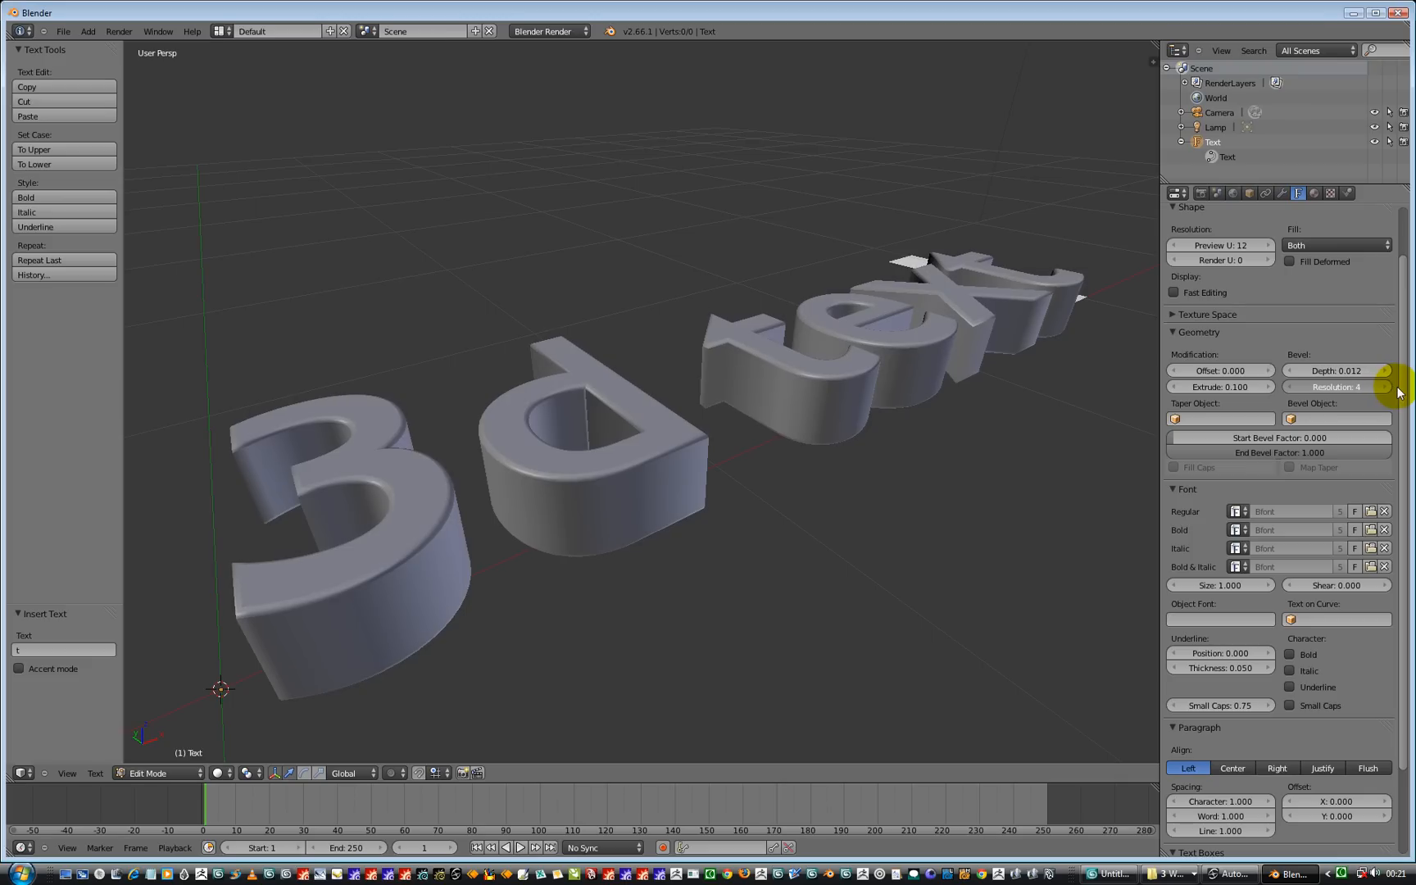
{"action": "left_click", "coordinate": [1378, 387]}
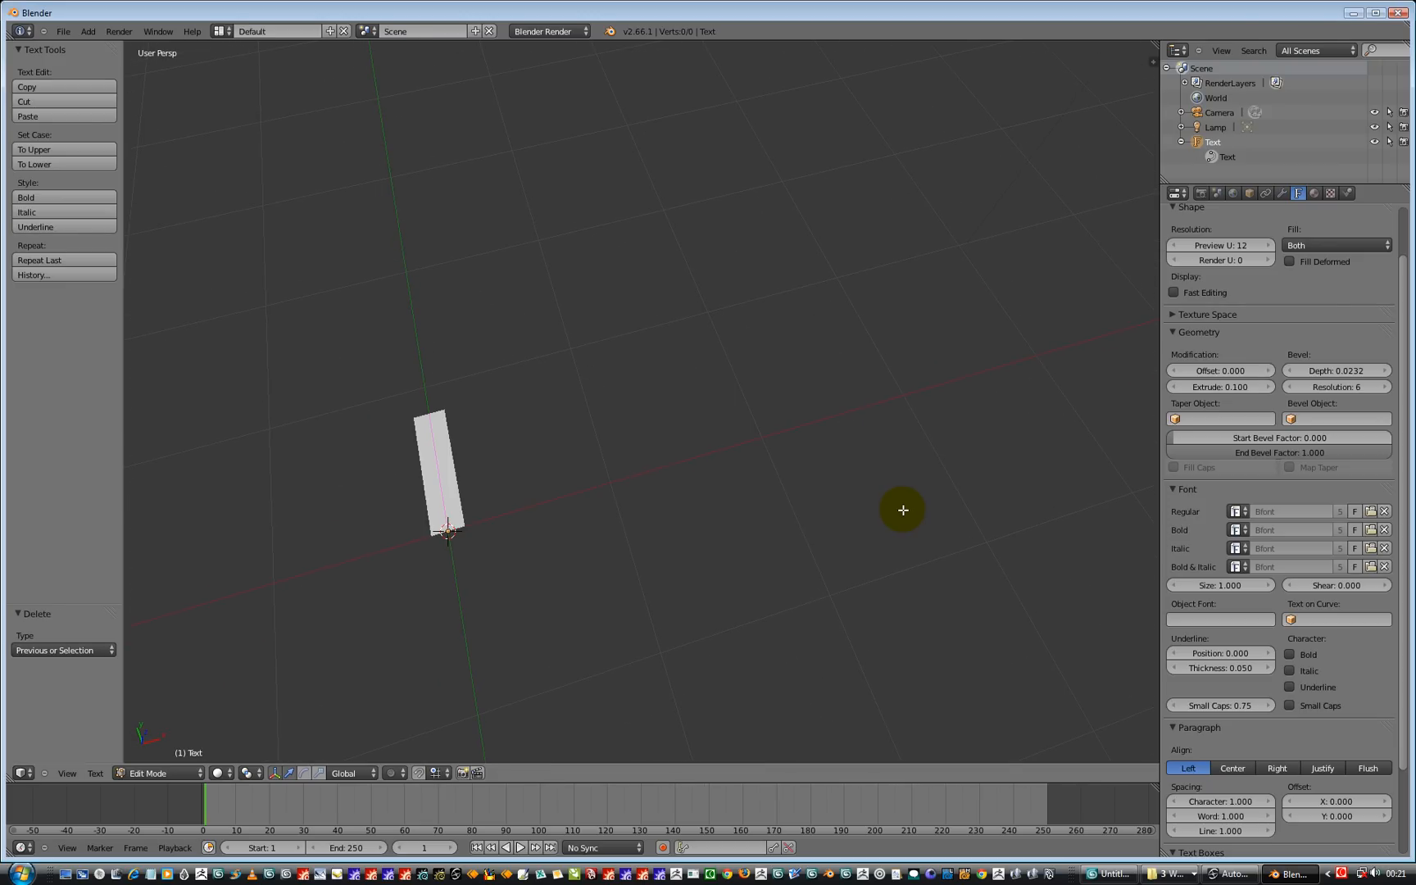
Retype the text as 'This is 3d text' and 'in Blender 2.66a' on two lines
{"action": "type", "text": "This is"}
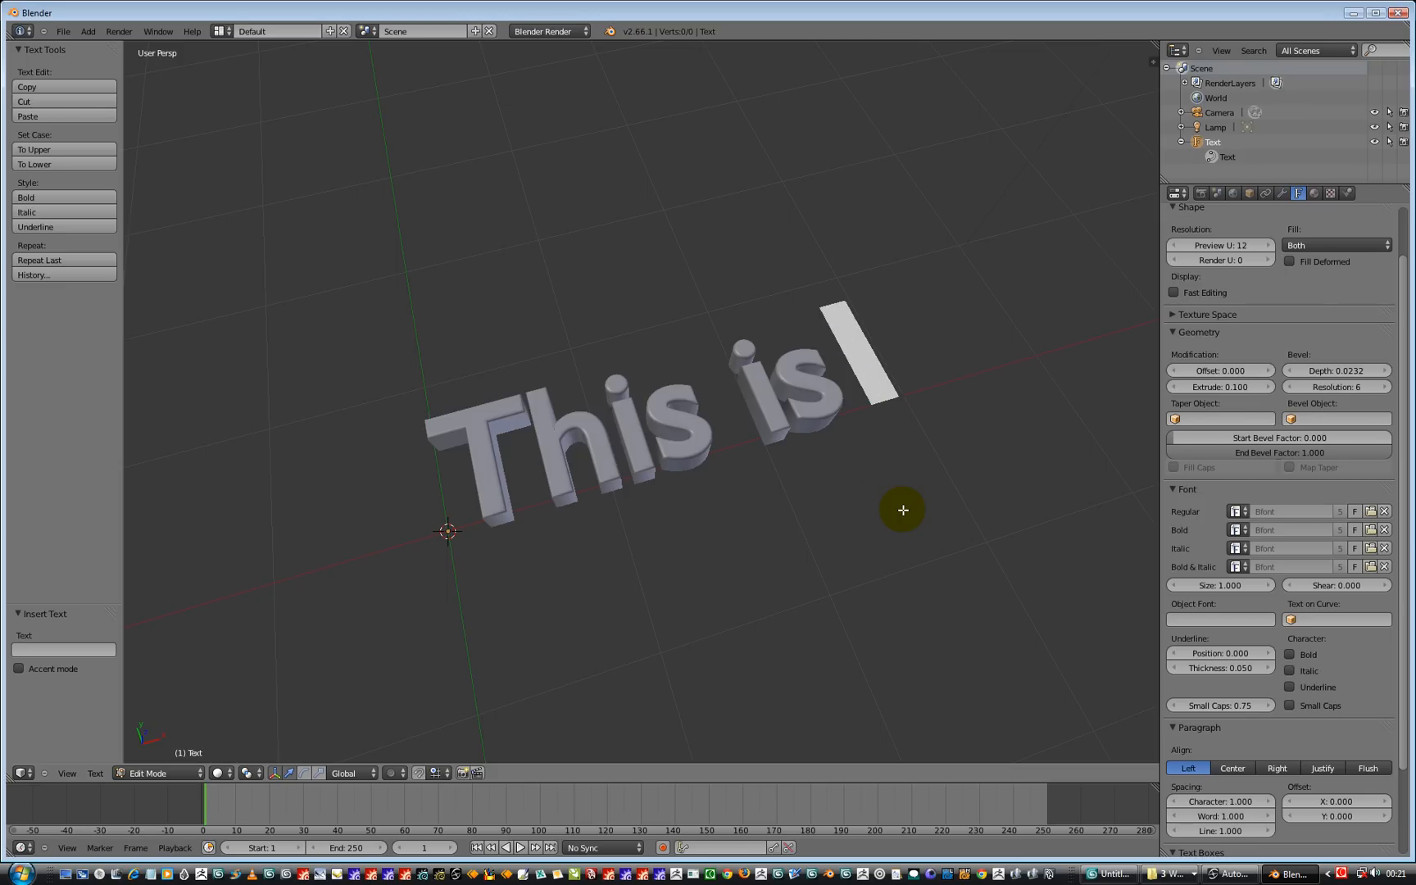
{"action": "type", "text": "3d te"}
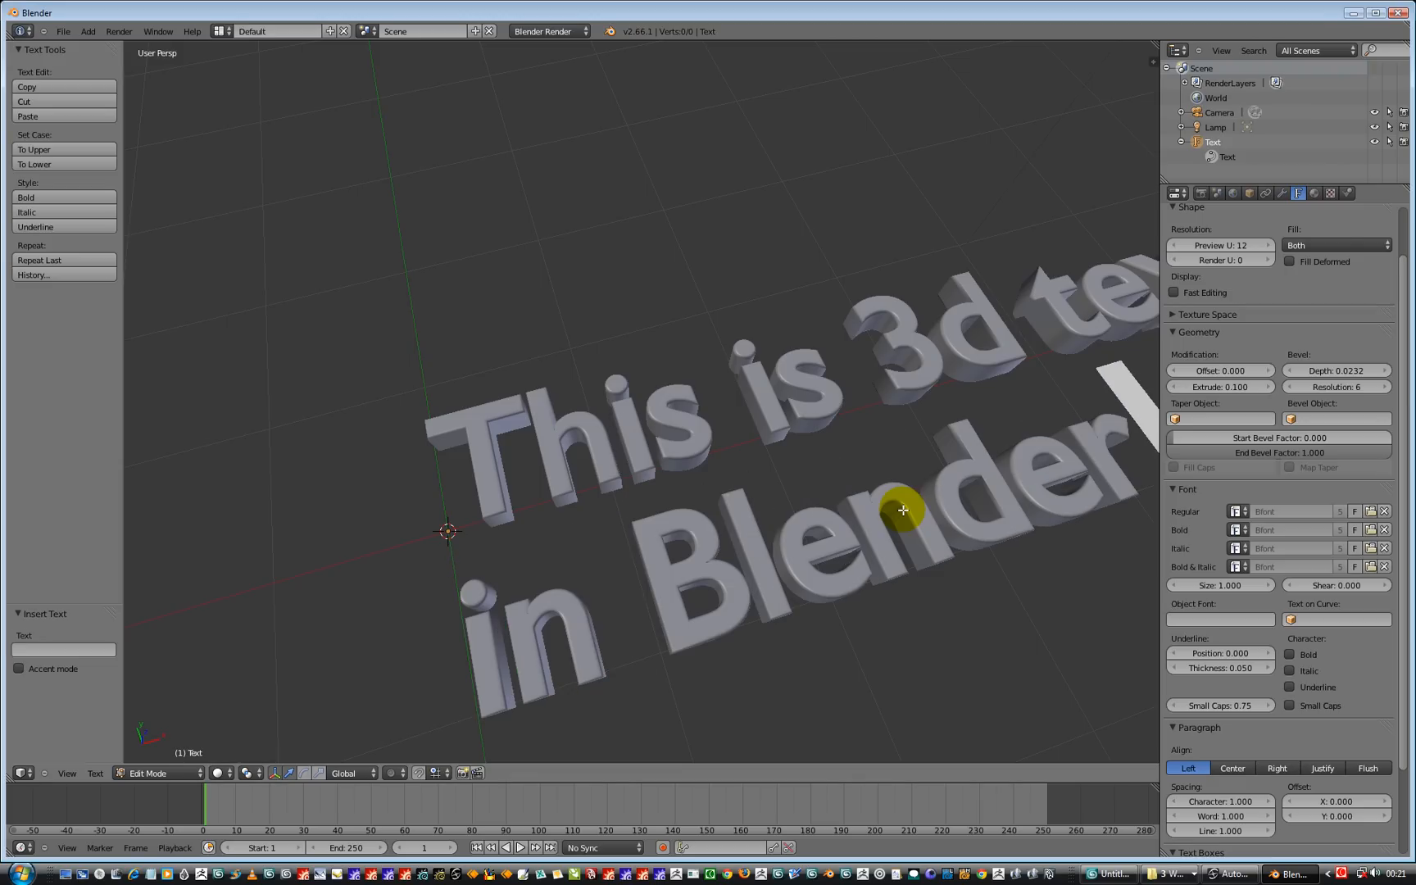
{"action": "type", "text": "a"}
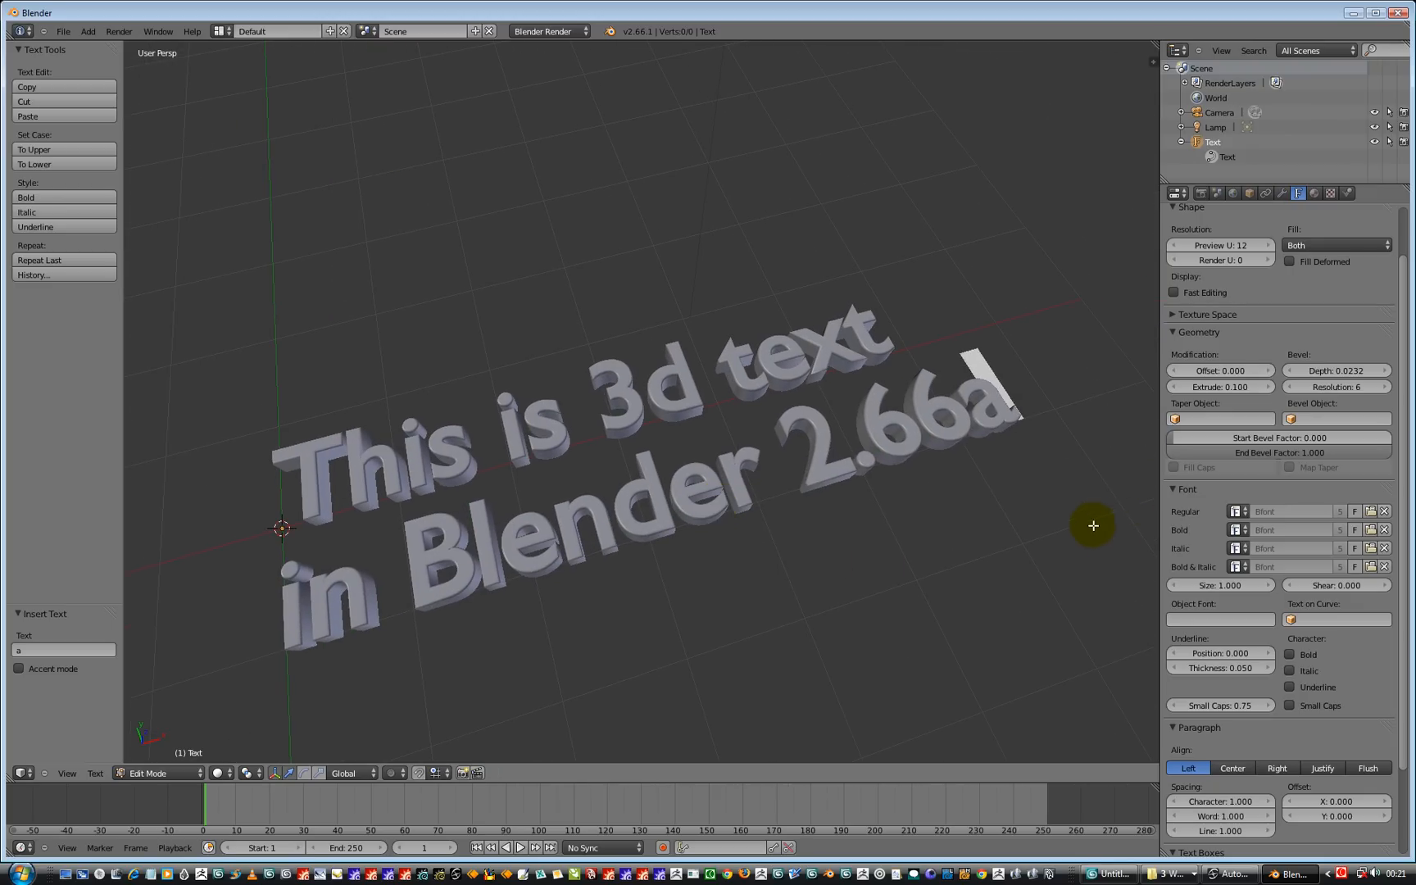
{"action": "mouse_move", "coordinate": [1219, 585]}
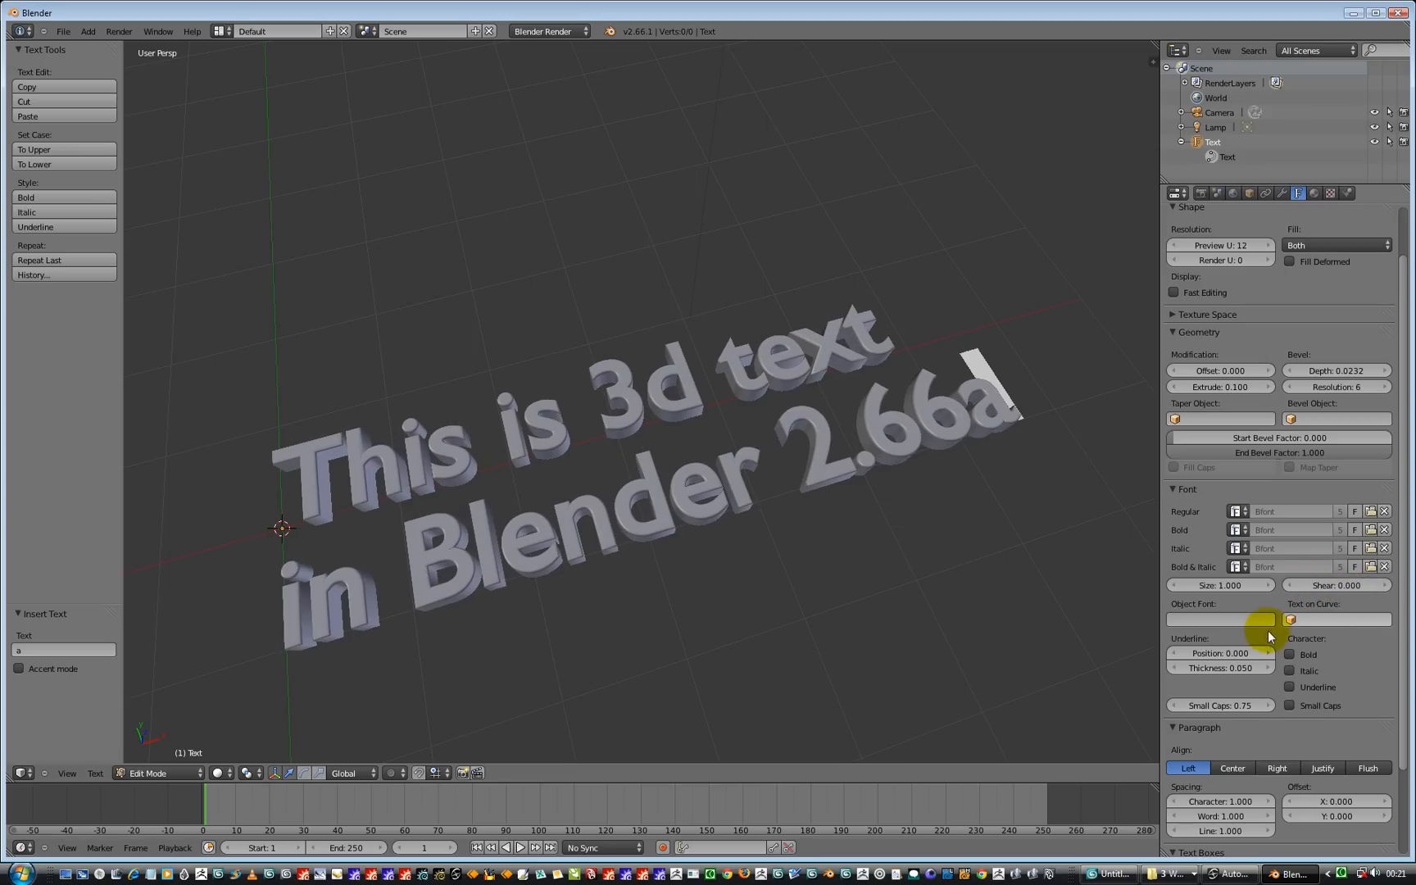
Try Right, Justify and Flush paragraph alignments, ending with both lines centred
{"action": "scroll", "scroll_direction": "down", "scroll_amount": 3}
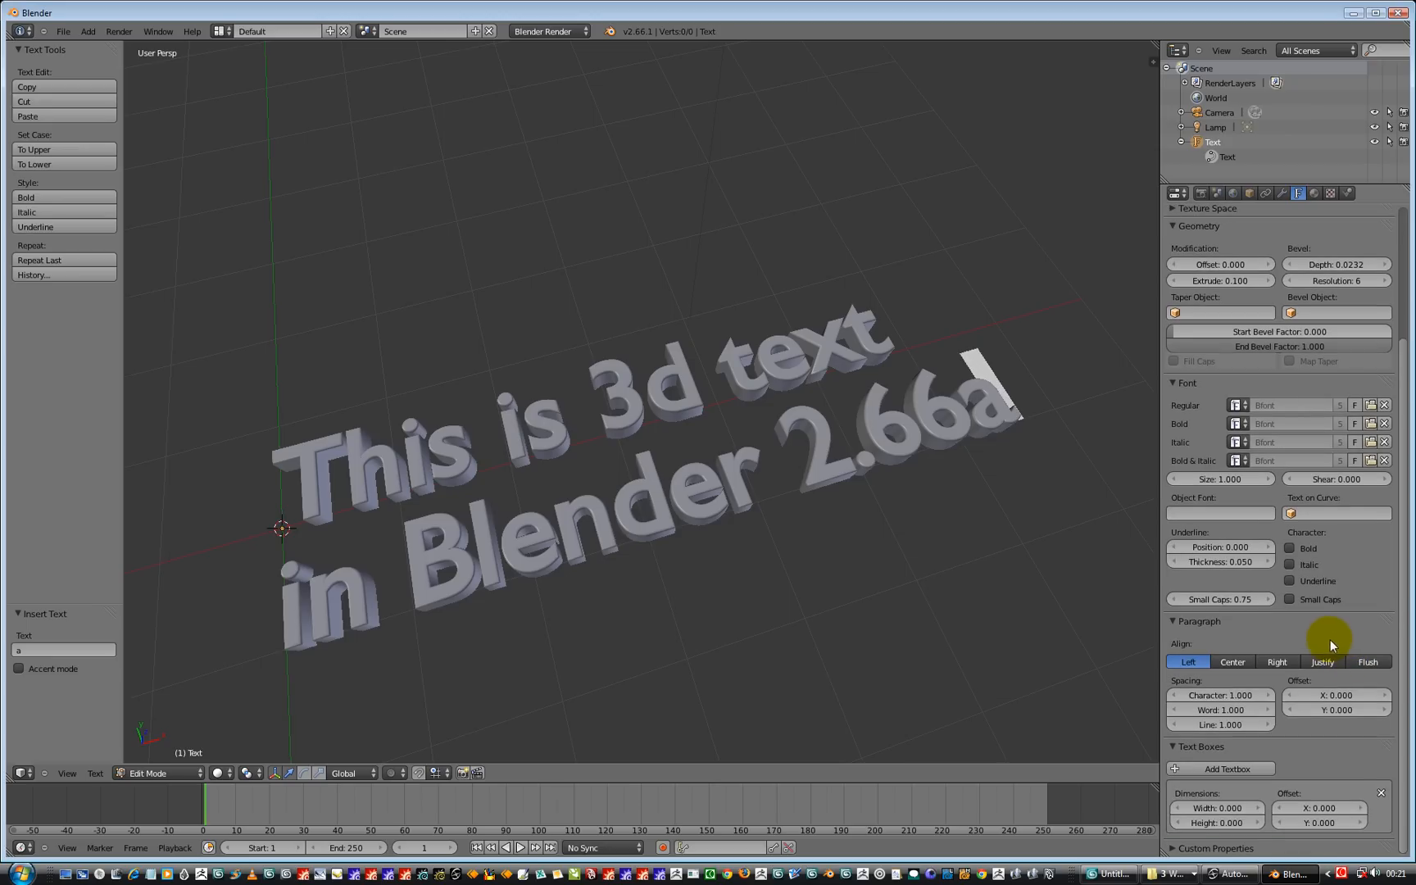
{"action": "left_click", "coordinate": [1231, 662]}
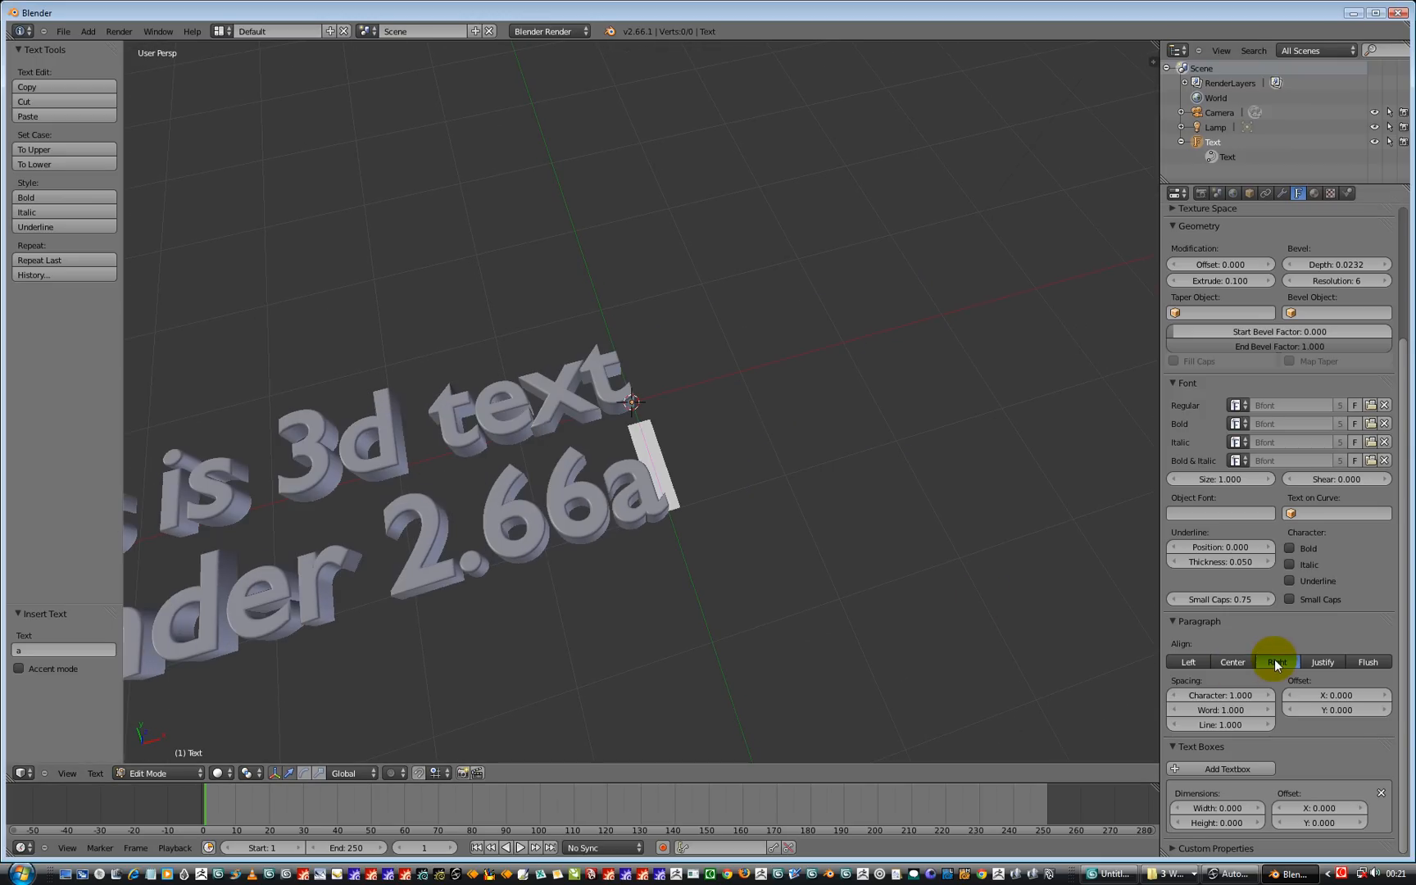
{"action": "left_click", "coordinate": [1367, 662]}
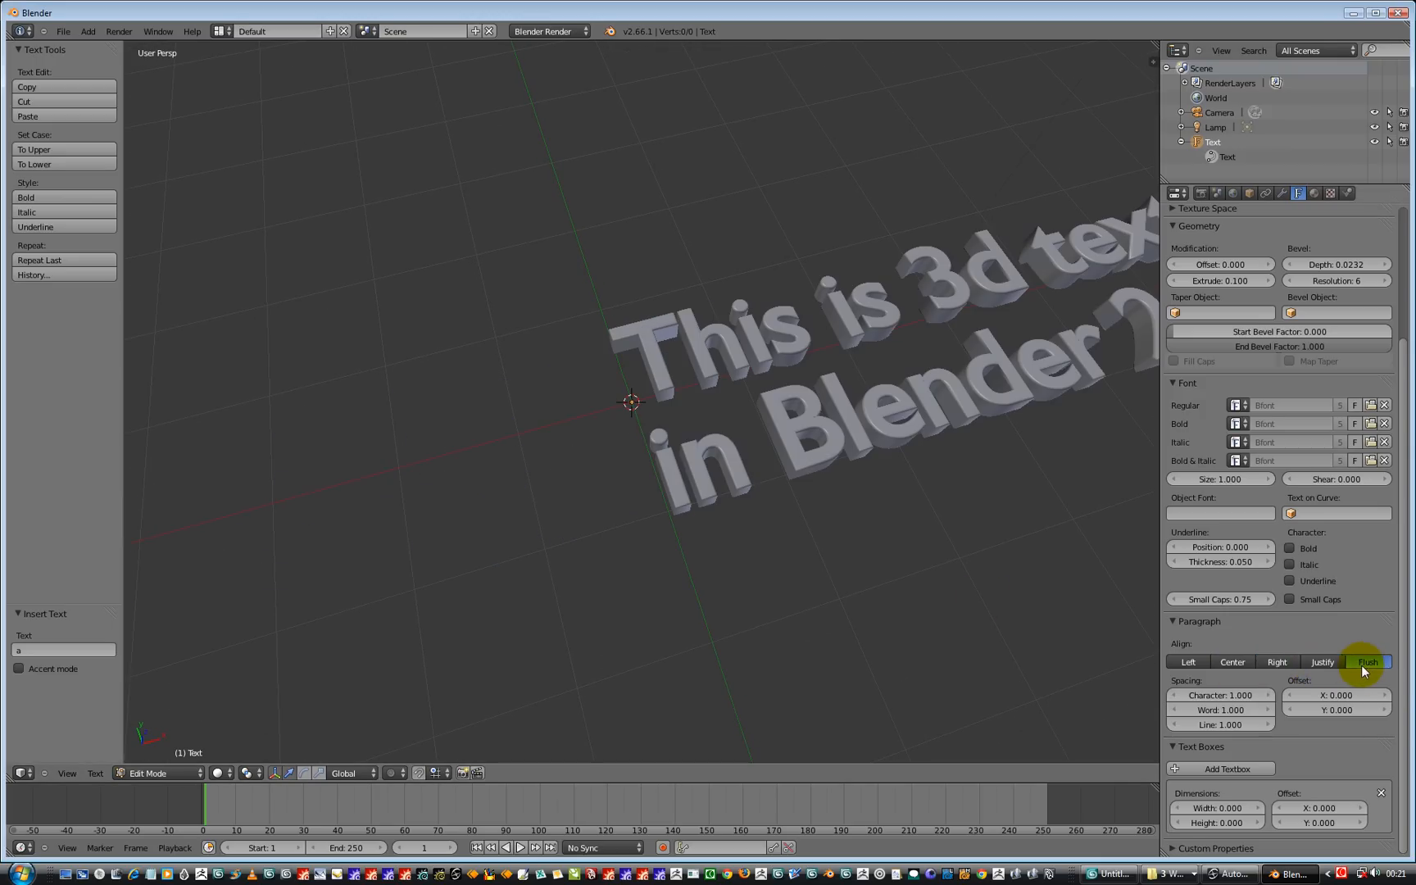
{"action": "left_click", "coordinate": [1231, 662]}
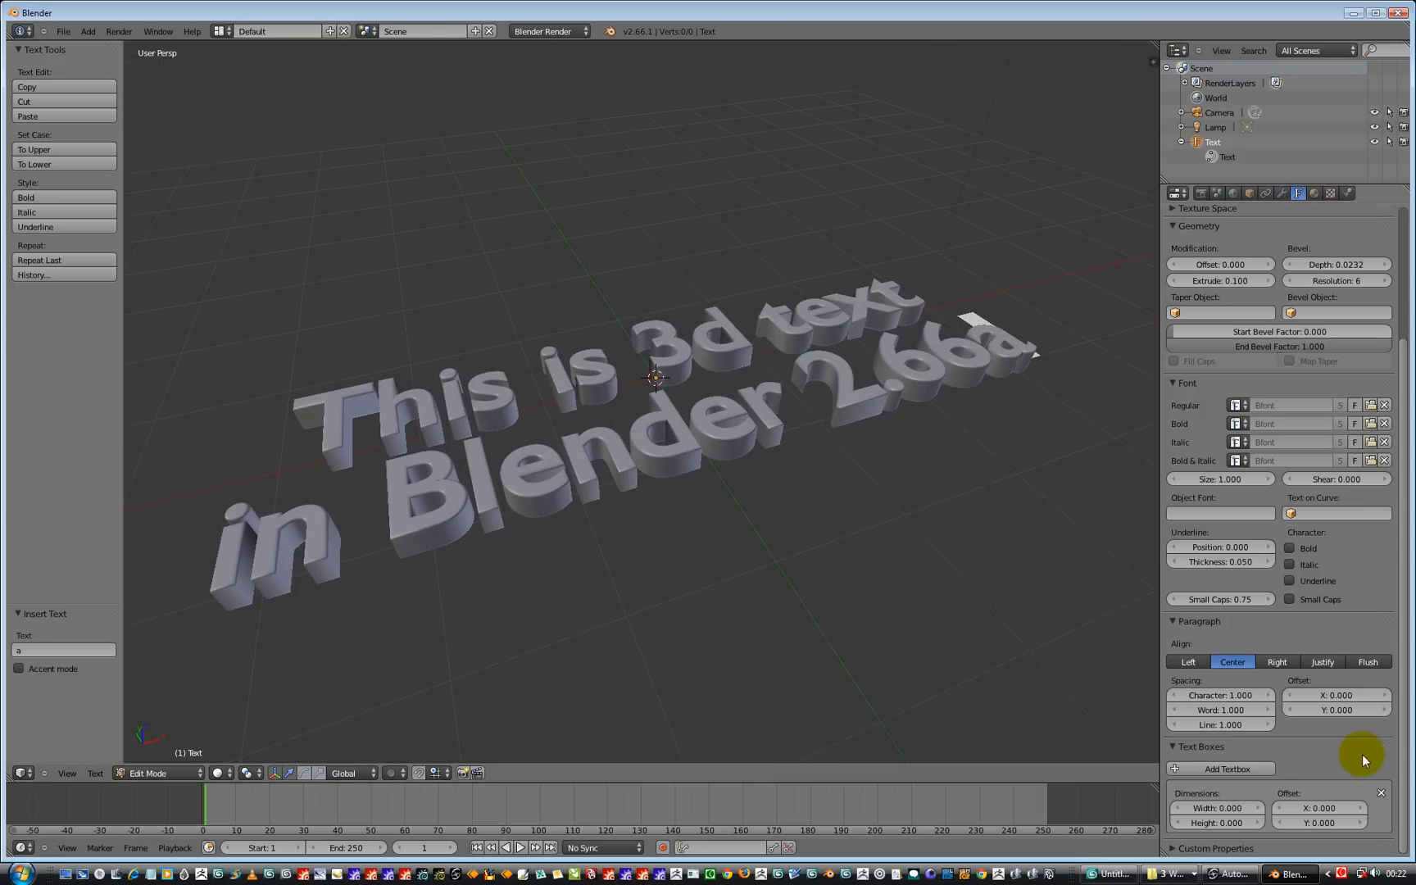
{"action": "mouse_move", "coordinate": [1337, 710]}
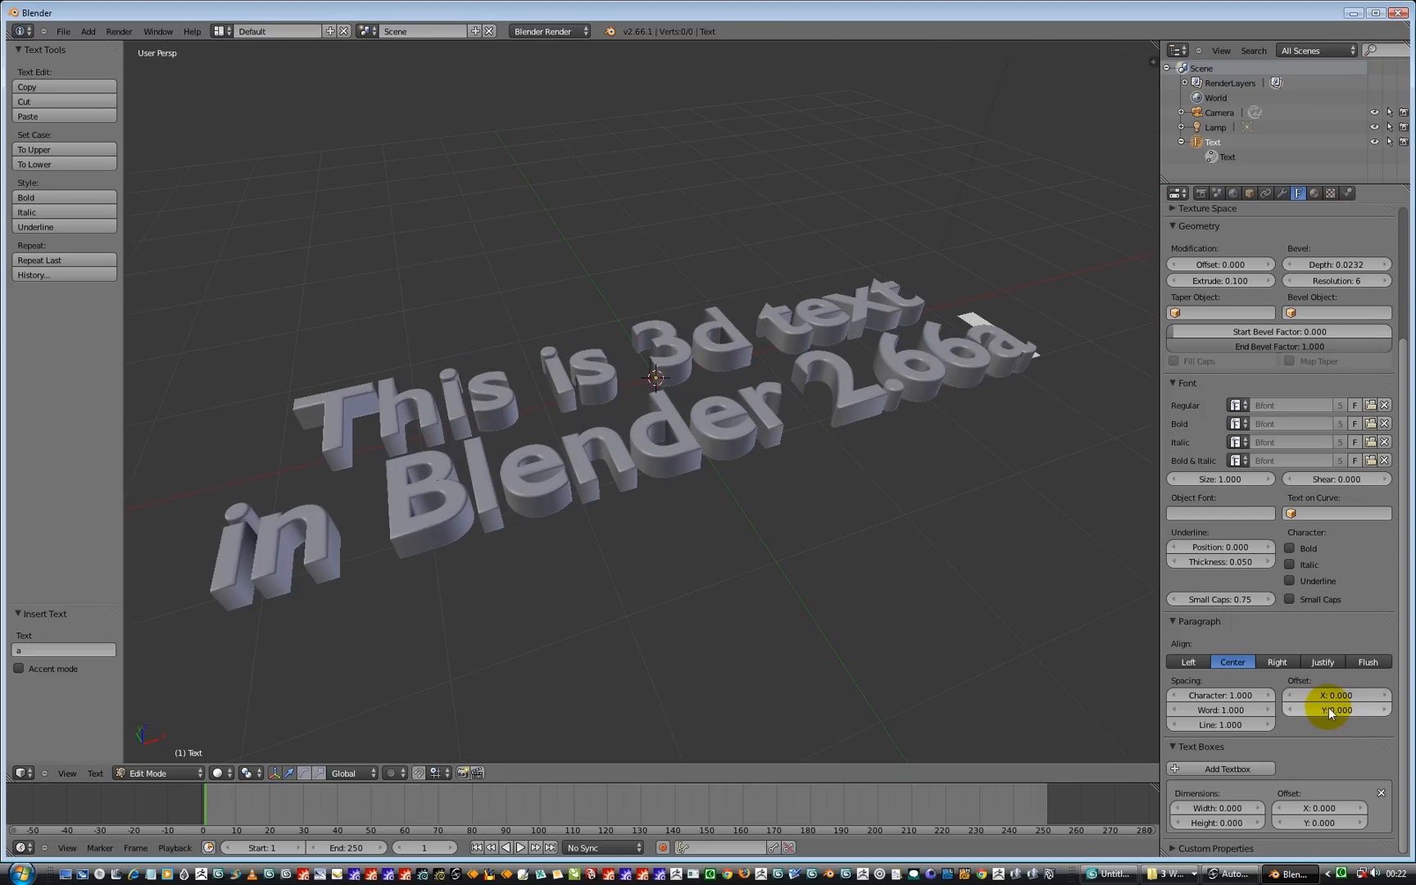
{"action": "mouse_move", "coordinate": [1324, 742]}
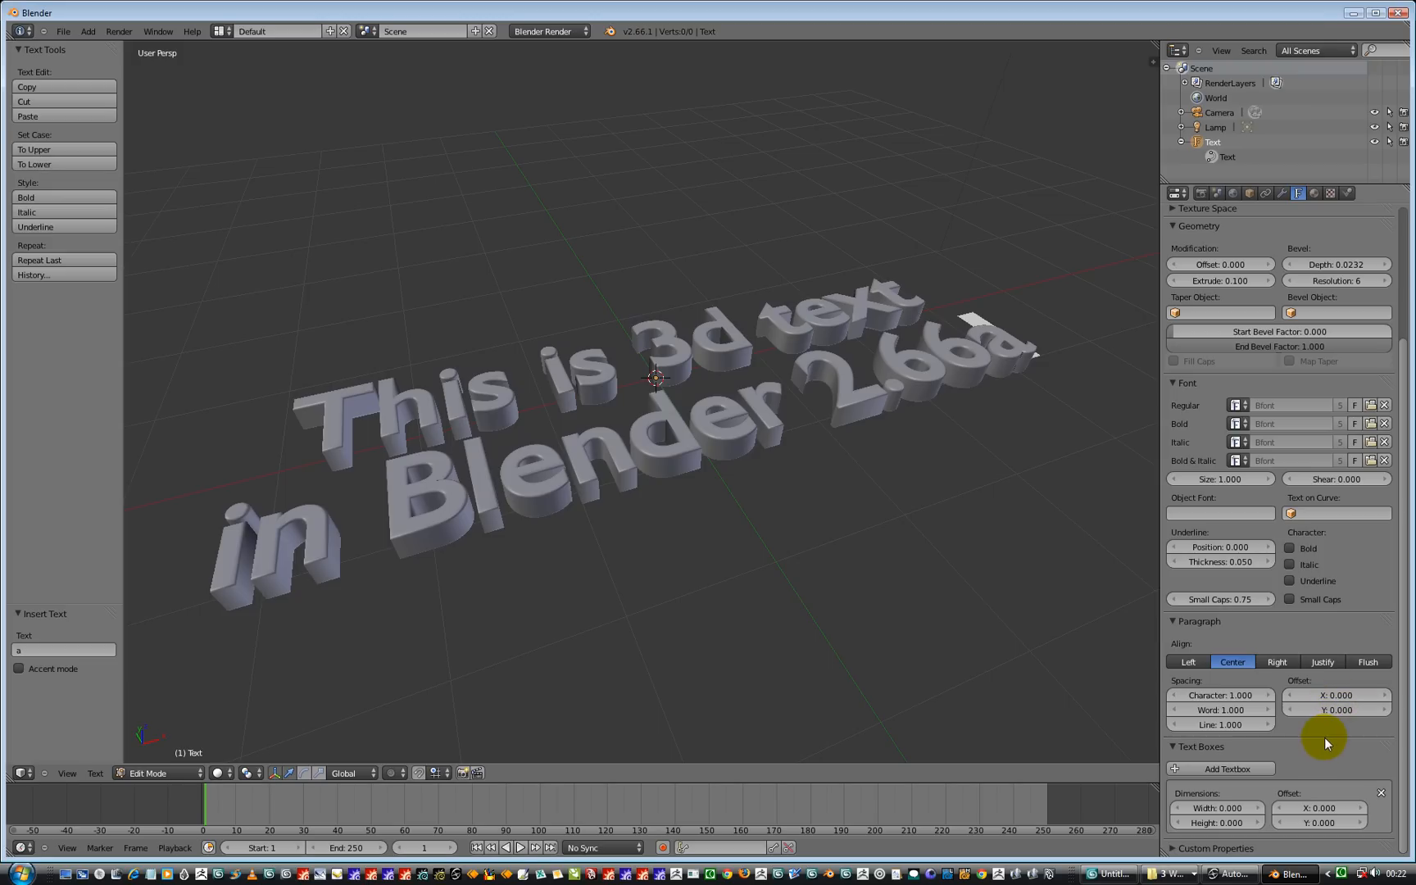
{"action": "mouse_move", "coordinate": [1273, 700]}
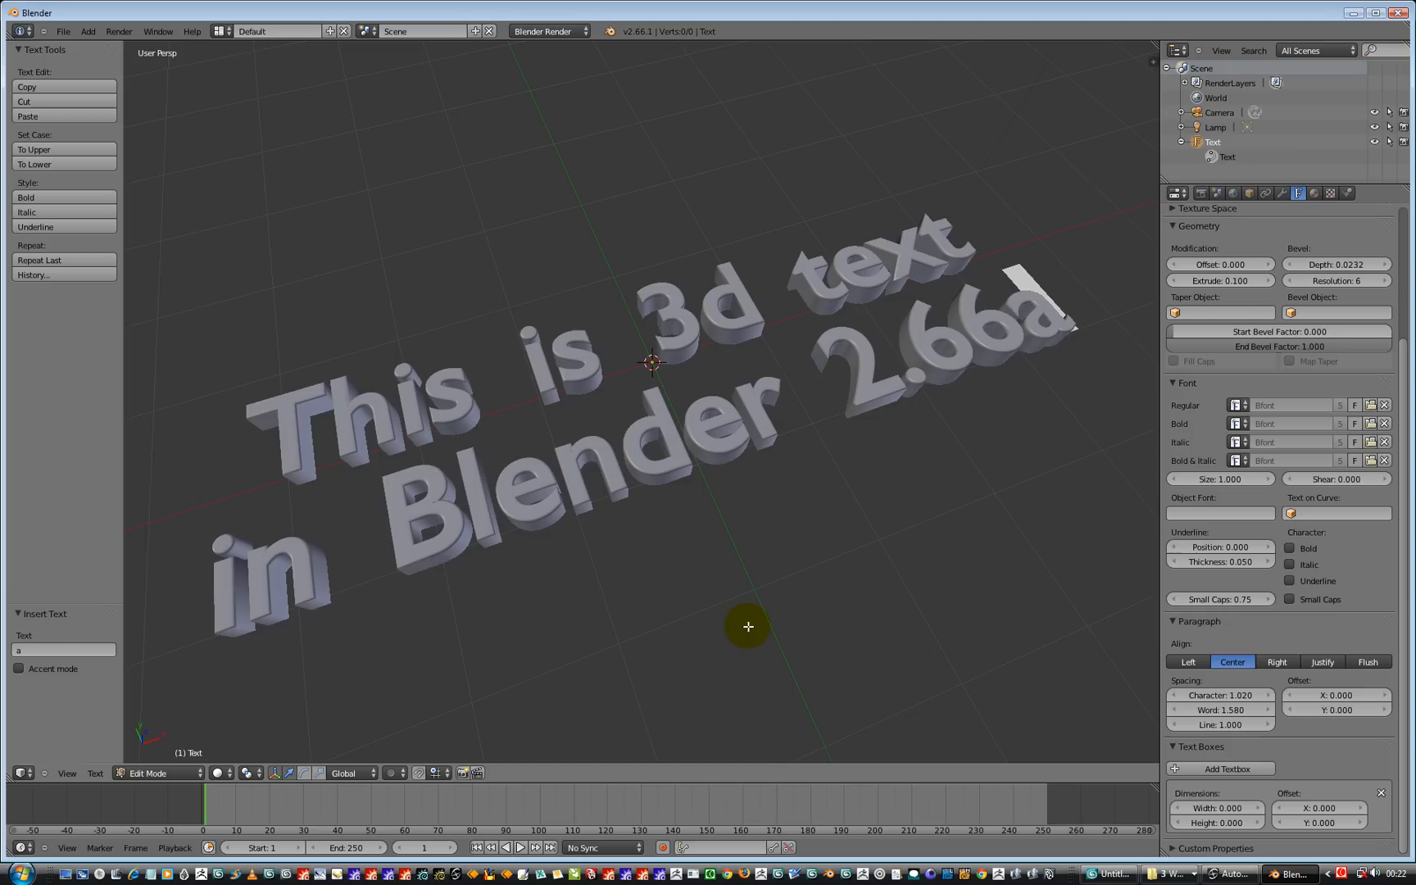
{"action": "mouse_move", "coordinate": [807, 326]}
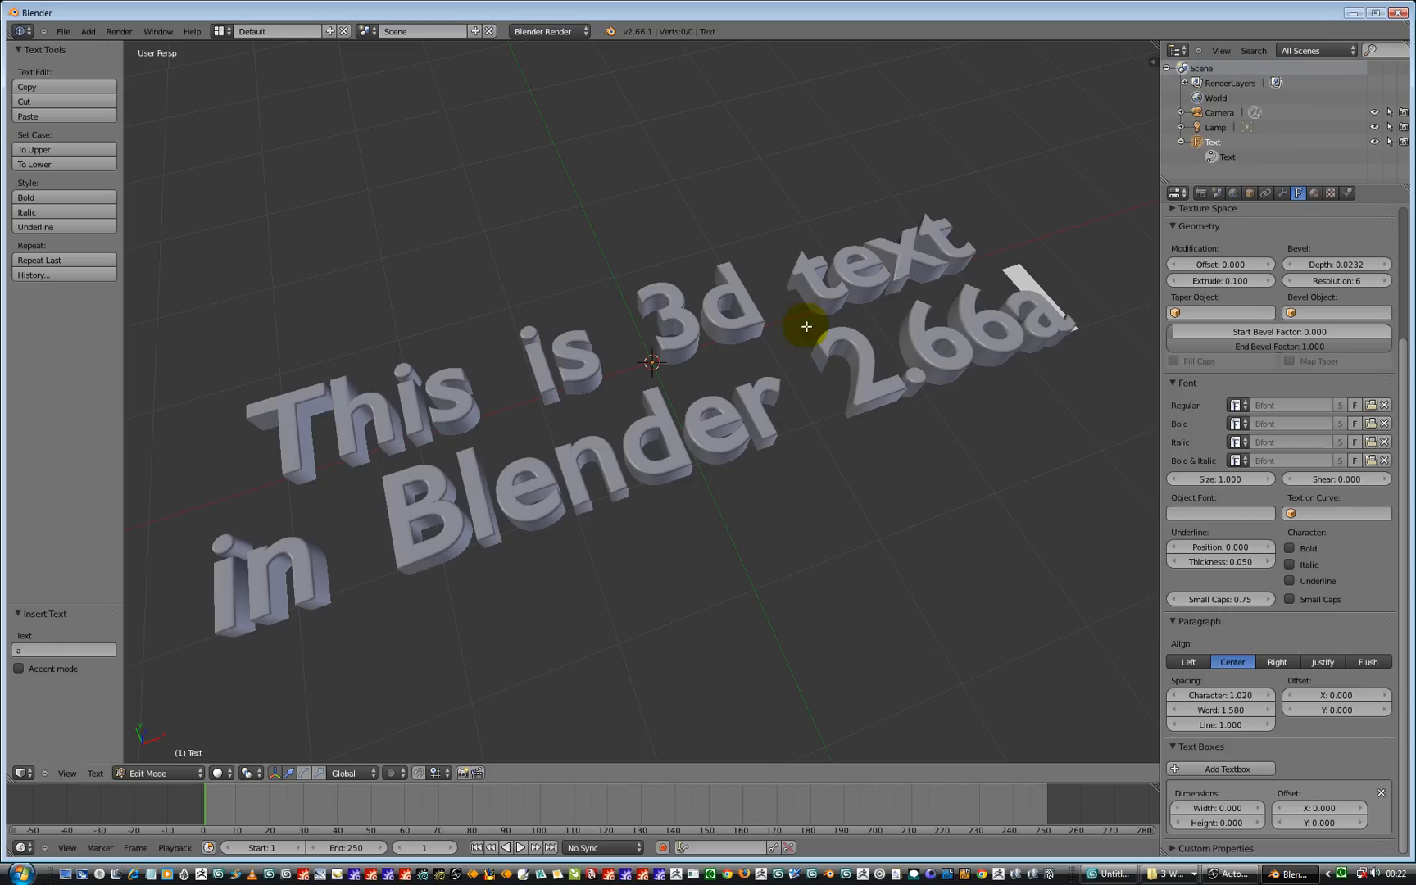
{"action": "mouse_move", "coordinate": [1270, 481]}
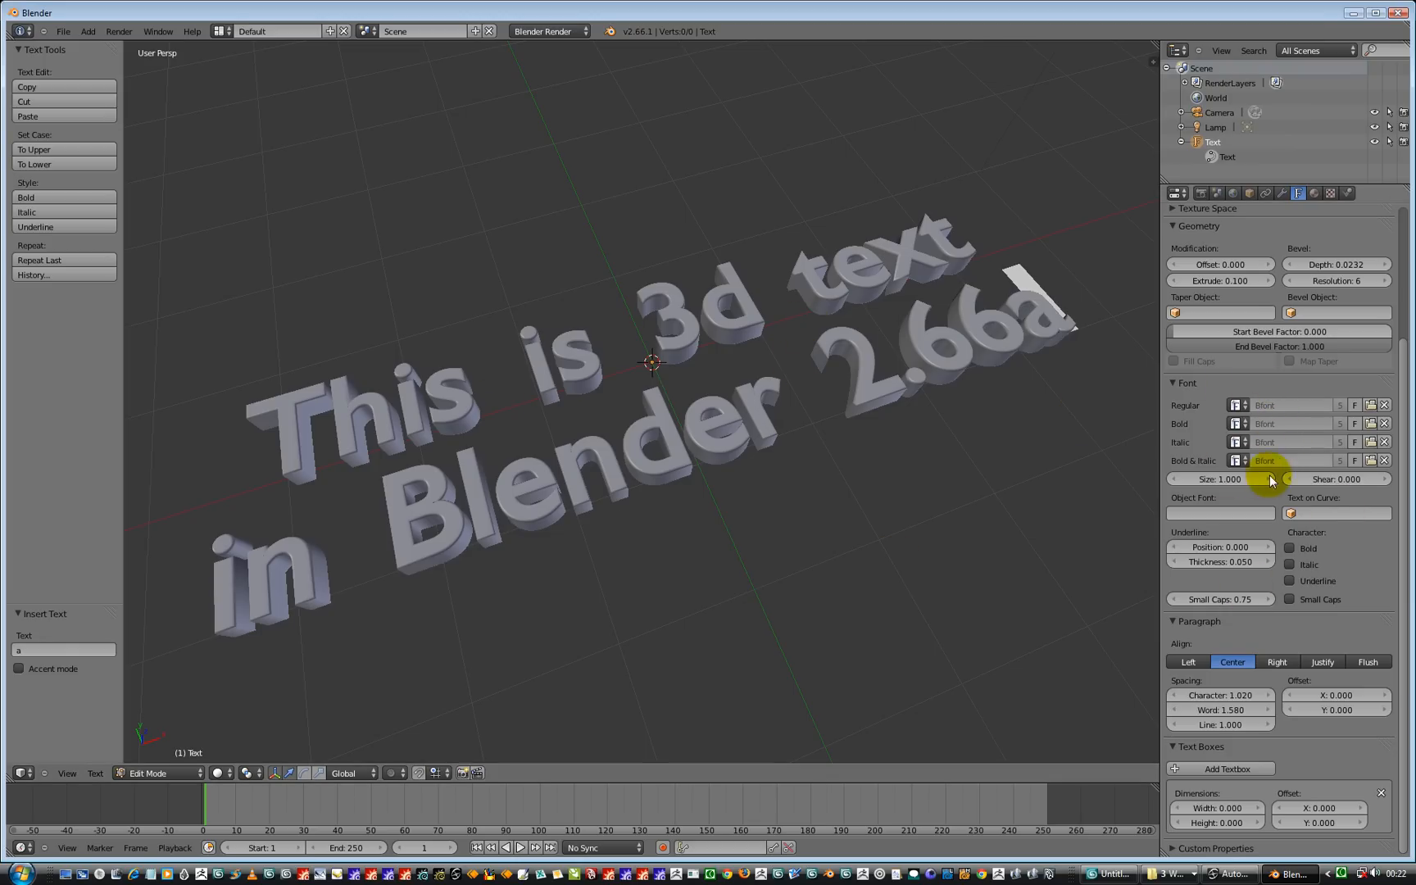
{"action": "mouse_move", "coordinate": [1234, 424]}
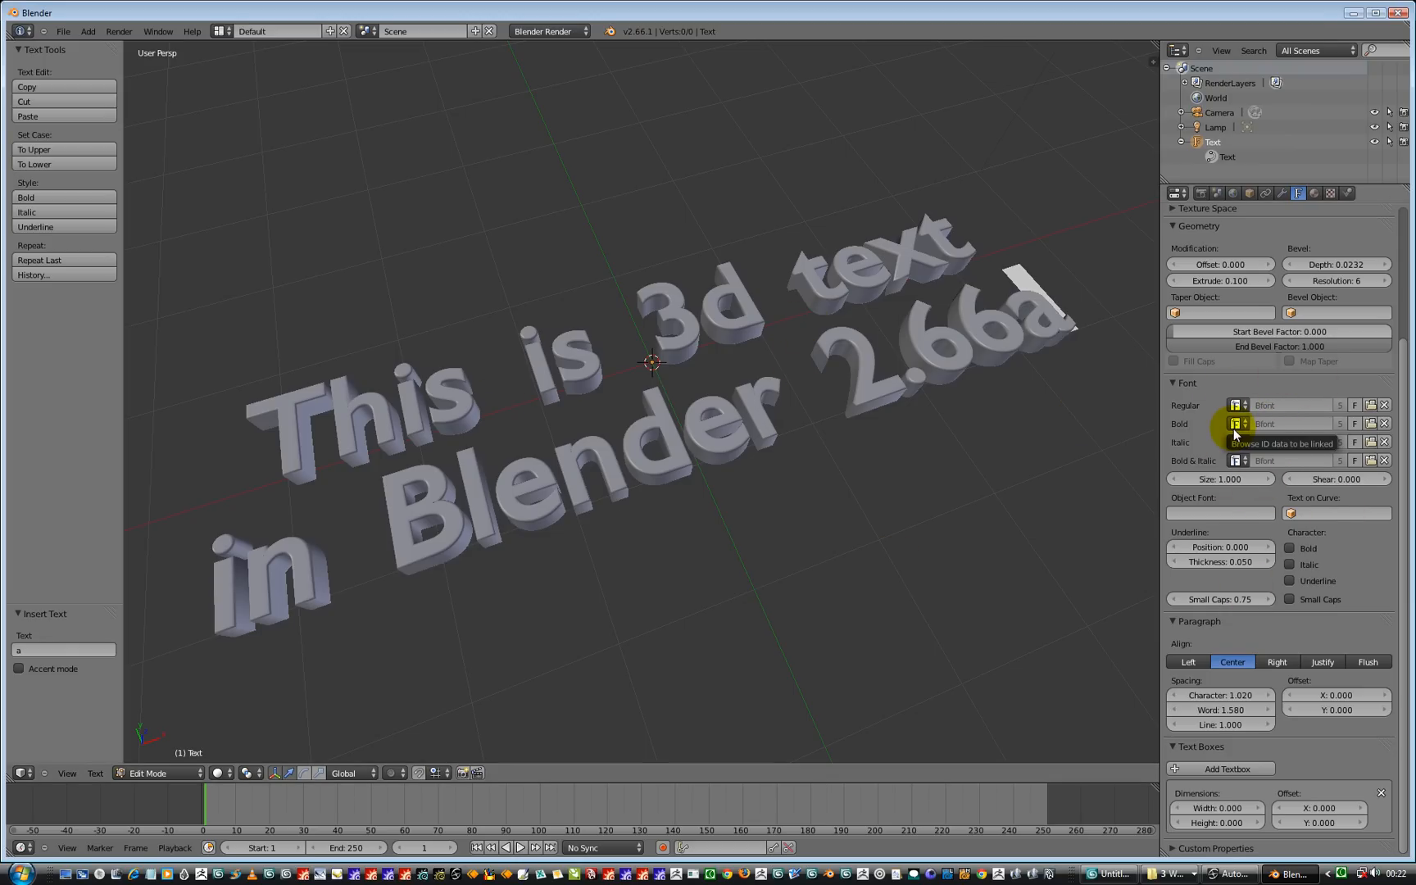
{"action": "mouse_move", "coordinate": [1370, 412]}
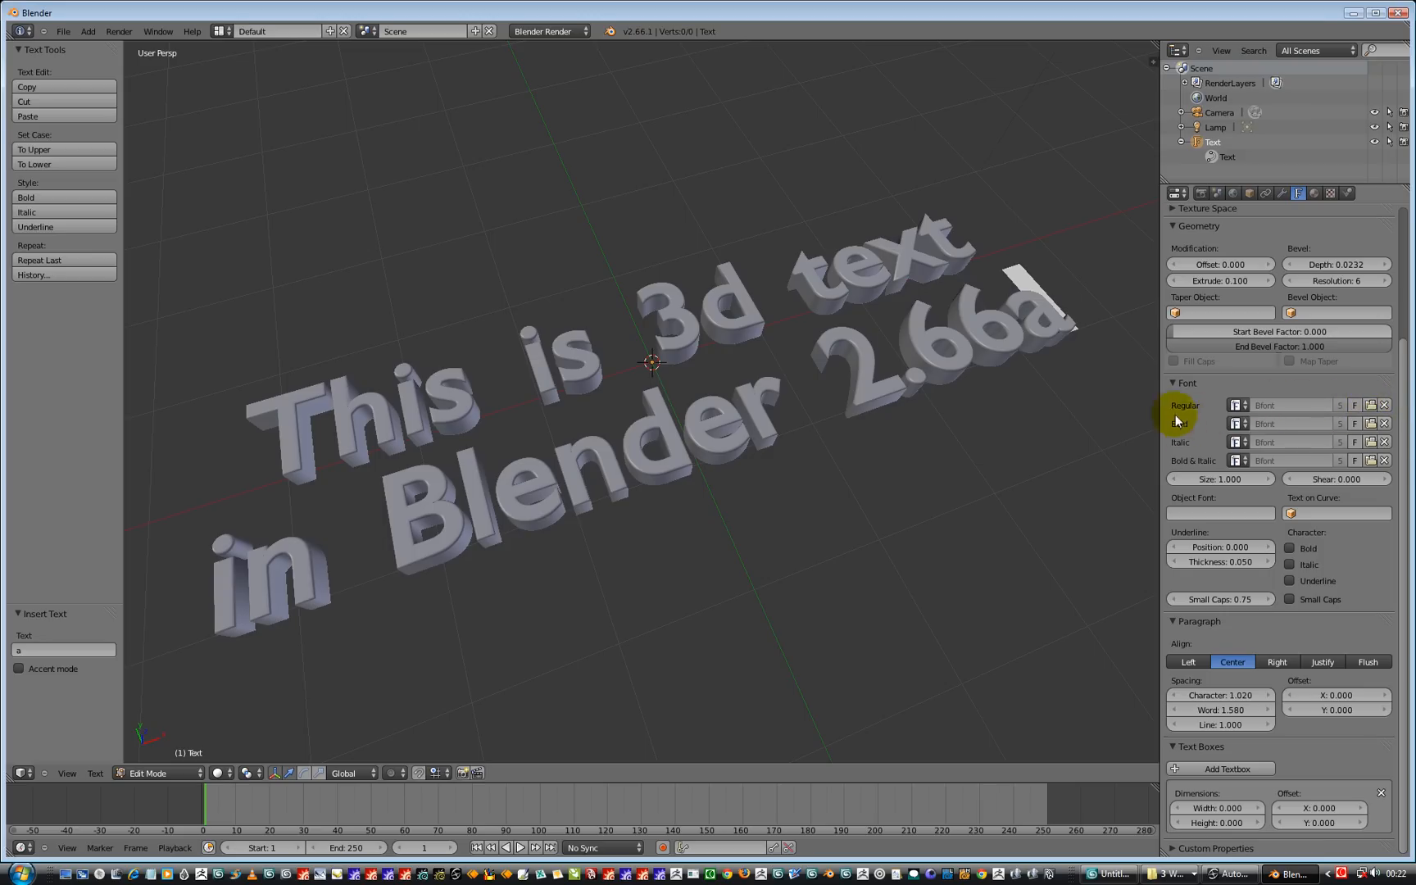
{"action": "mouse_move", "coordinate": [1125, 503]}
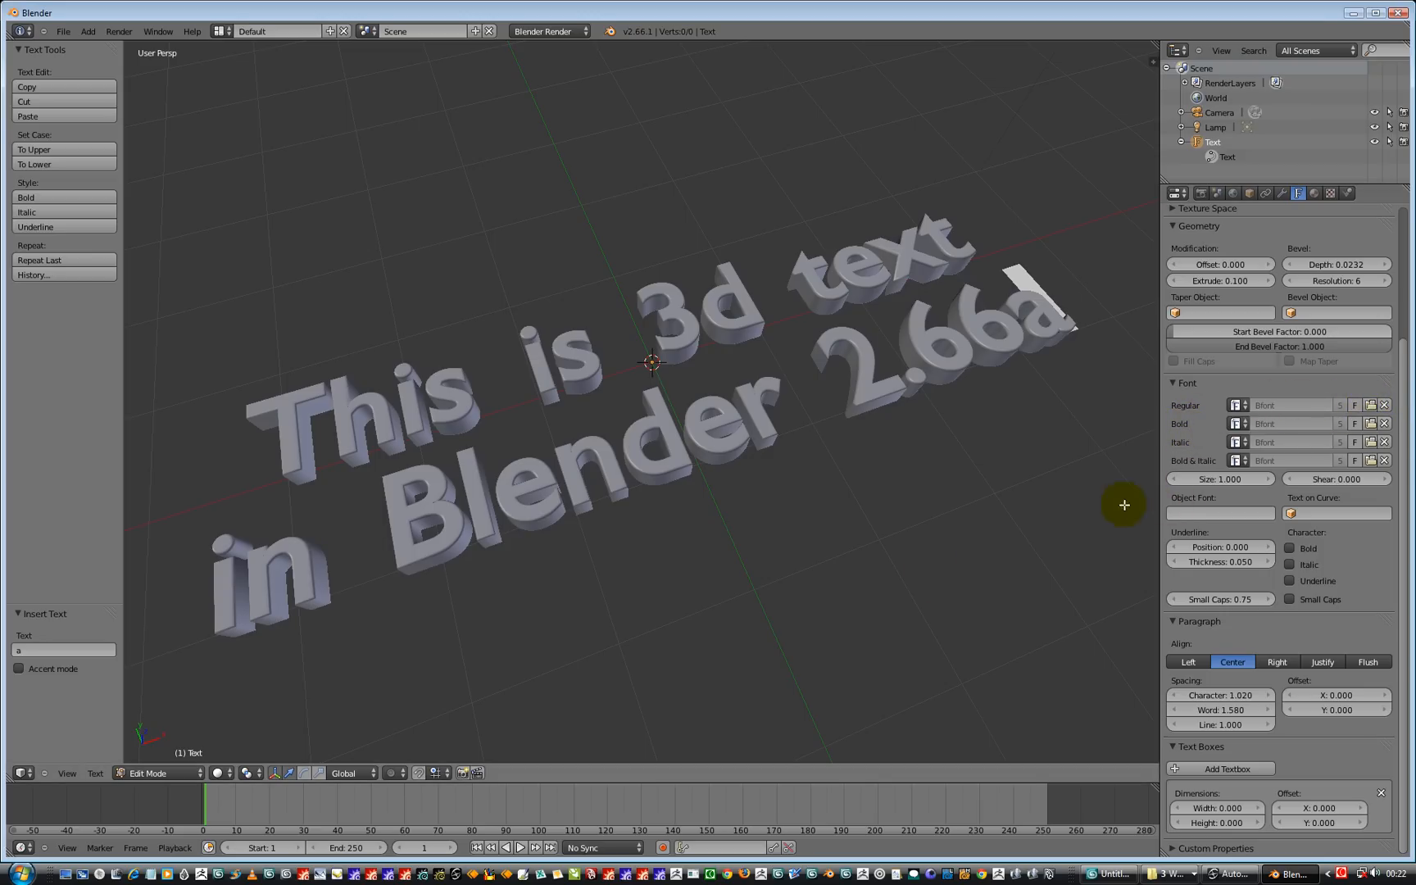
{"action": "mouse_move", "coordinate": [624, 642]}
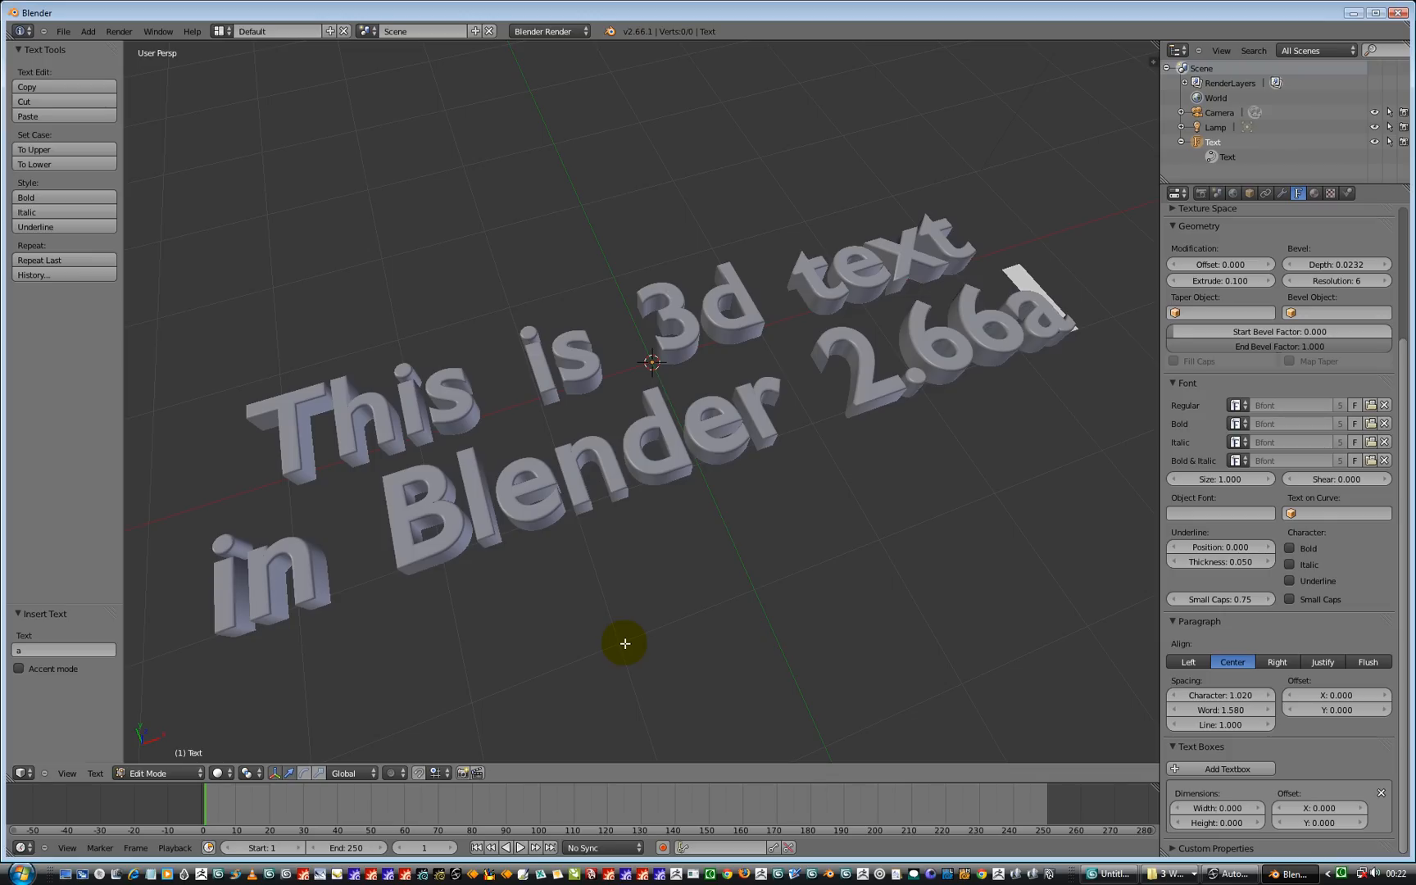
{"action": "mouse_move", "coordinate": [1261, 461]}
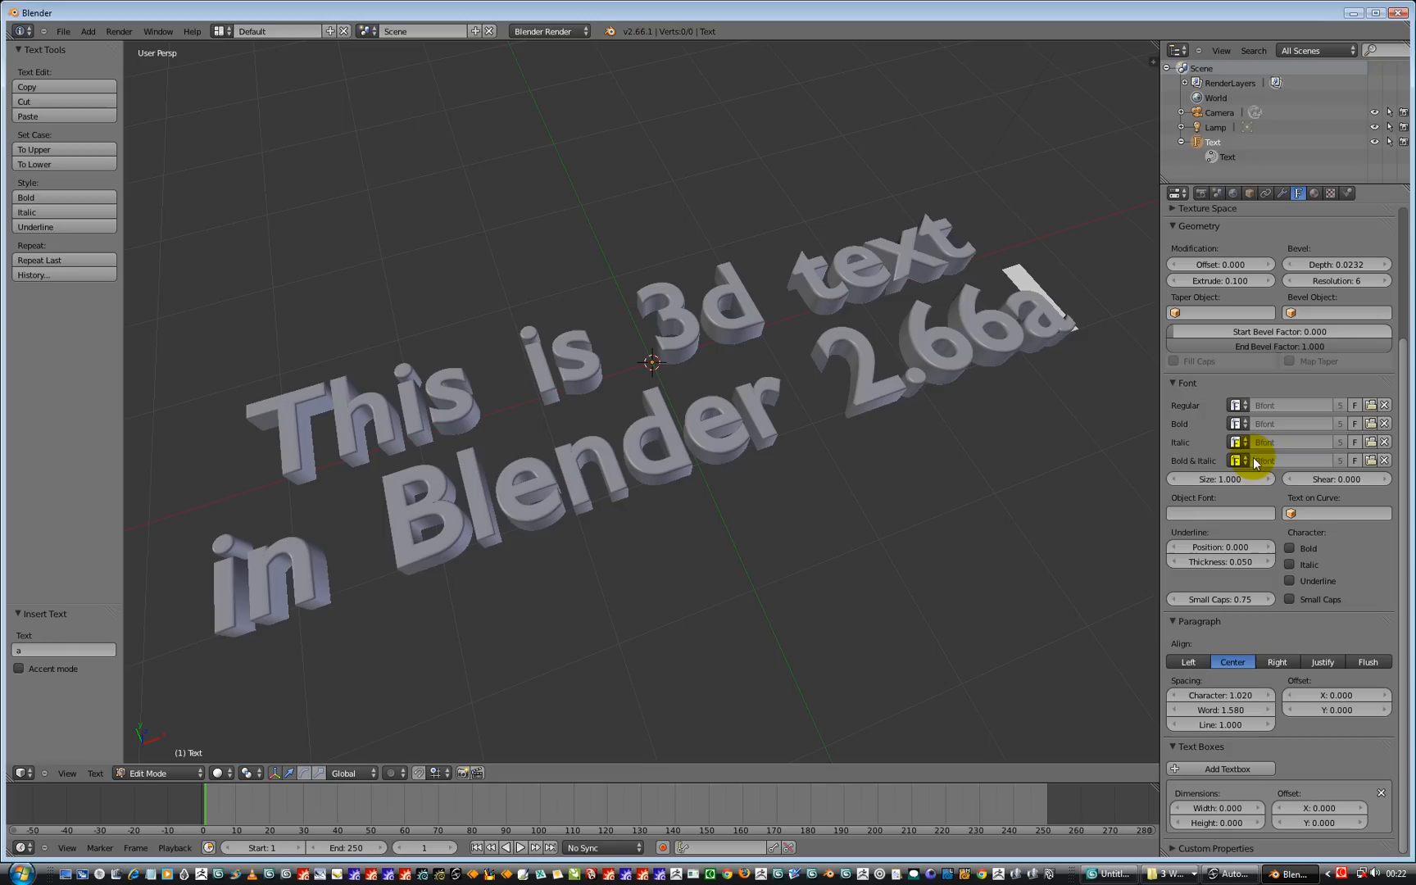
{"action": "mouse_move", "coordinate": [1242, 455]}
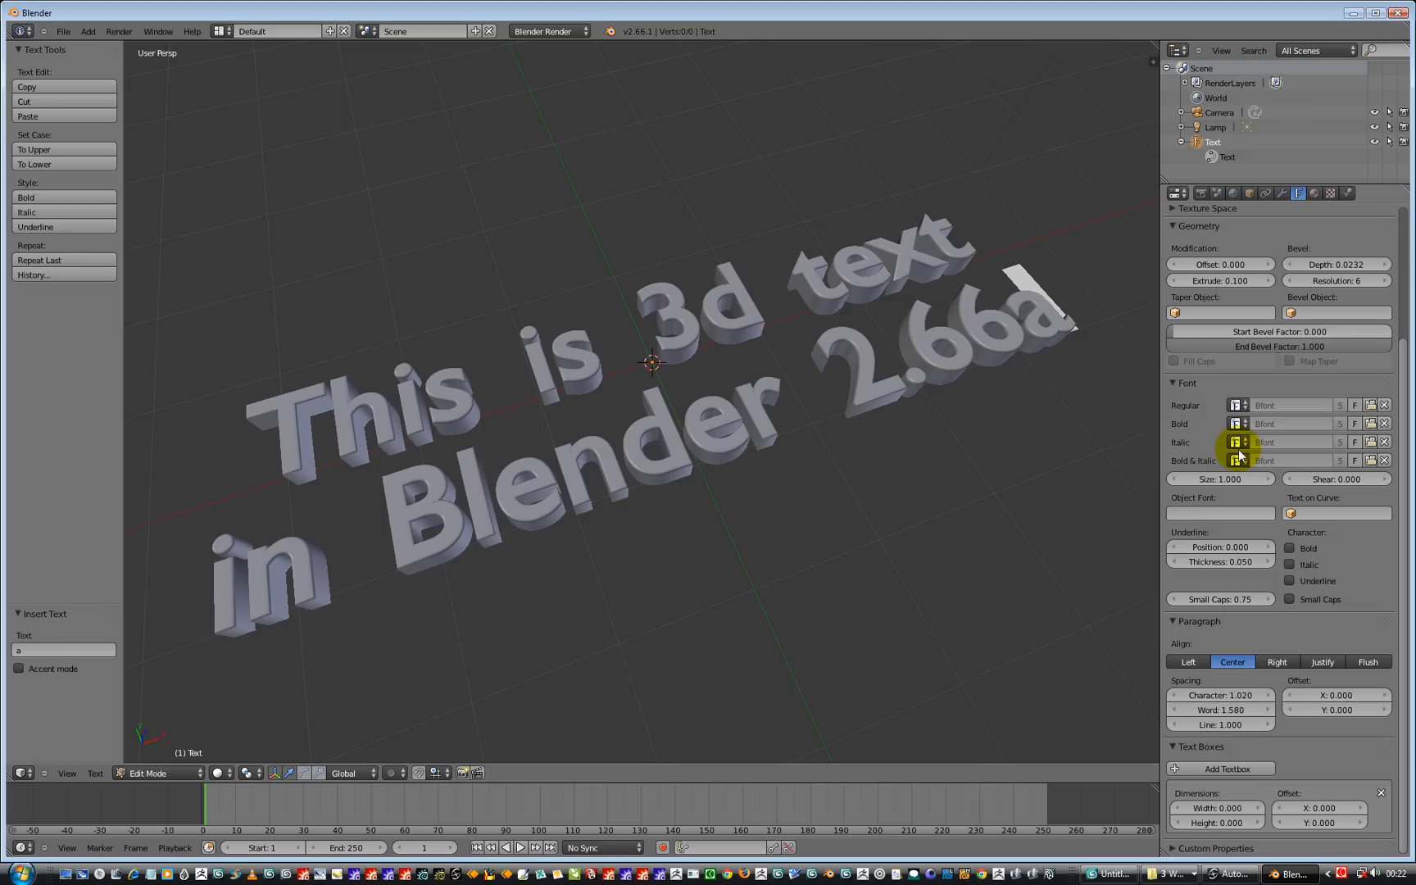
{"action": "mouse_move", "coordinate": [1311, 422]}
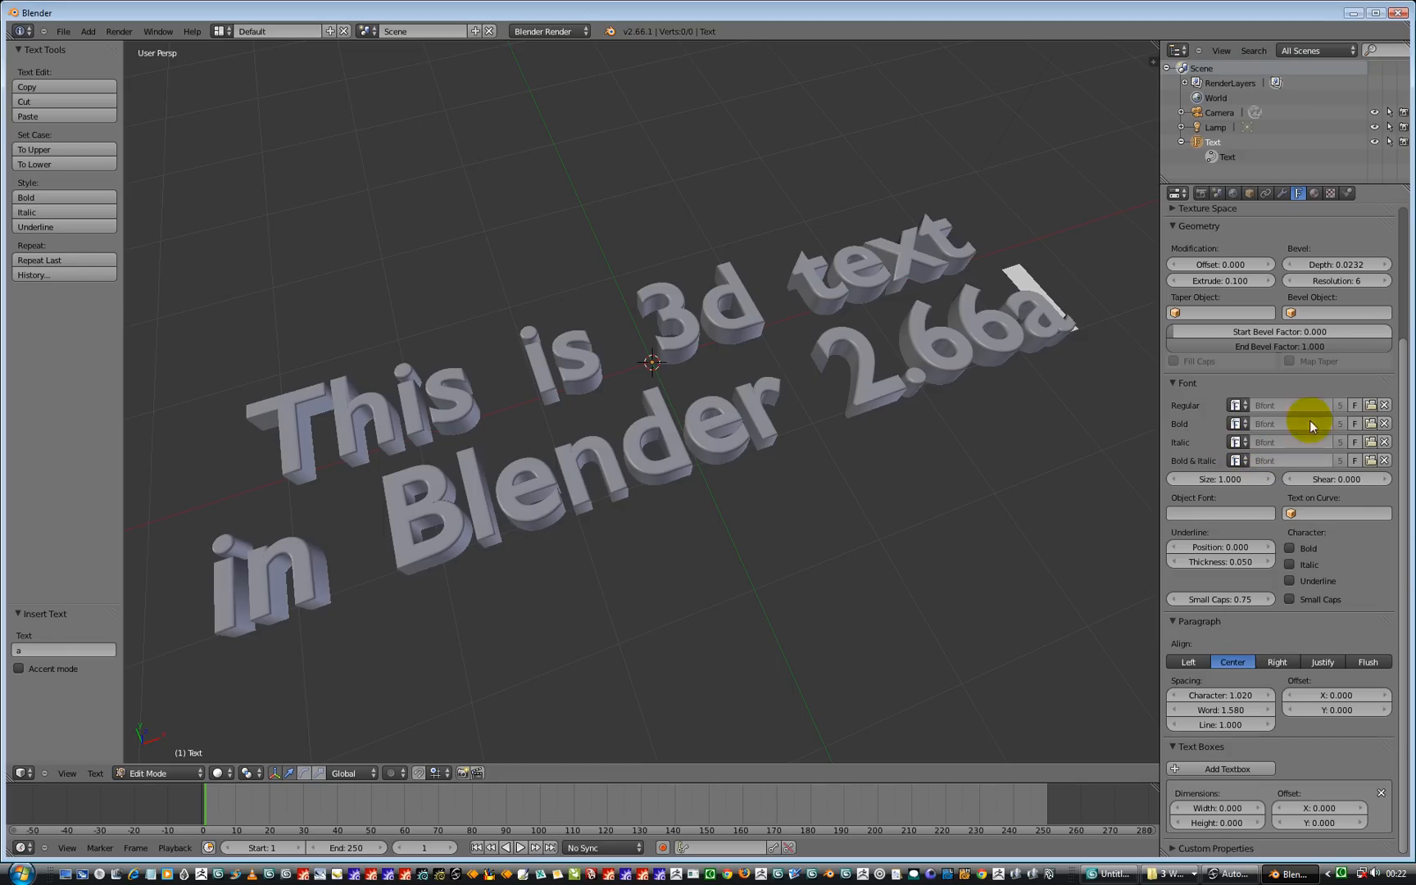
{"action": "mouse_move", "coordinate": [835, 350]}
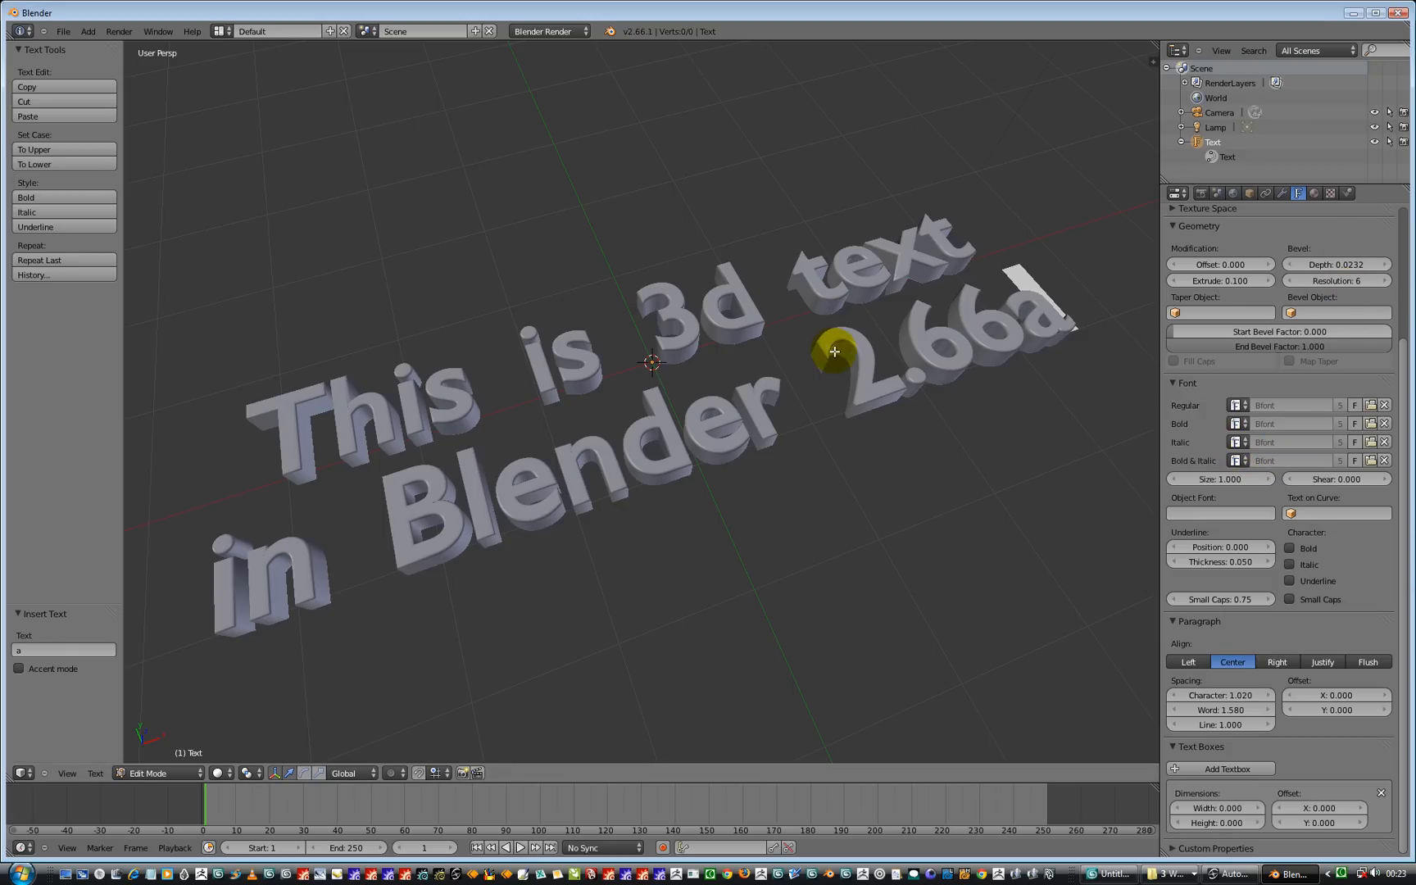
{"action": "mouse_move", "coordinate": [848, 418]}
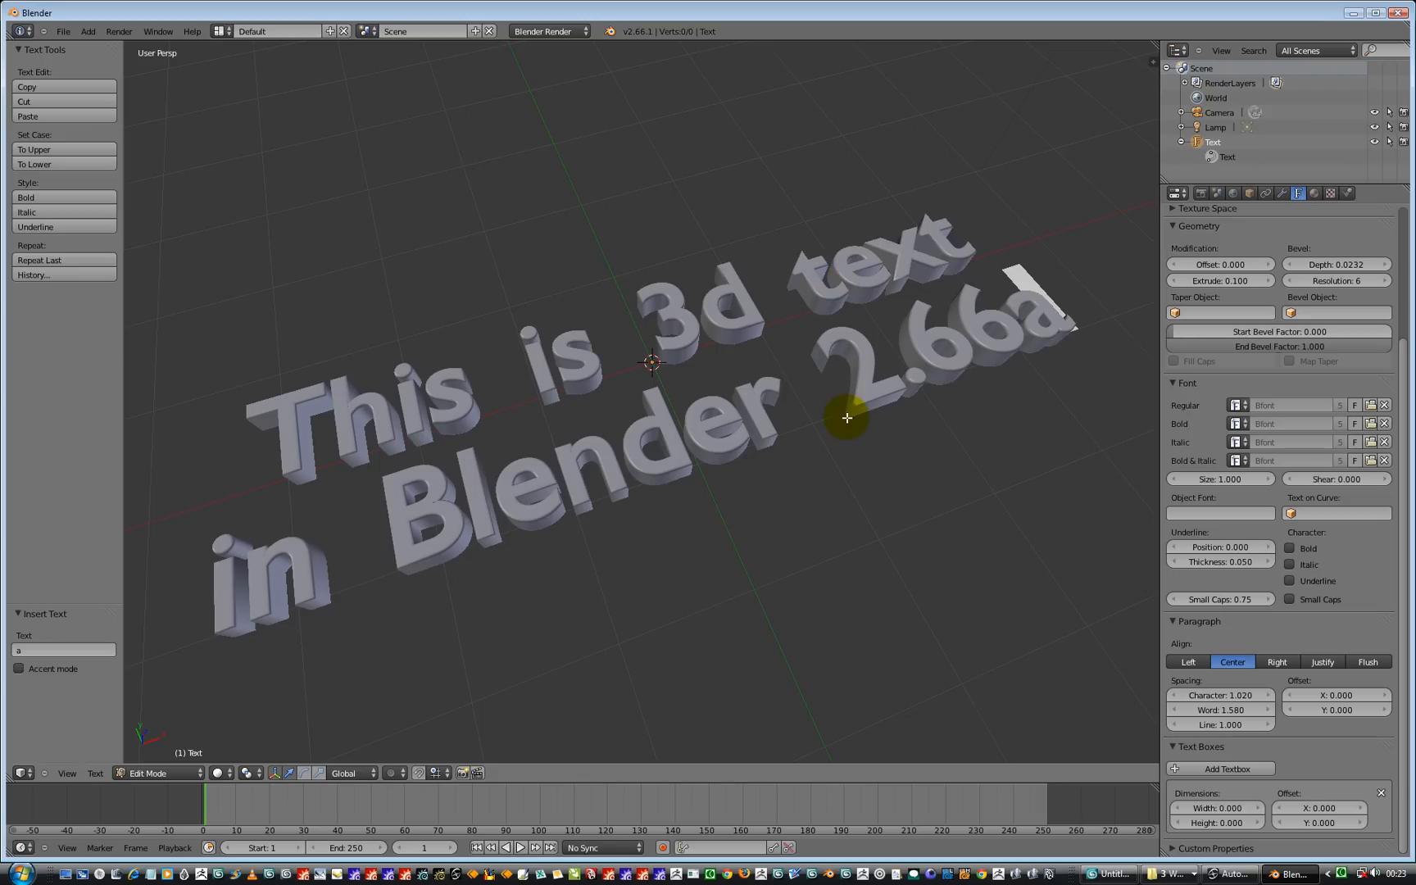
{"action": "mouse_move", "coordinate": [512, 518]}
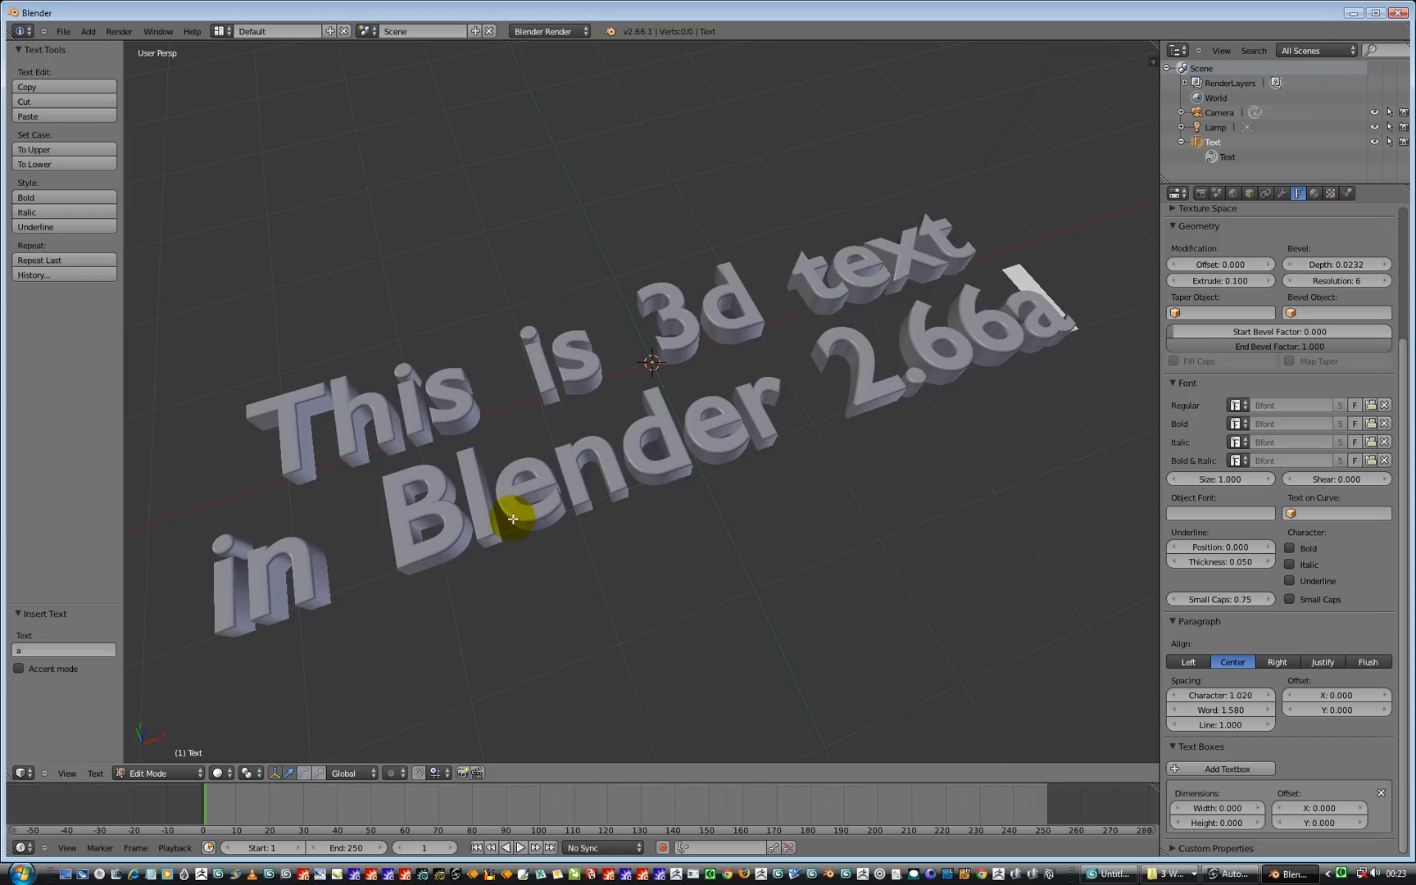
{"action": "mouse_move", "coordinate": [696, 654]}
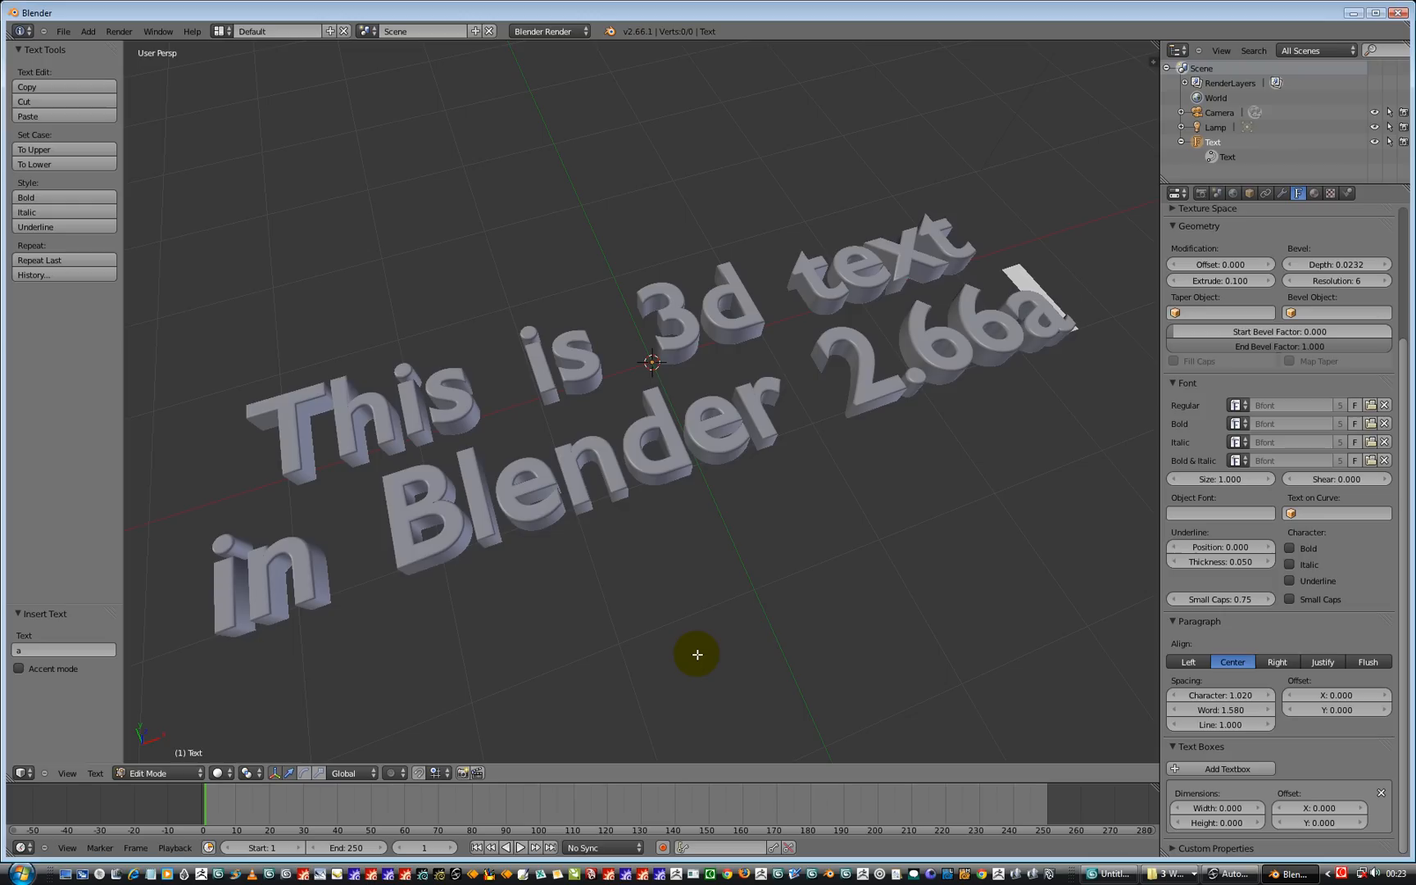
{"action": "mouse_move", "coordinate": [721, 603]}
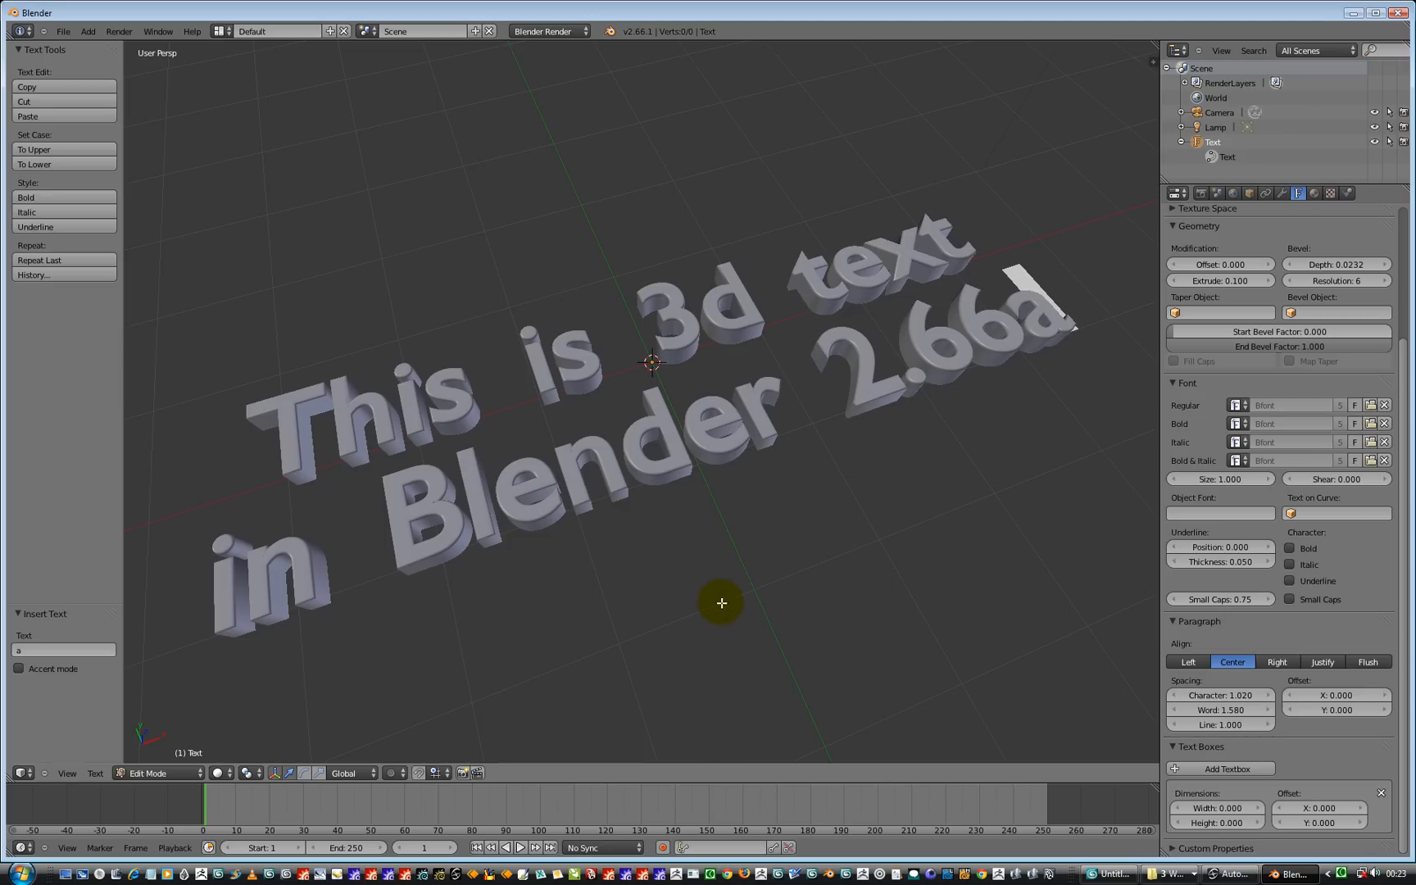
{"action": "mouse_move", "coordinate": [730, 567]}
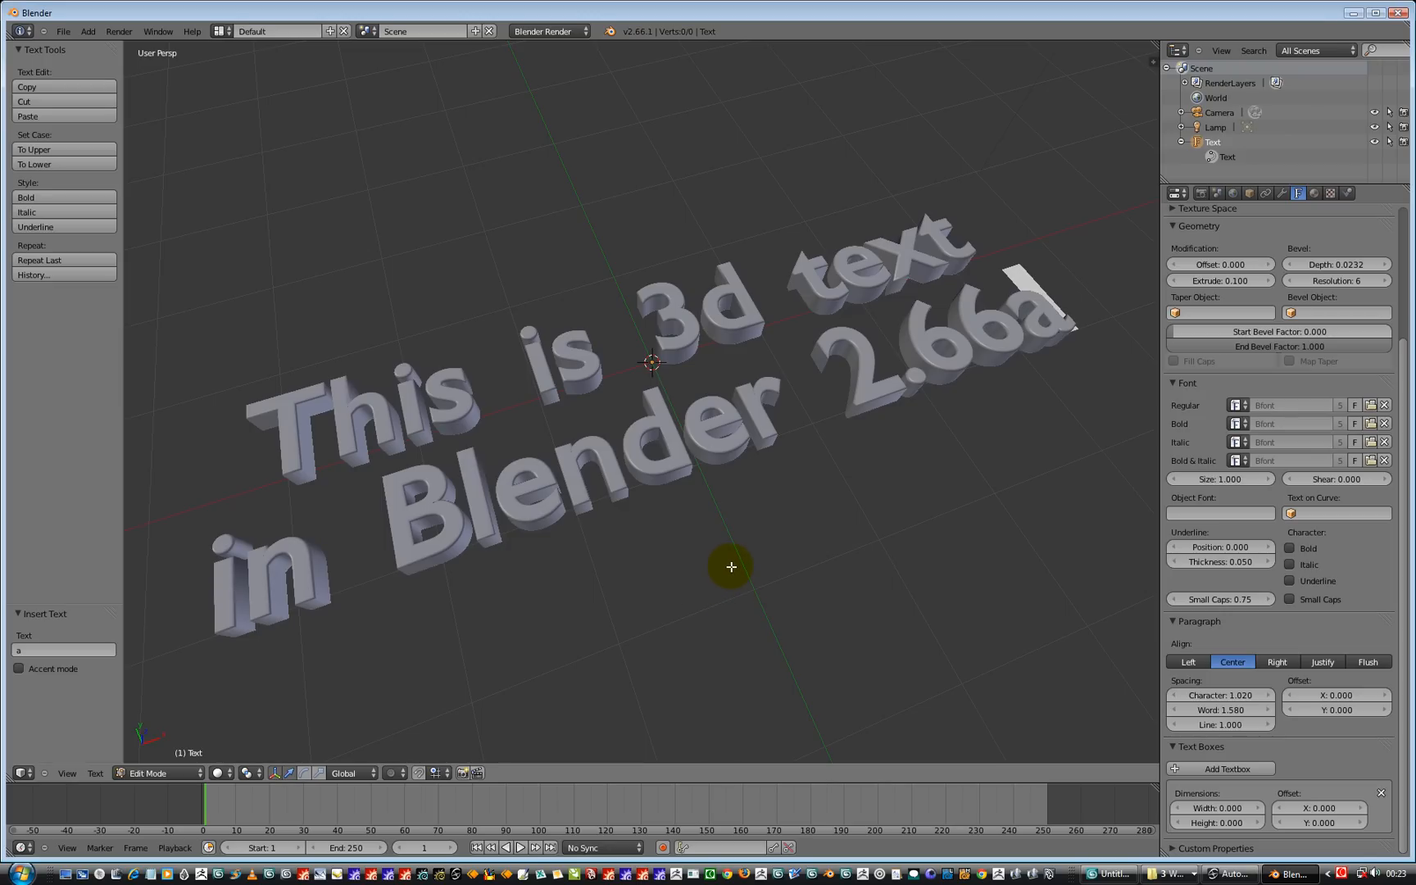
{"action": "mouse_move", "coordinate": [757, 550]}
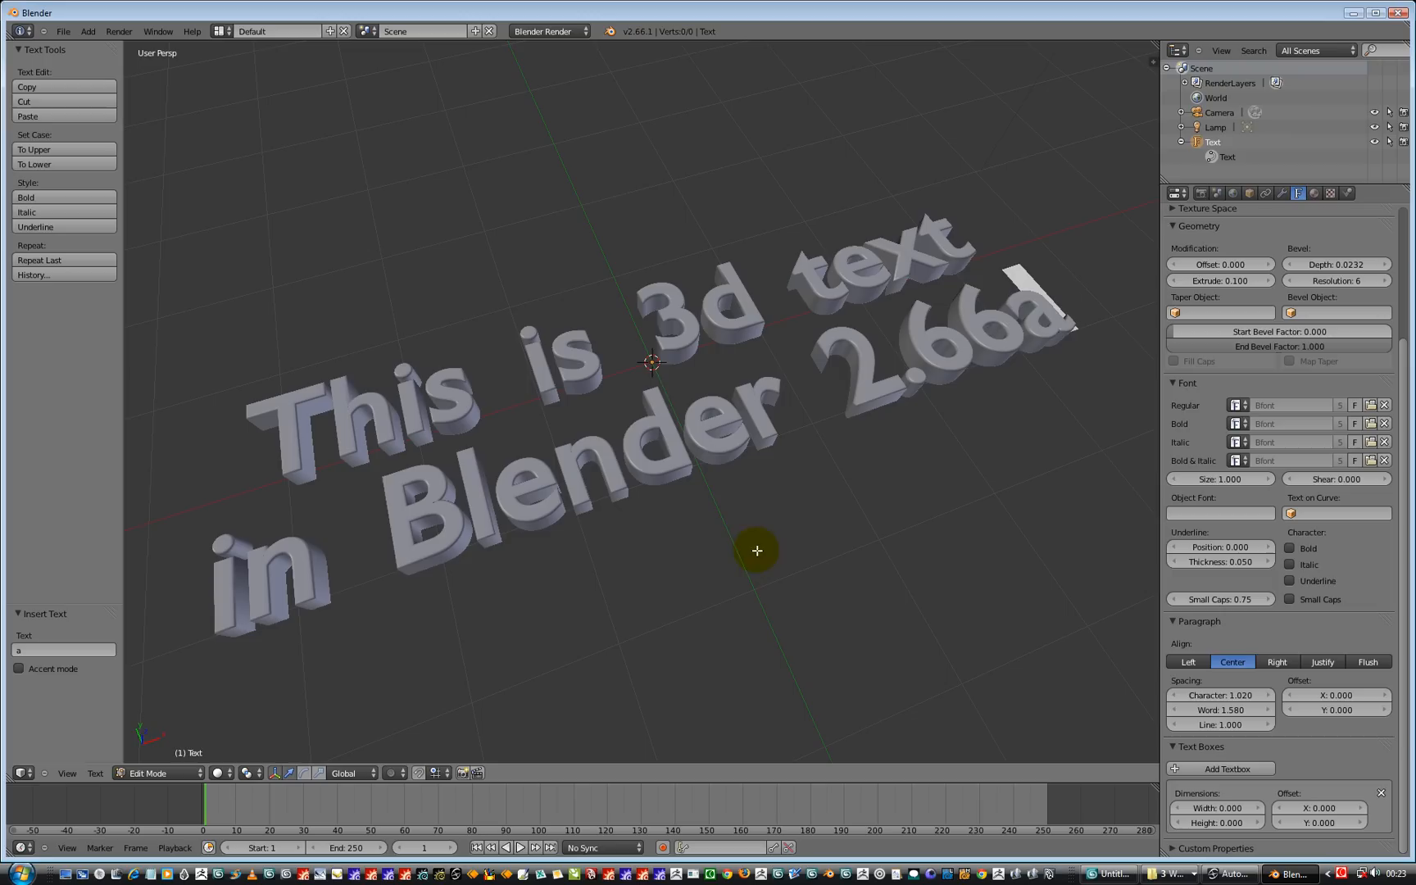
{"action": "mouse_move", "coordinate": [462, 343]}
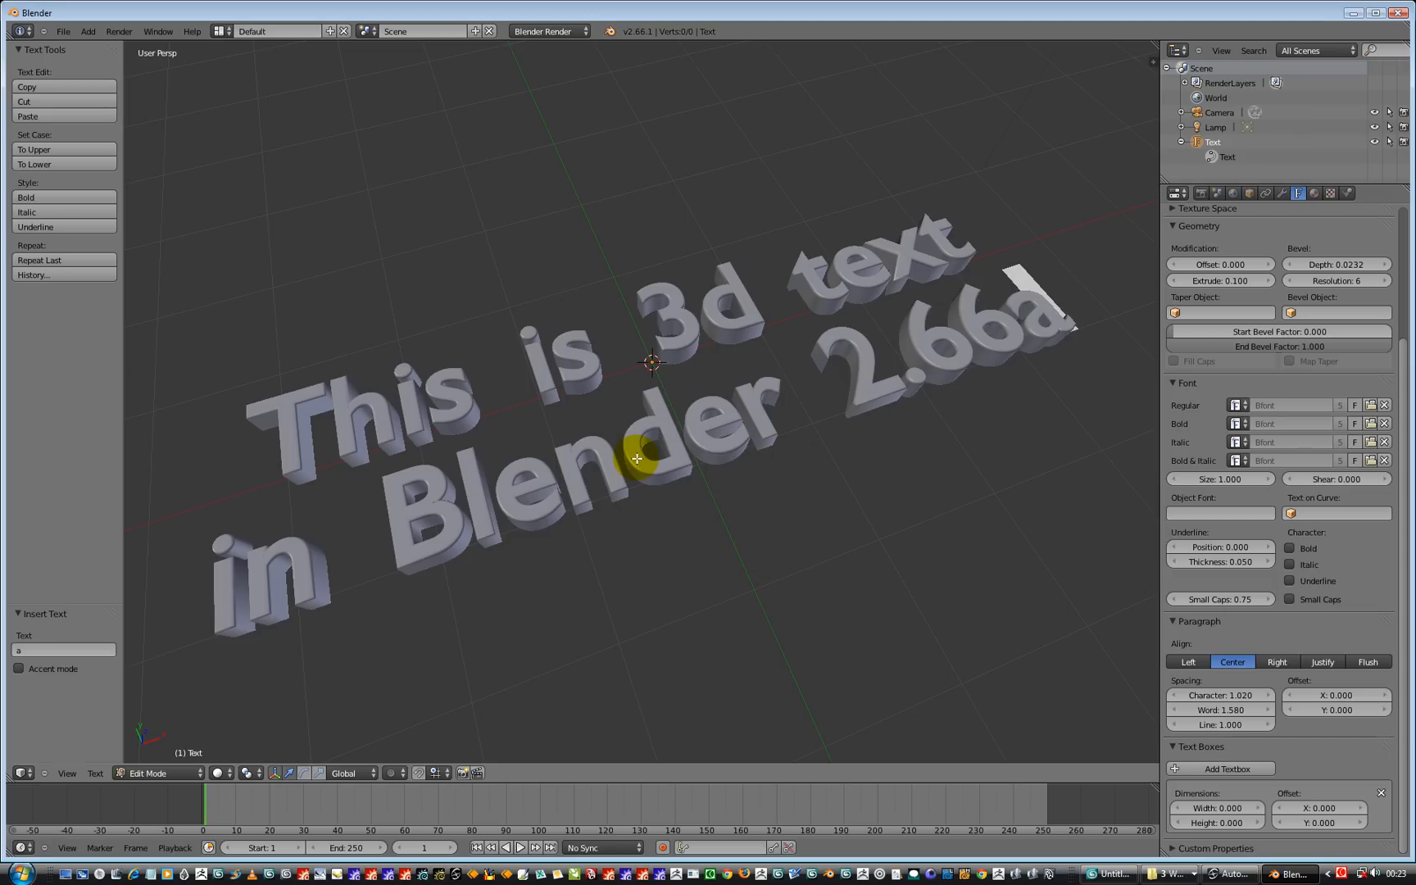
{"action": "mouse_move", "coordinate": [59, 170]}
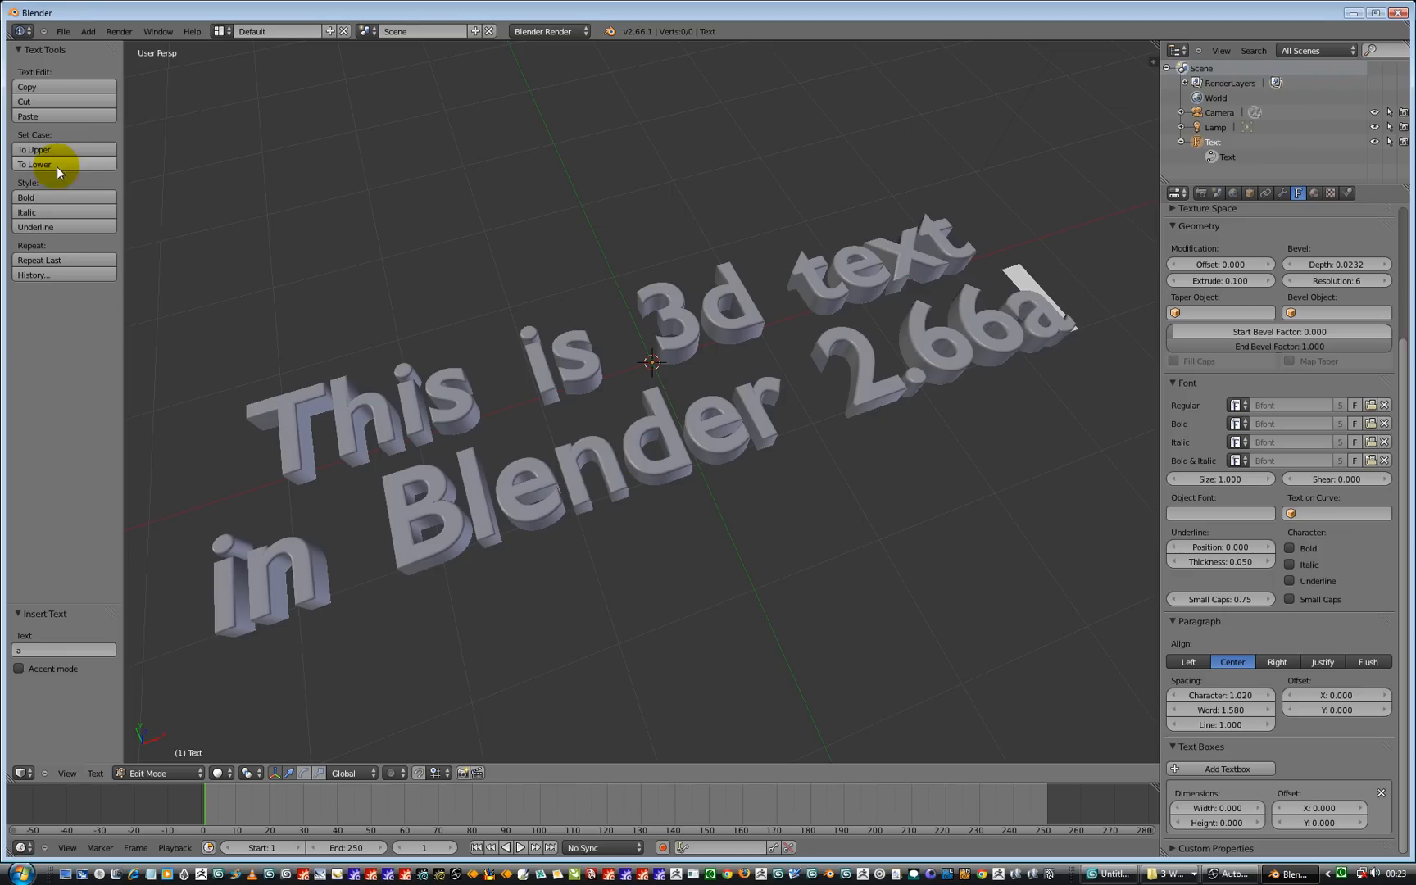
{"action": "left_click", "coordinate": [64, 31]}
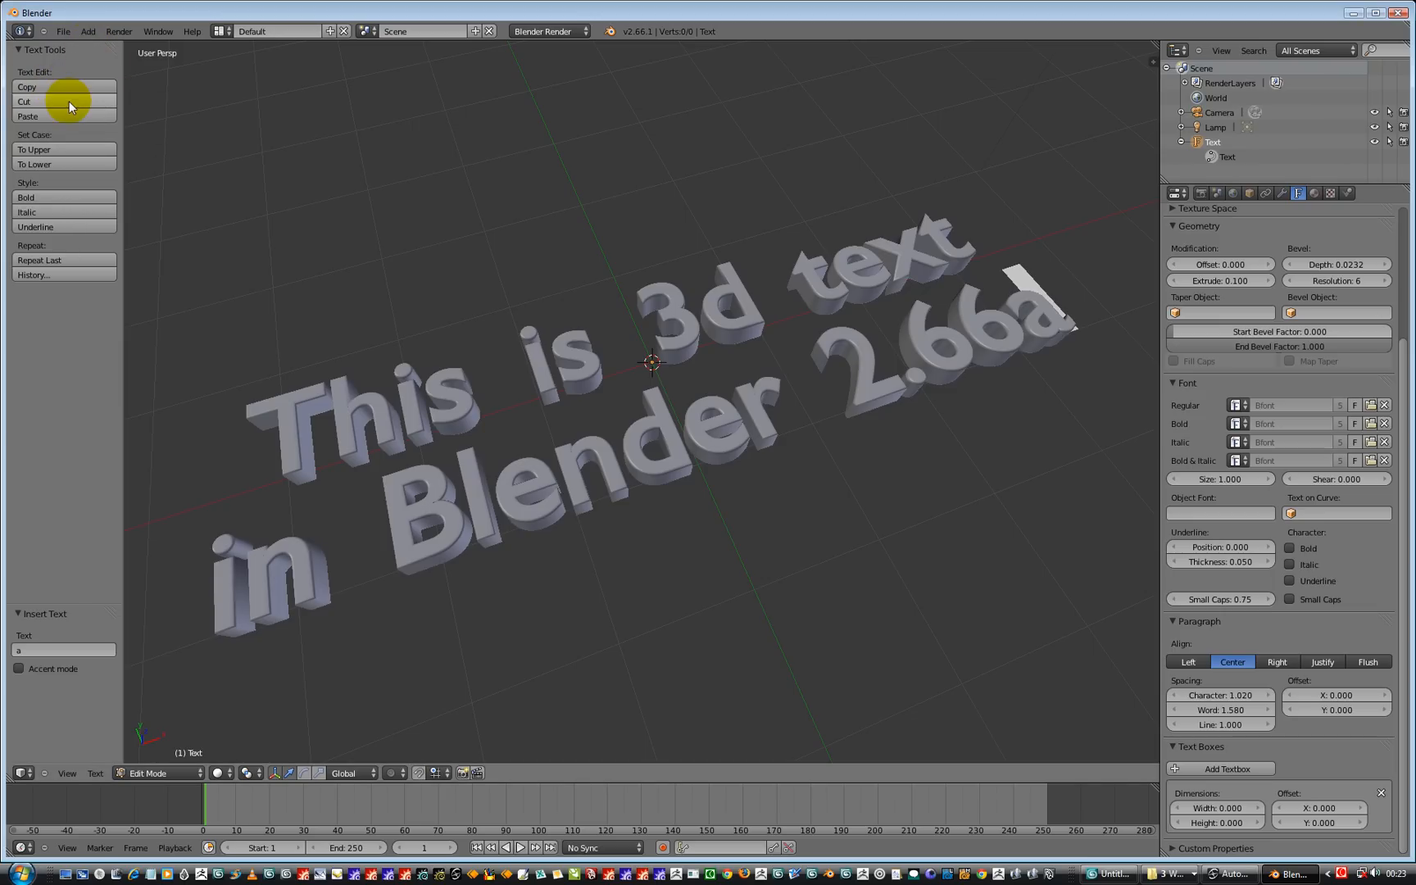
{"action": "mouse_move", "coordinate": [73, 101]}
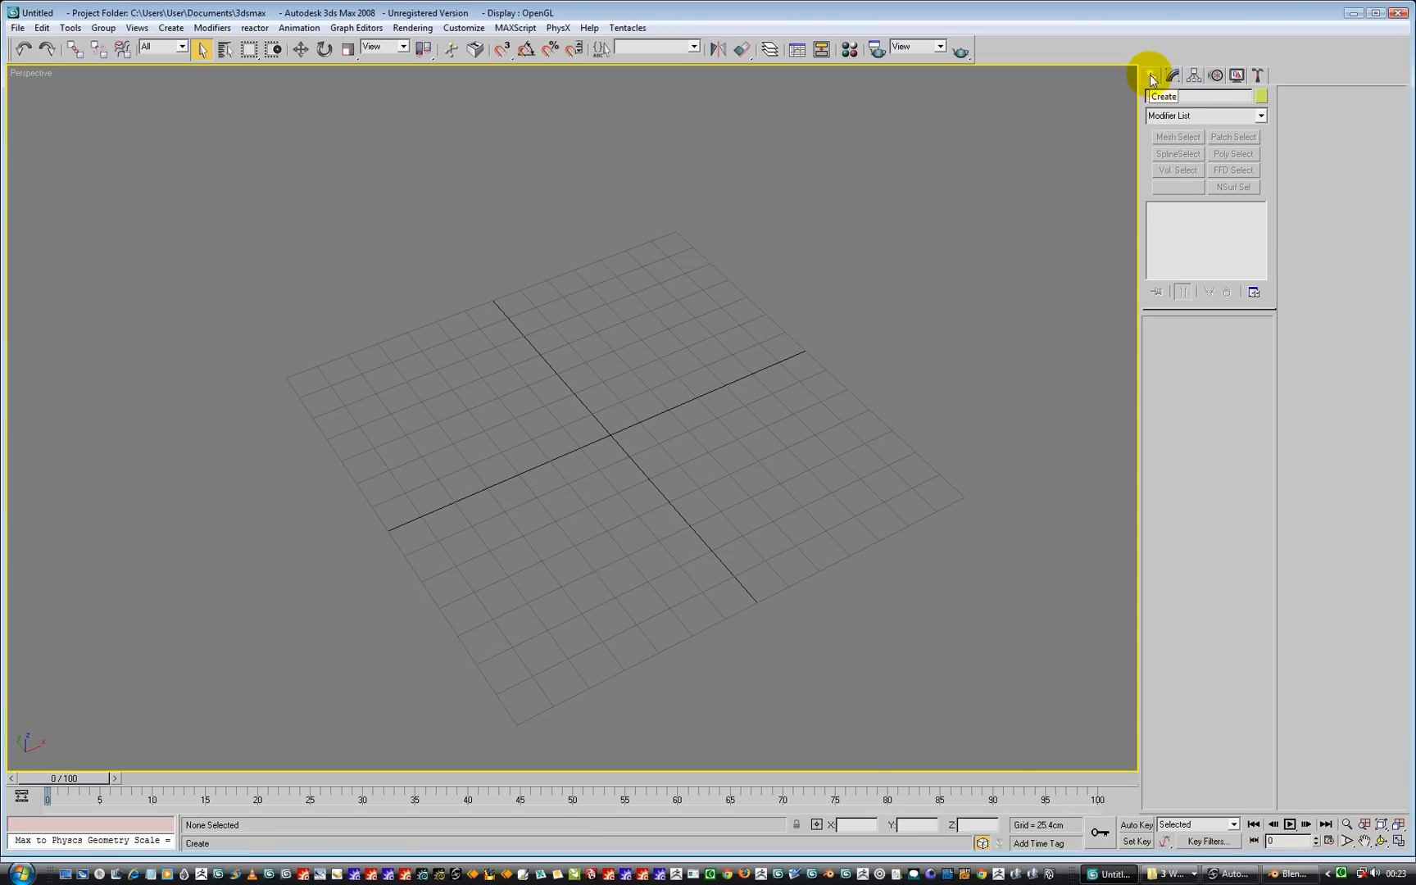
Create a Text shape 'This is words in 3DS Max 2008' in the Perspective viewport
{"action": "left_click", "coordinate": [1175, 100]}
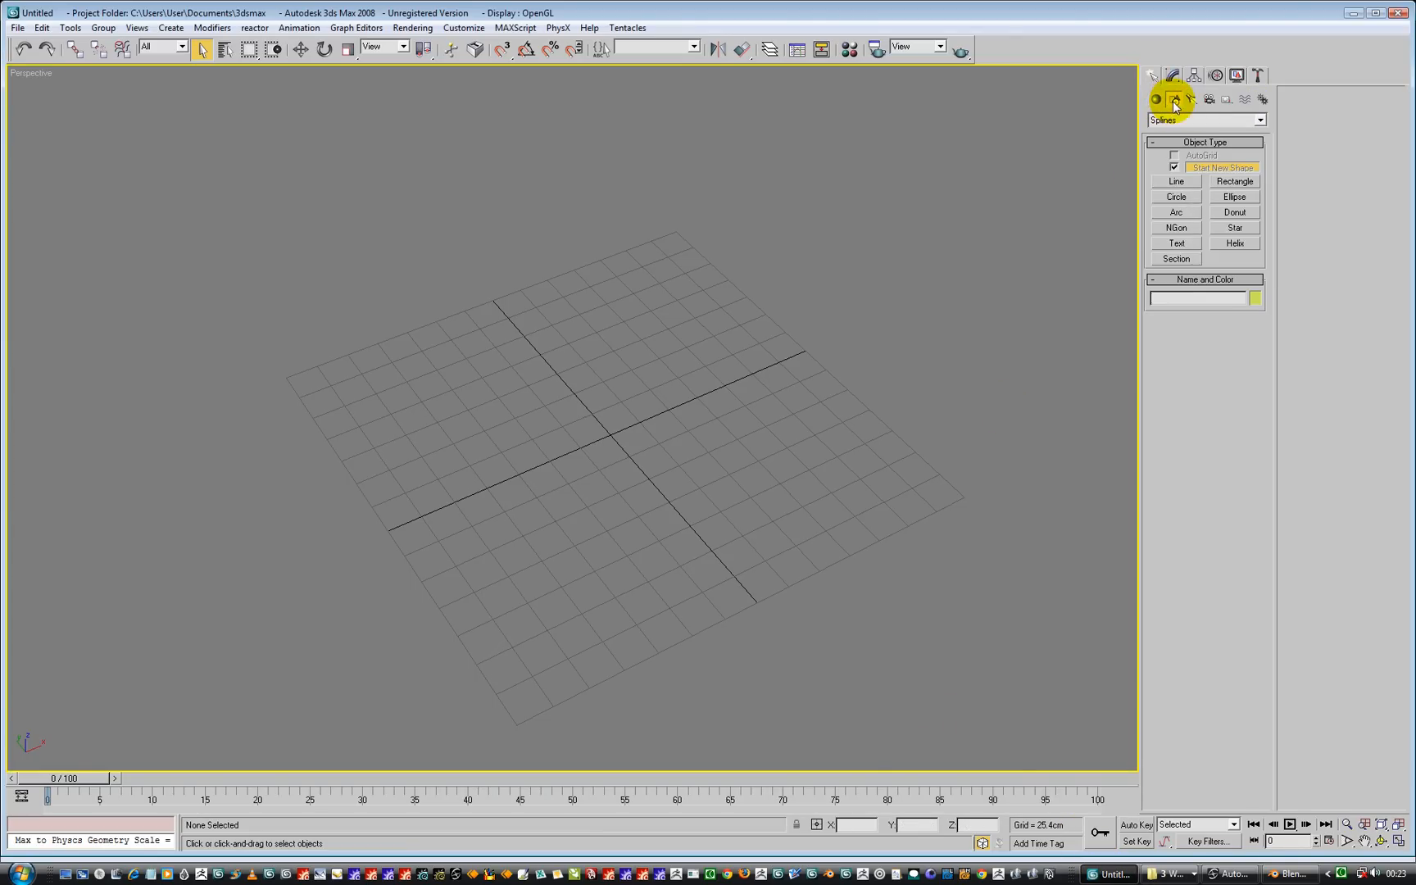
{"action": "left_click", "coordinate": [1175, 242]}
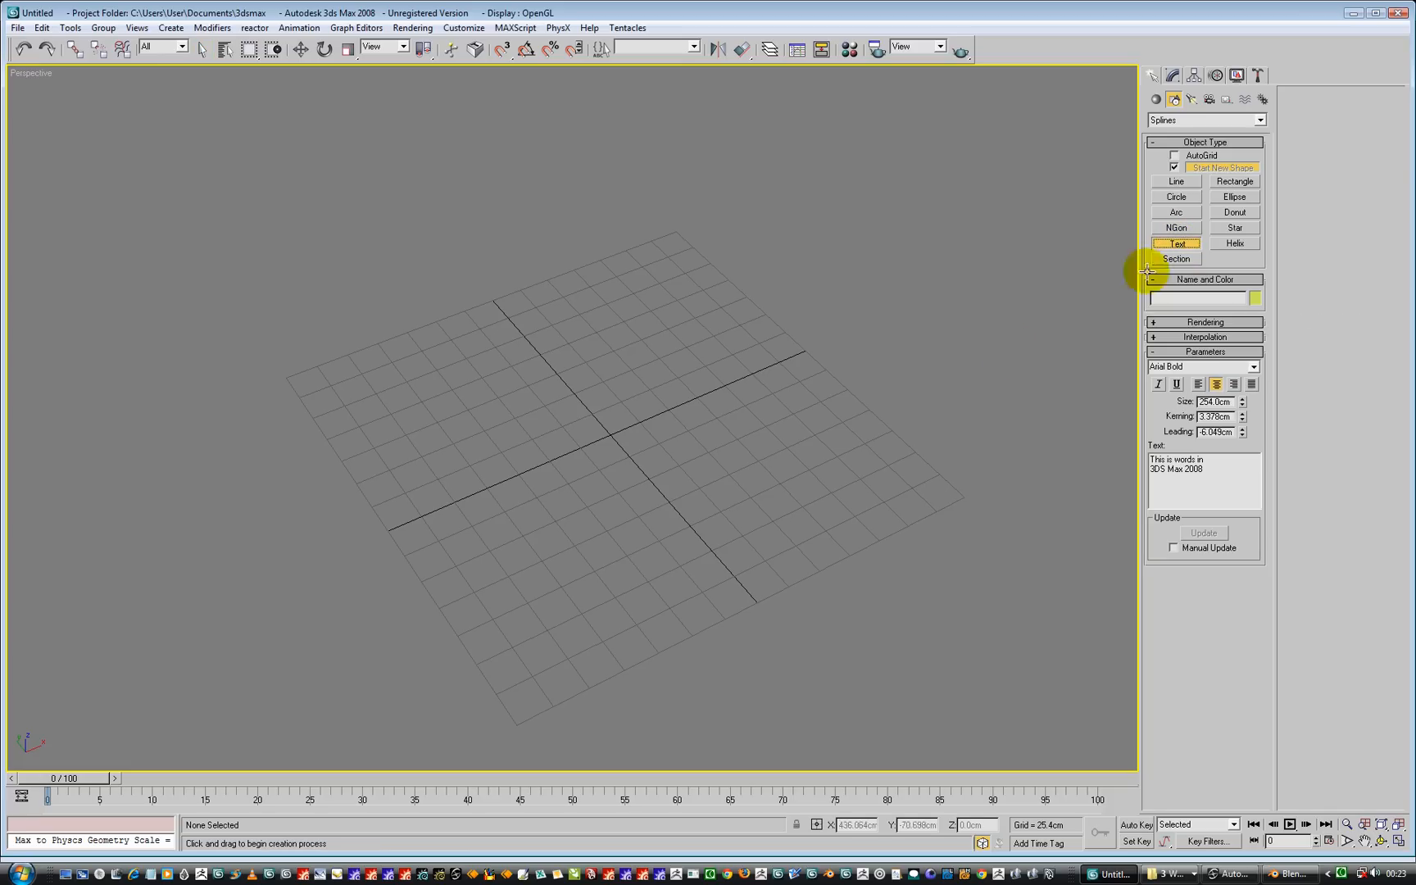
{"action": "left_click", "coordinate": [529, 443]}
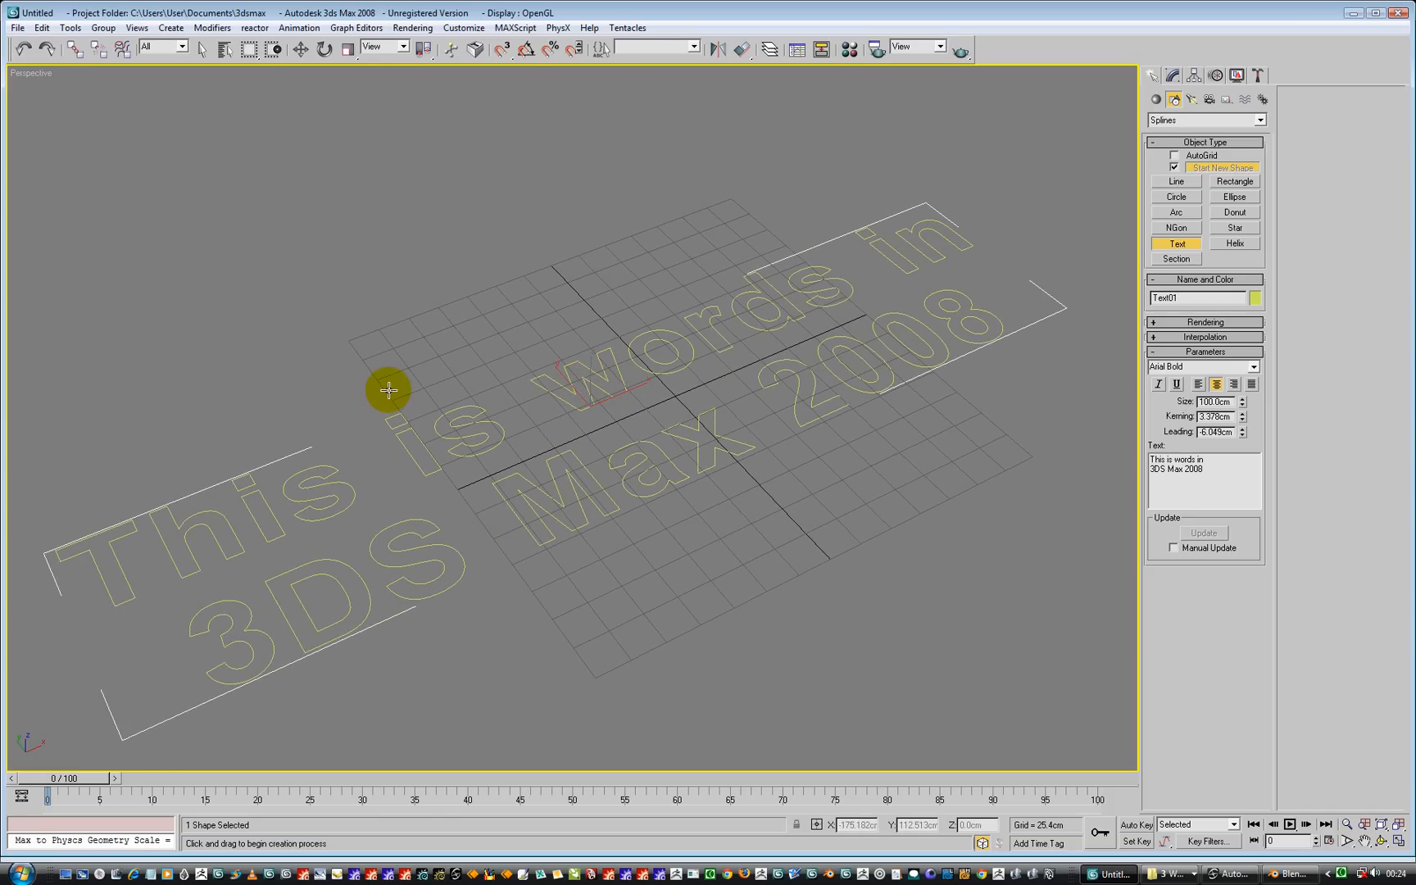
{"action": "mouse_move", "coordinate": [943, 238]}
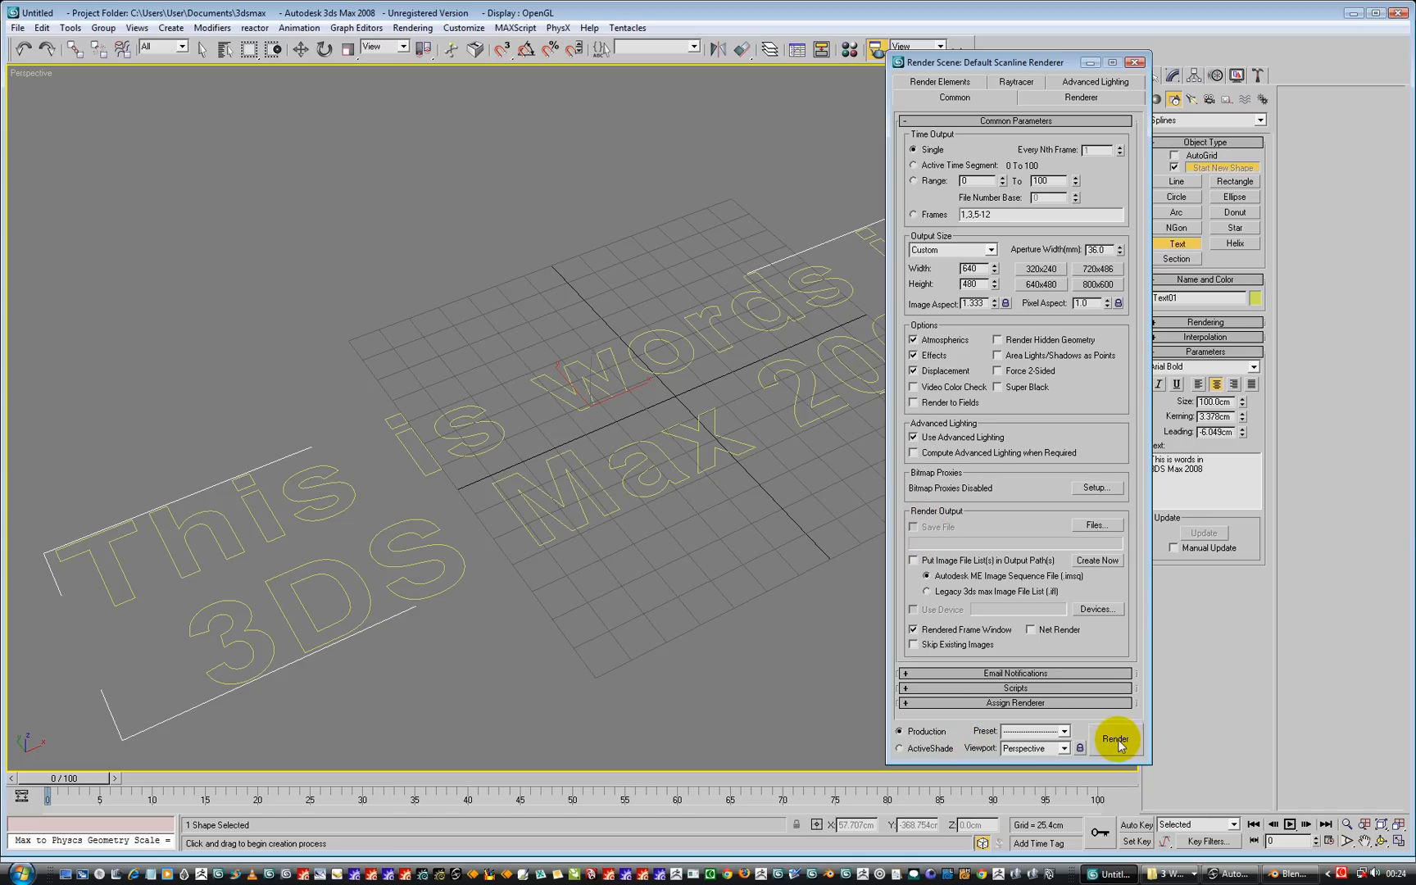
Attempt a render, close the Render Scene dialog and go to the Modify panel
{"action": "left_click", "coordinate": [1115, 739]}
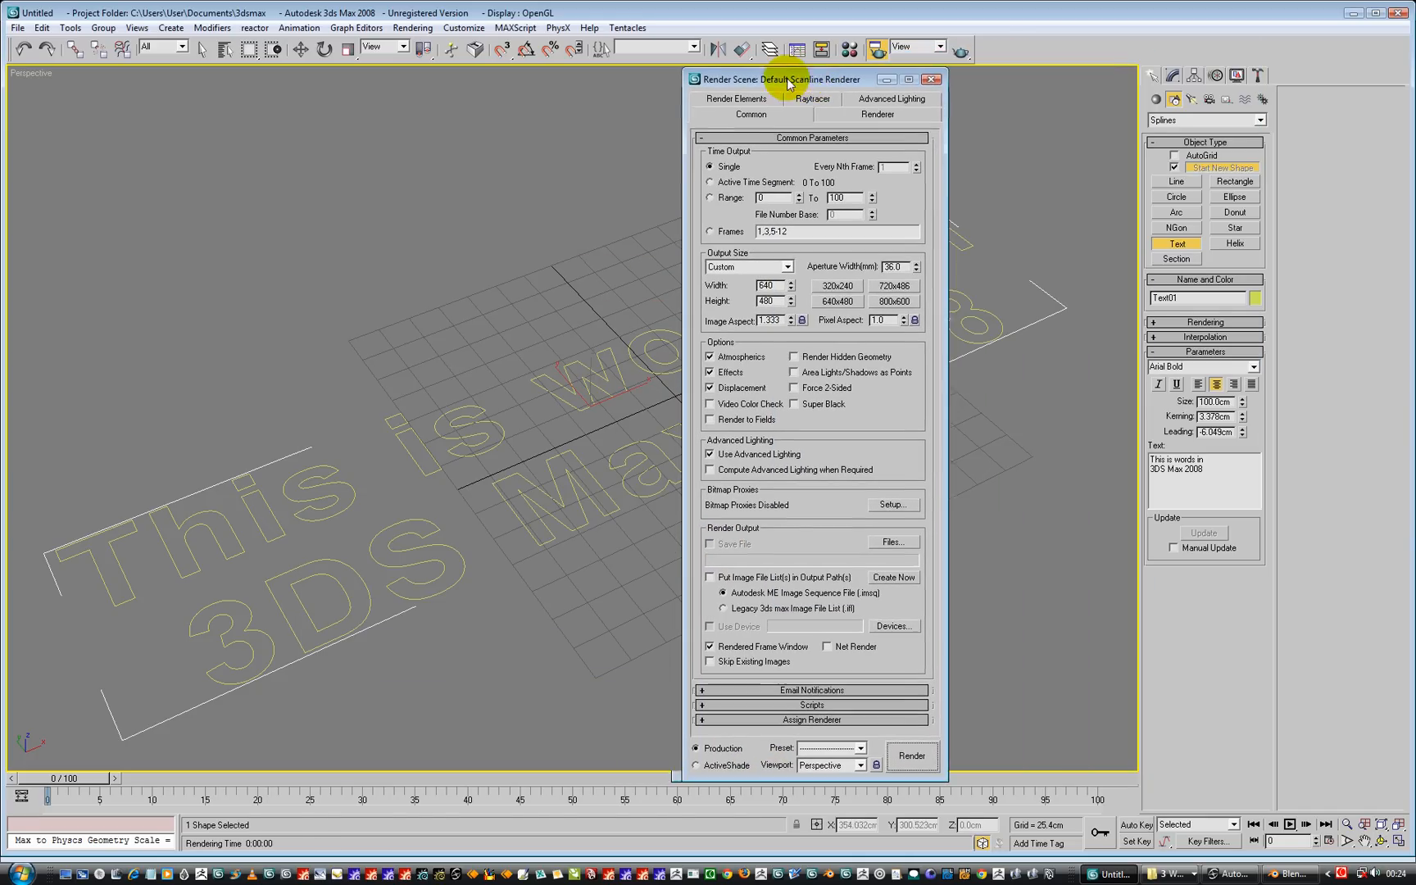
{"action": "left_click", "coordinate": [933, 79]}
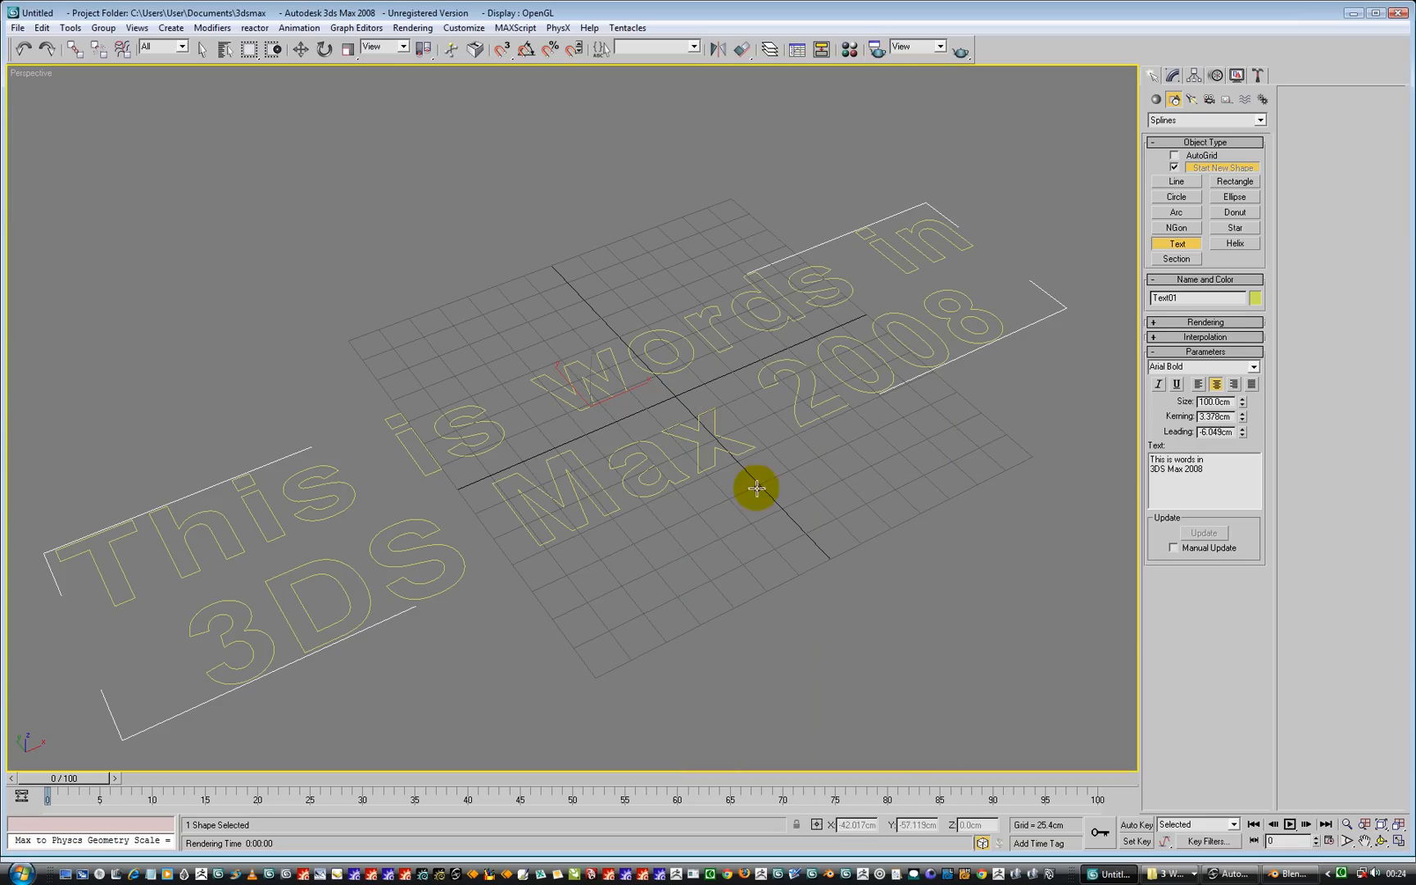
{"action": "left_click", "coordinate": [1172, 75]}
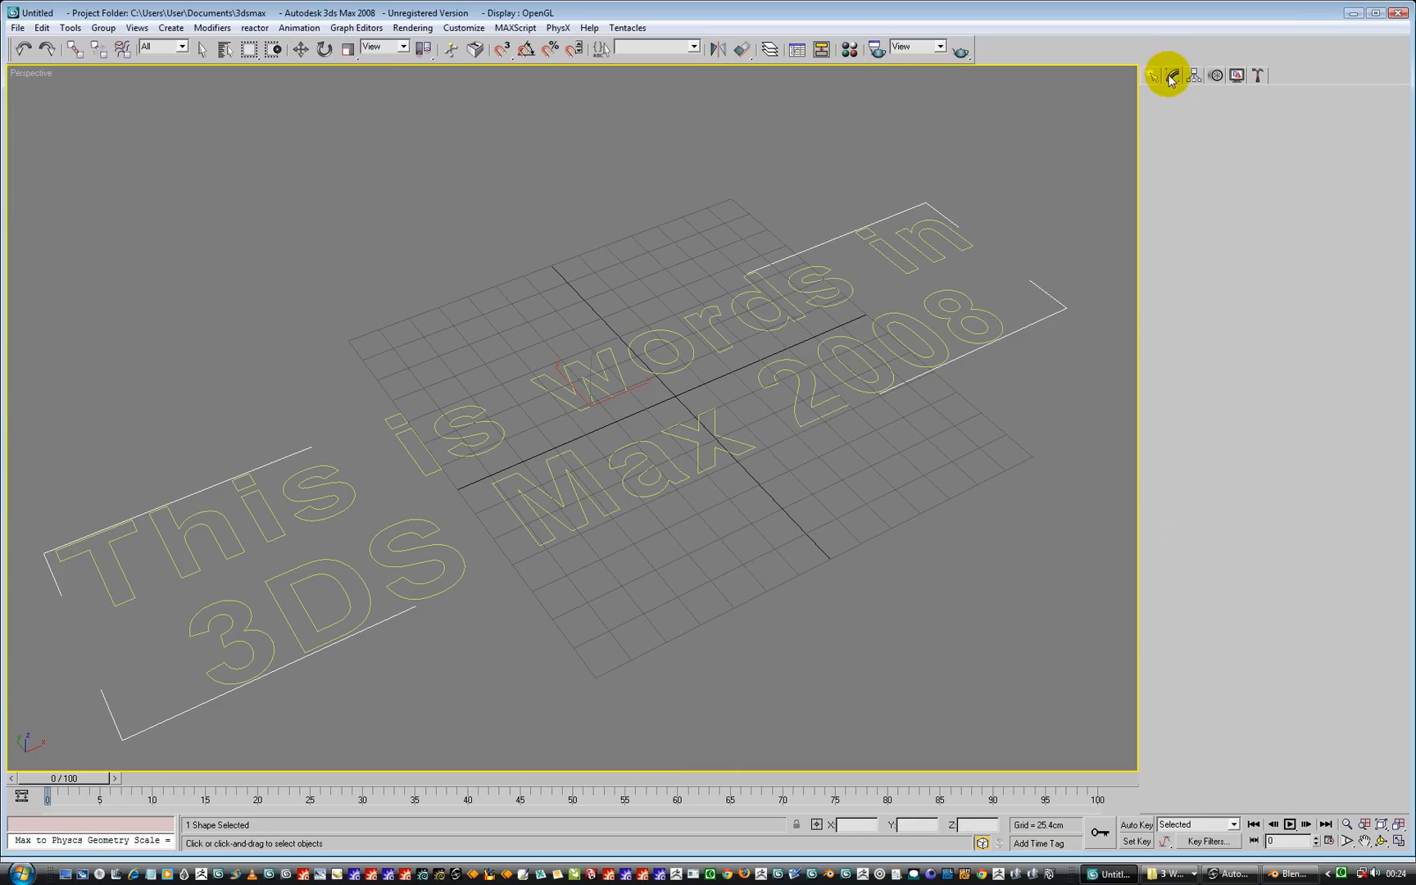
Apply a Bevel modifier so the text becomes solid yellow beveled letters
{"action": "left_click", "coordinate": [1172, 75]}
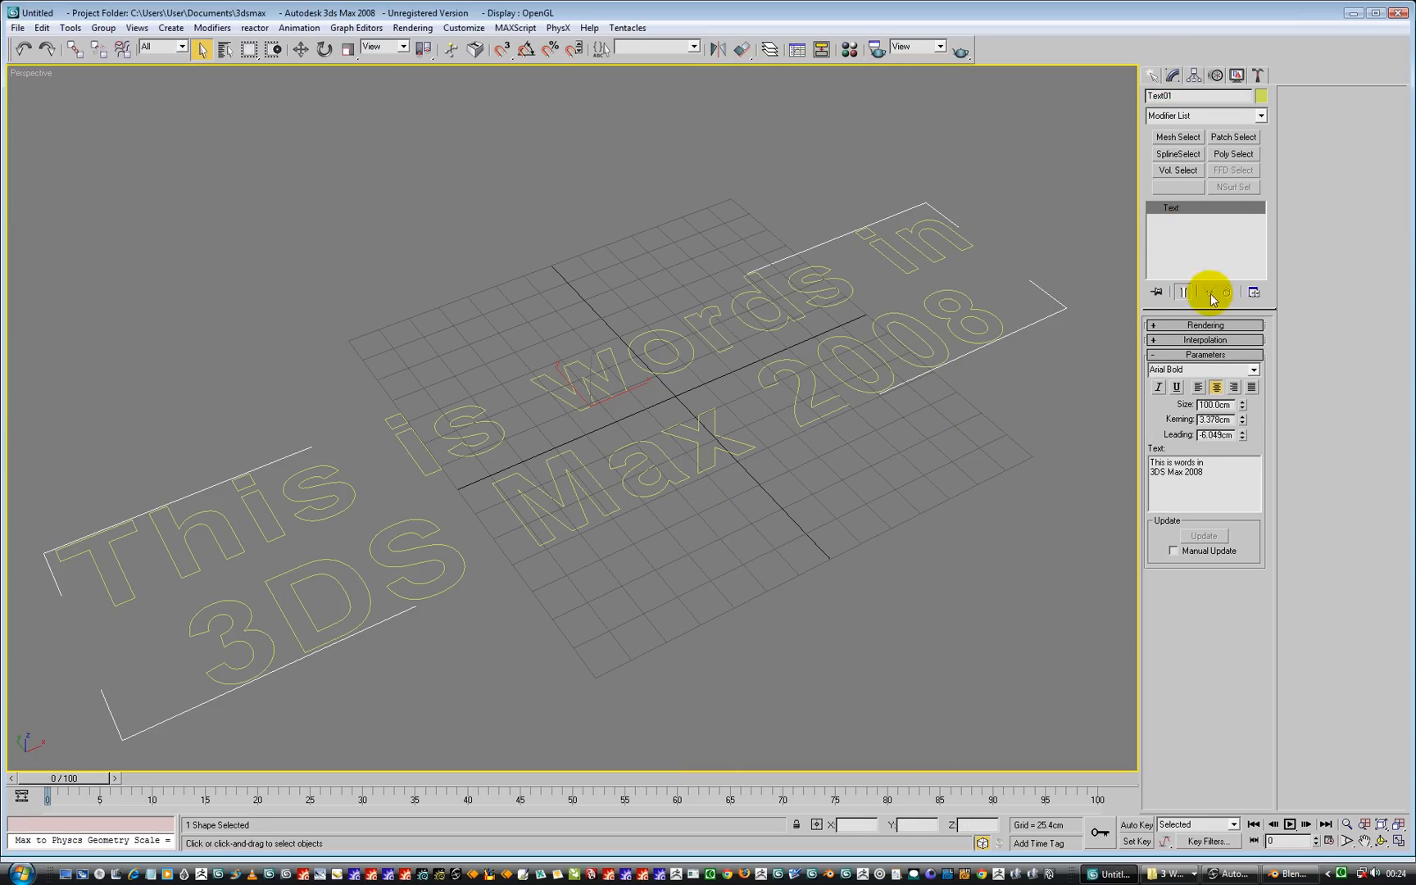
{"action": "left_click", "coordinate": [1261, 116]}
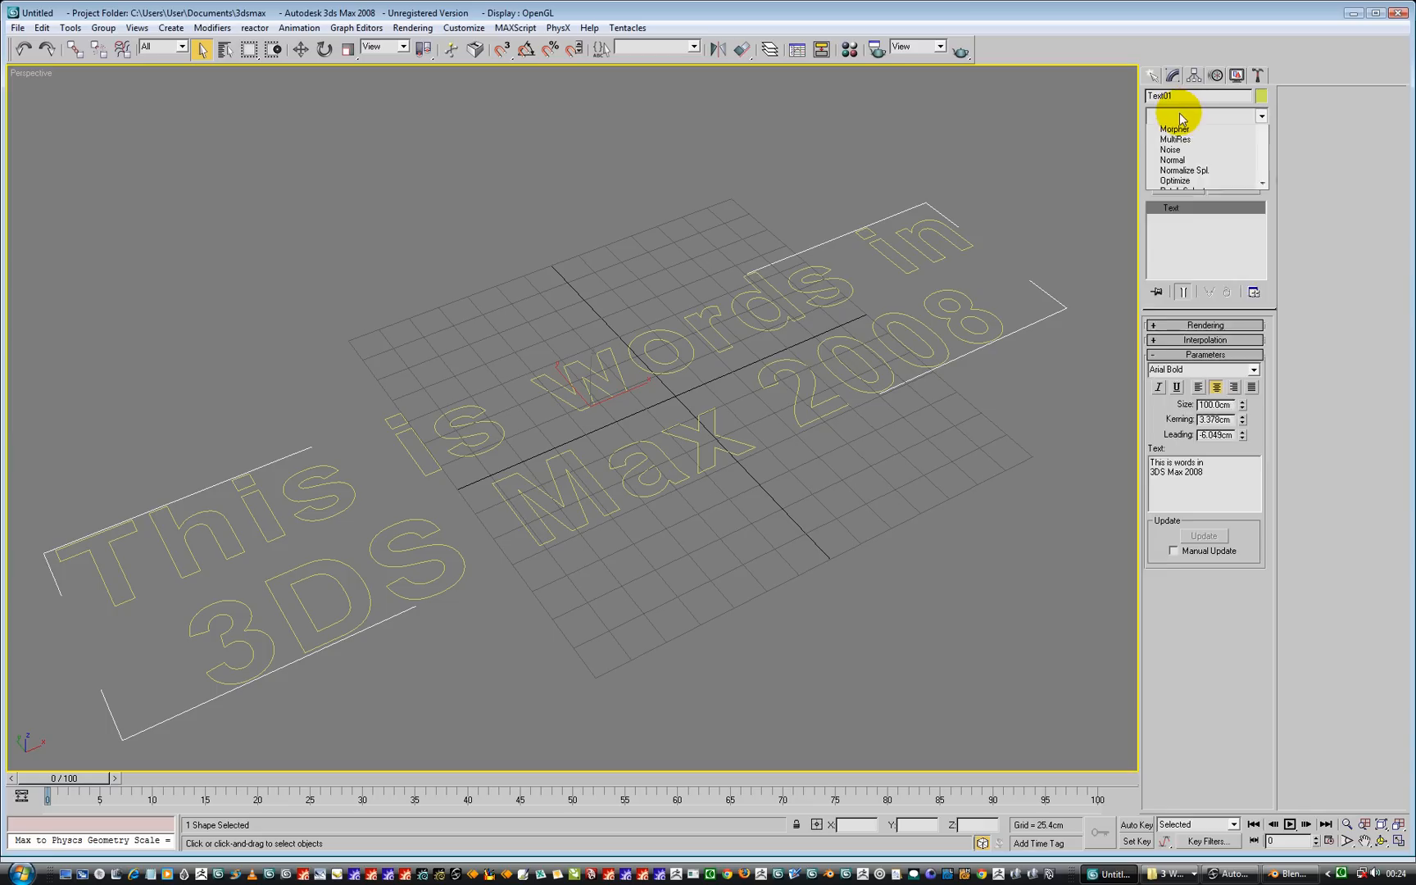
{"action": "left_click", "coordinate": [1176, 128]}
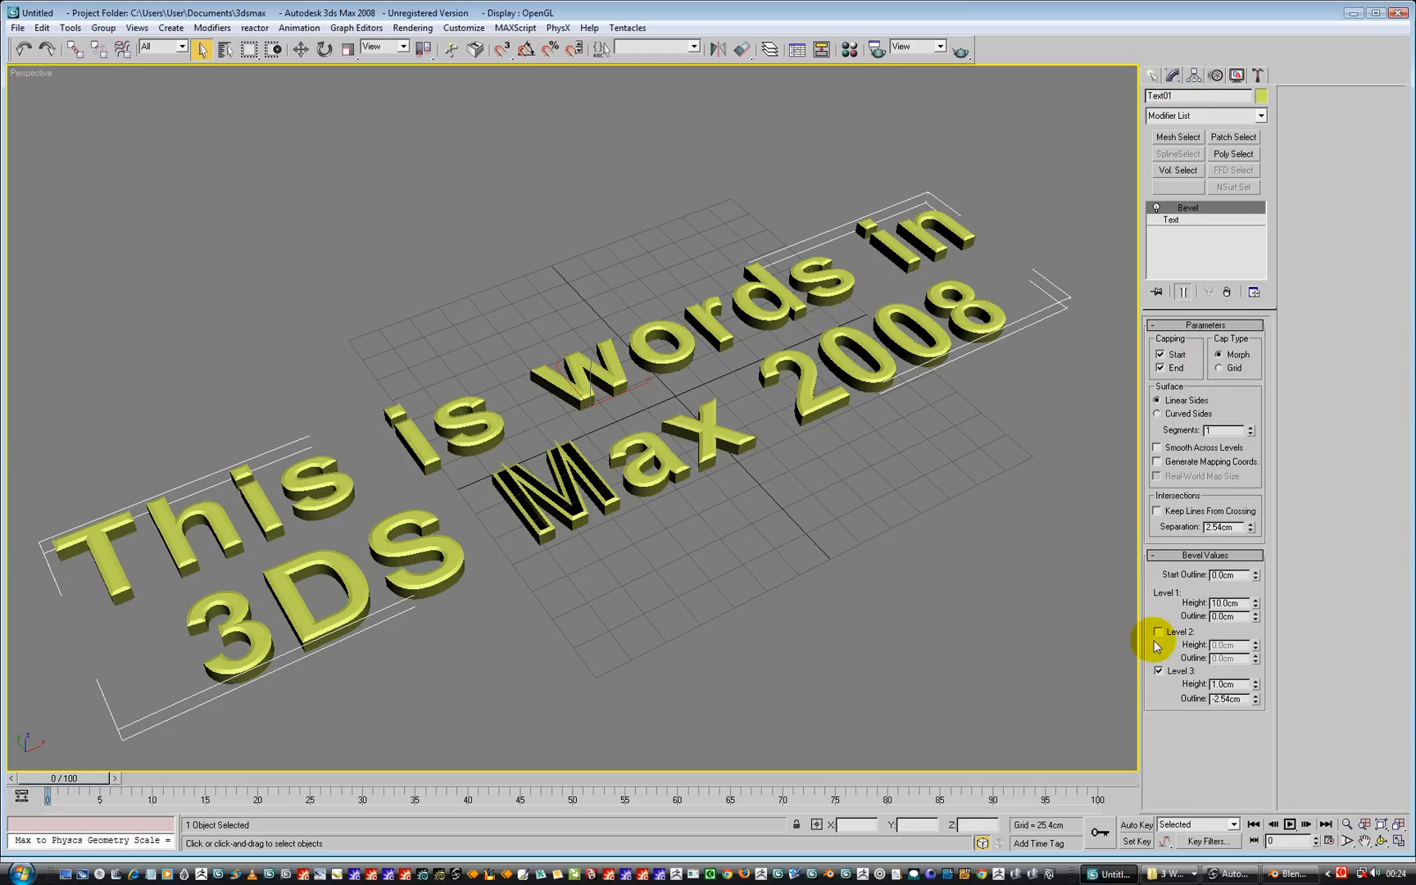
Re-enable bevel Level 3 and reduce its outline to -1.216cm for a subtler edge
{"action": "left_click", "coordinate": [1159, 632]}
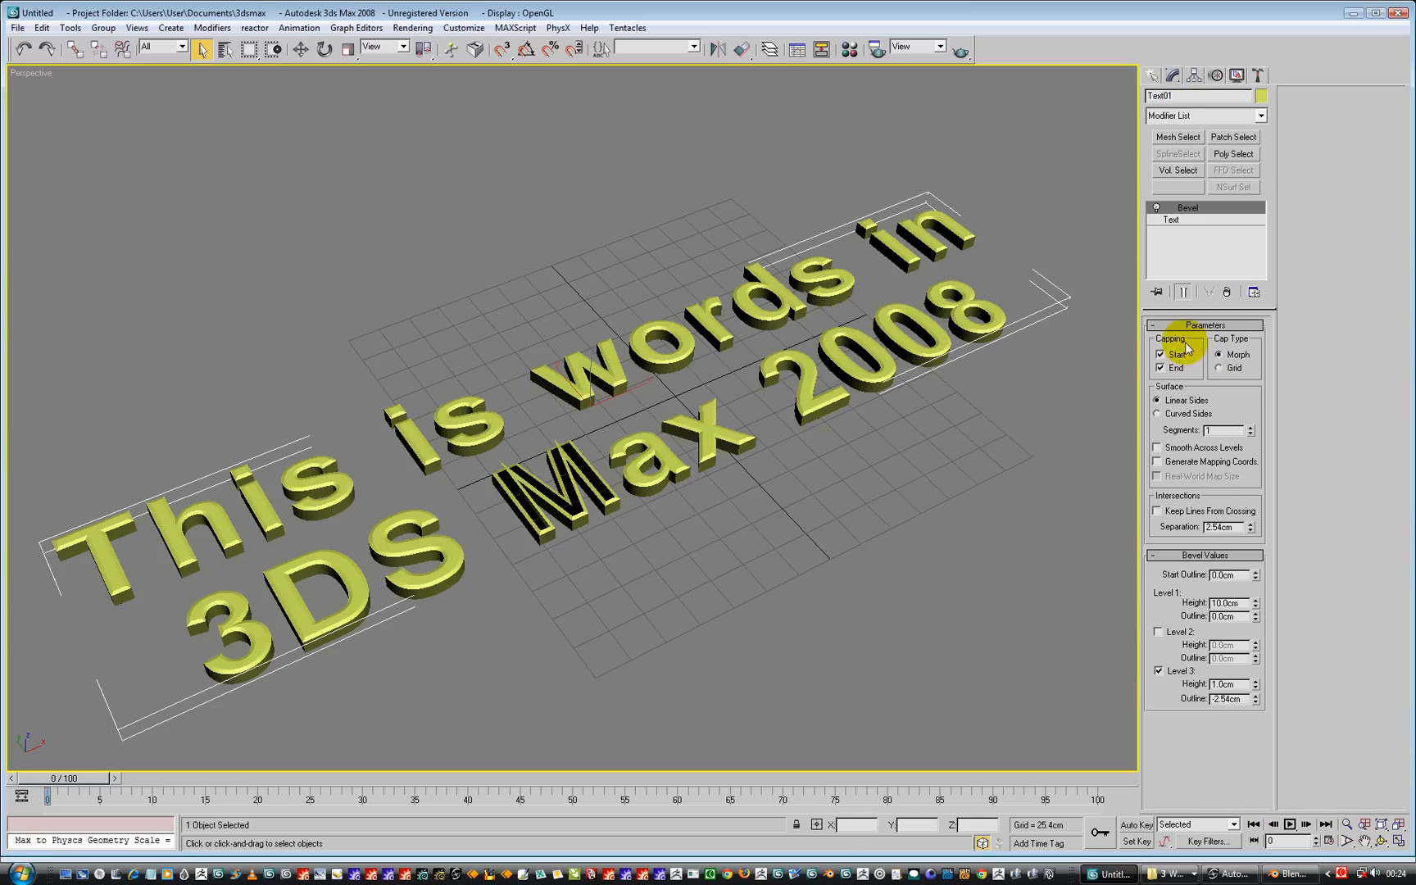
{"action": "left_click", "coordinate": [1161, 670]}
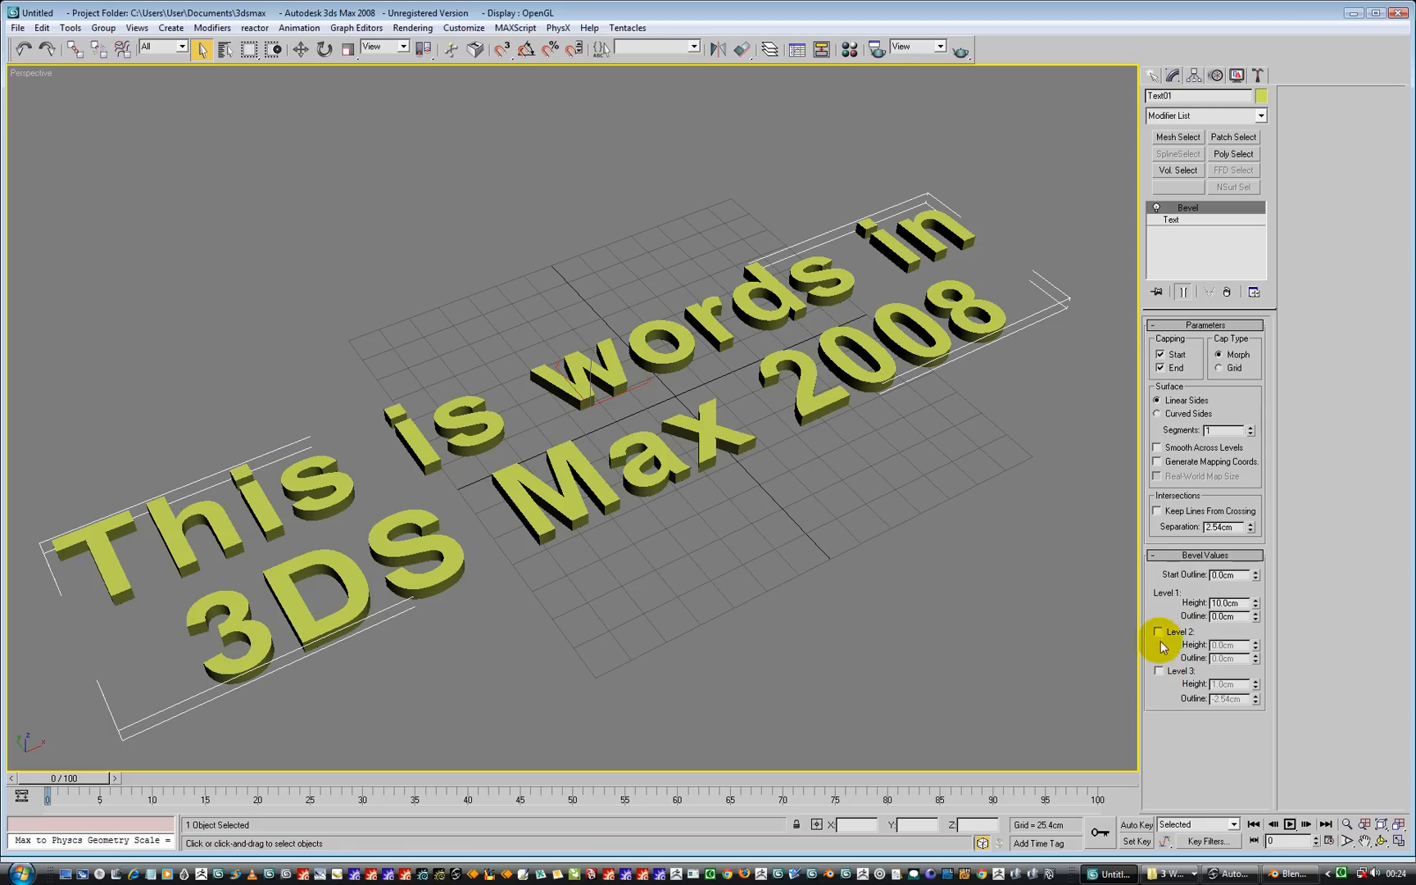
{"action": "left_click", "coordinate": [1159, 670]}
{"action": "type", "text": "-.2"}
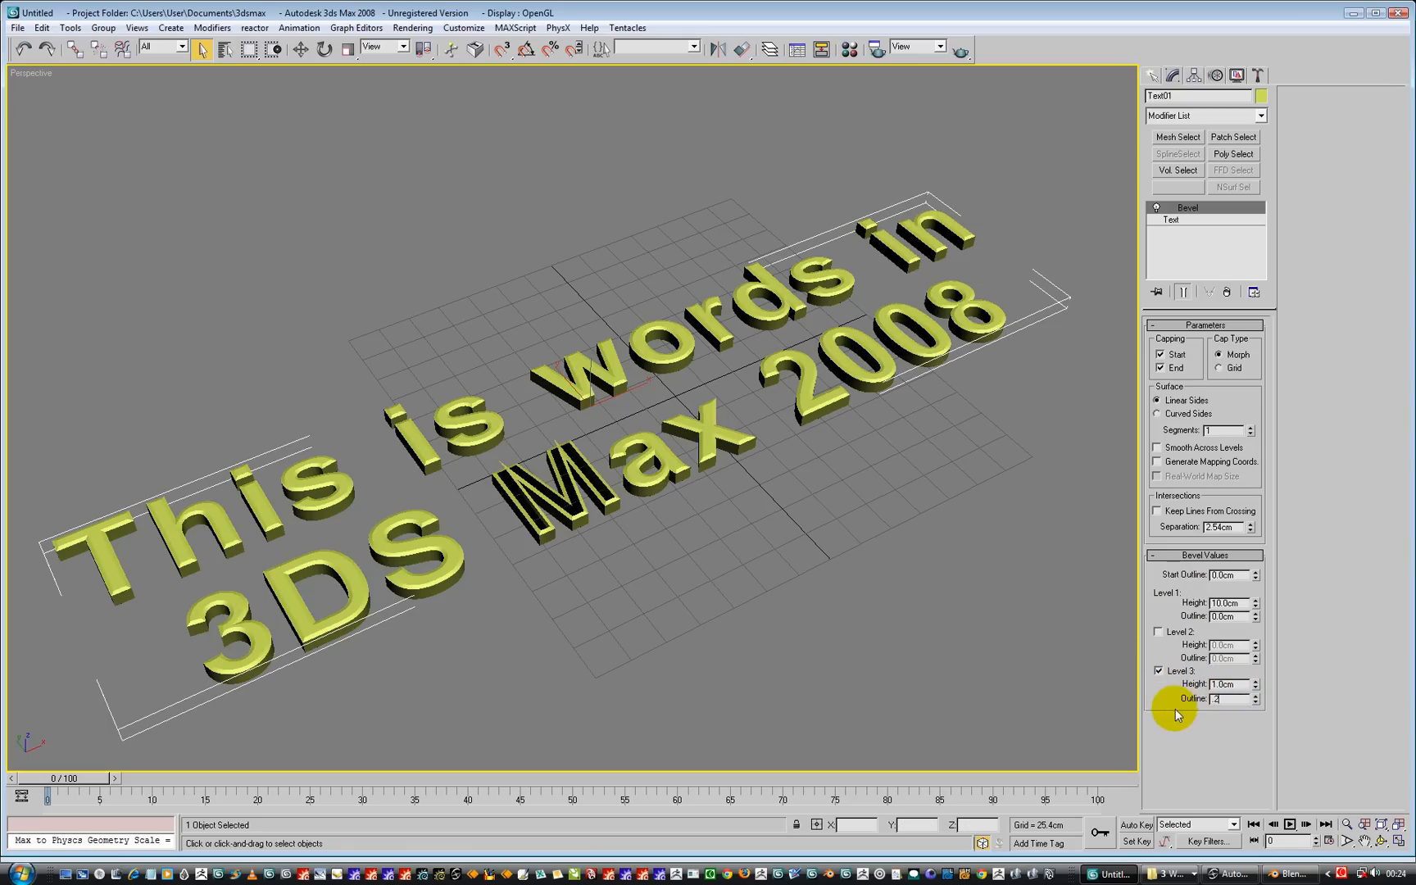
{"action": "triple_click", "coordinate": [1228, 698]}
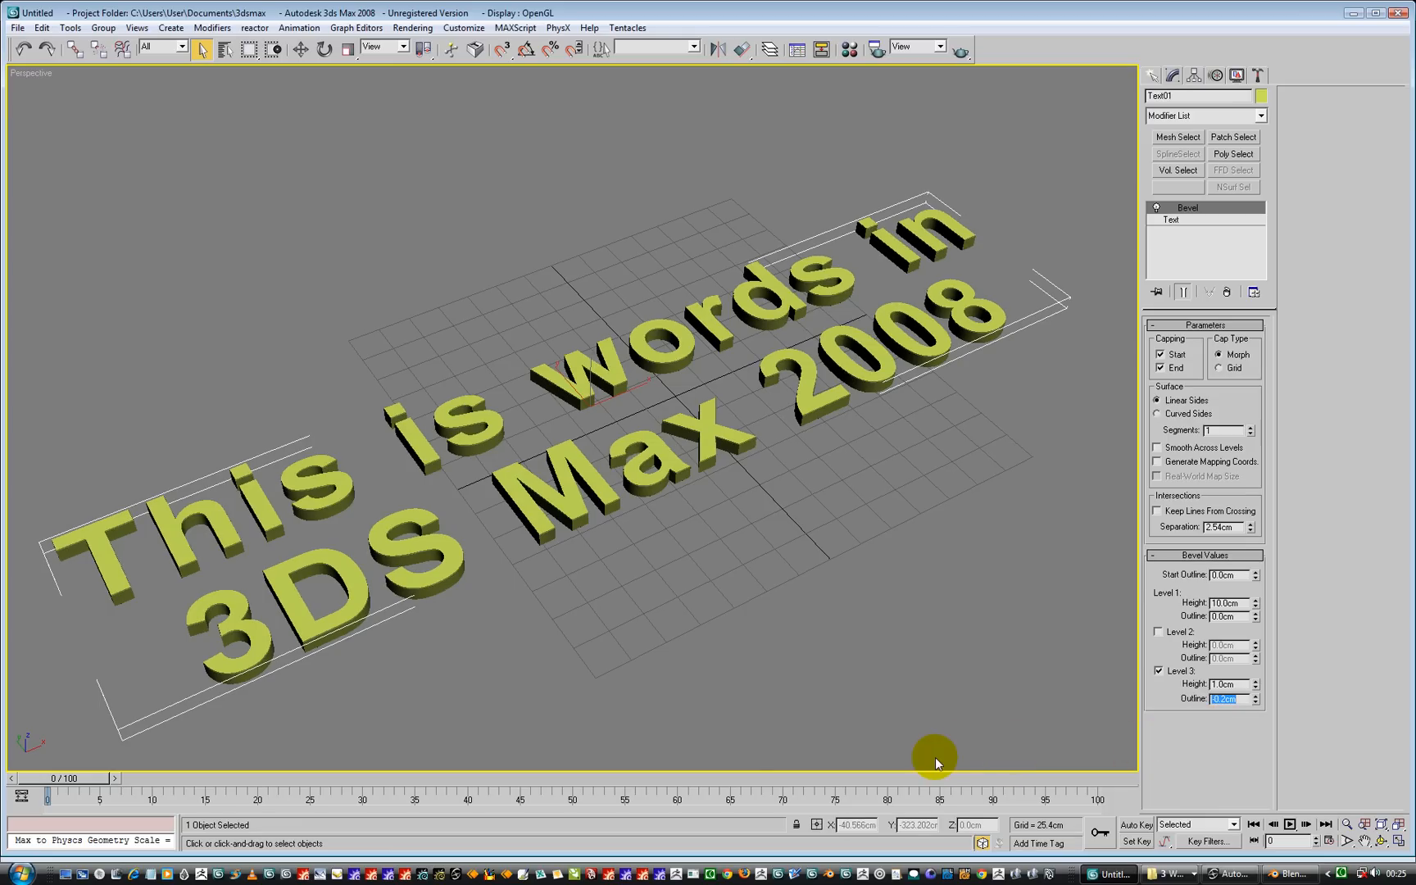
{"action": "scroll", "scroll_direction": "up", "scroll_amount": 3}
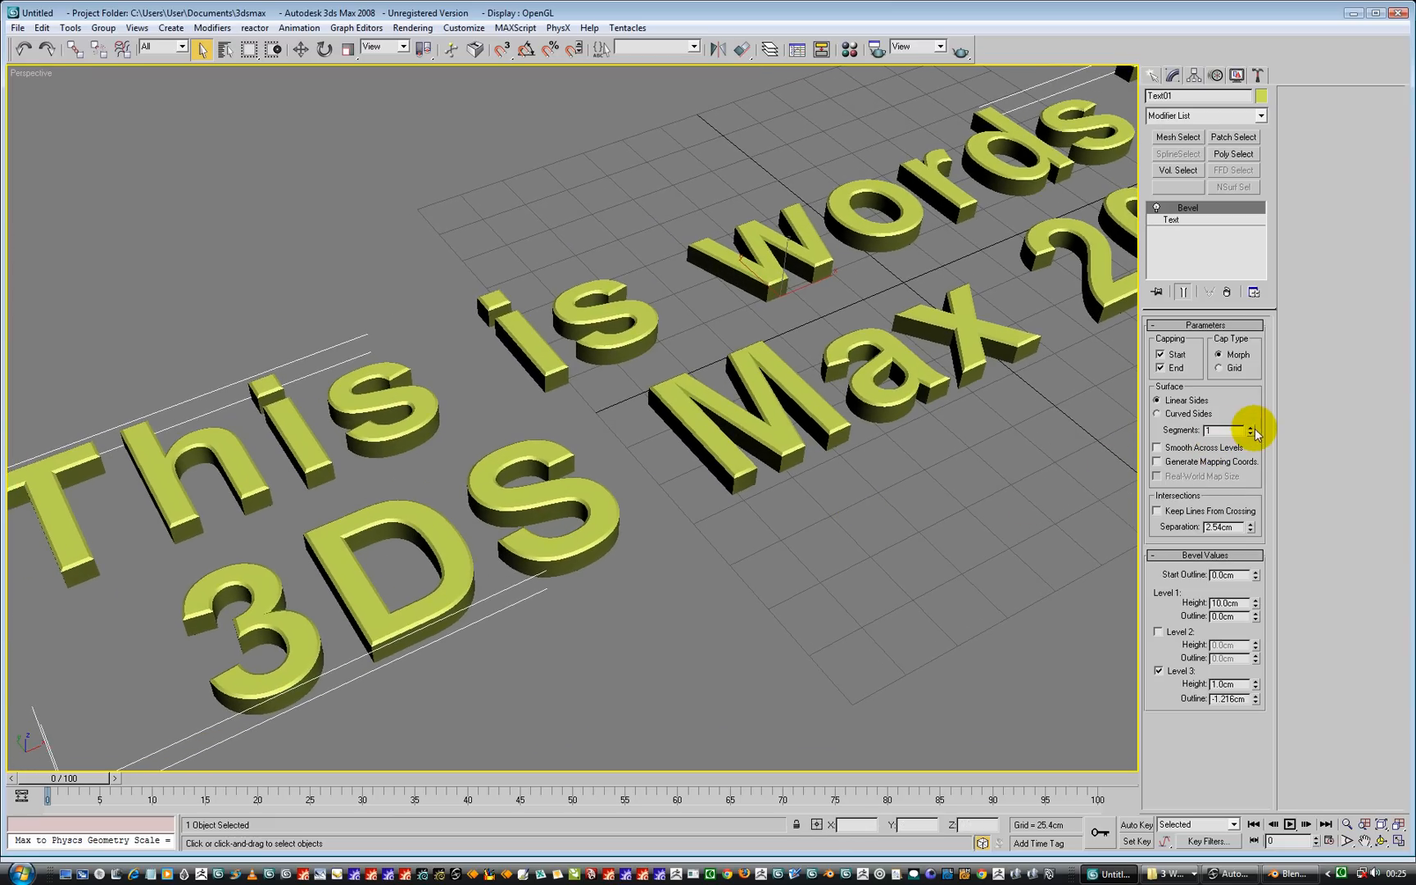
Use 3 side segments with Smooth Across Levels and Keep Lines From Crossing, ending on Linear Sides
{"action": "left_click", "coordinate": [1250, 428]}
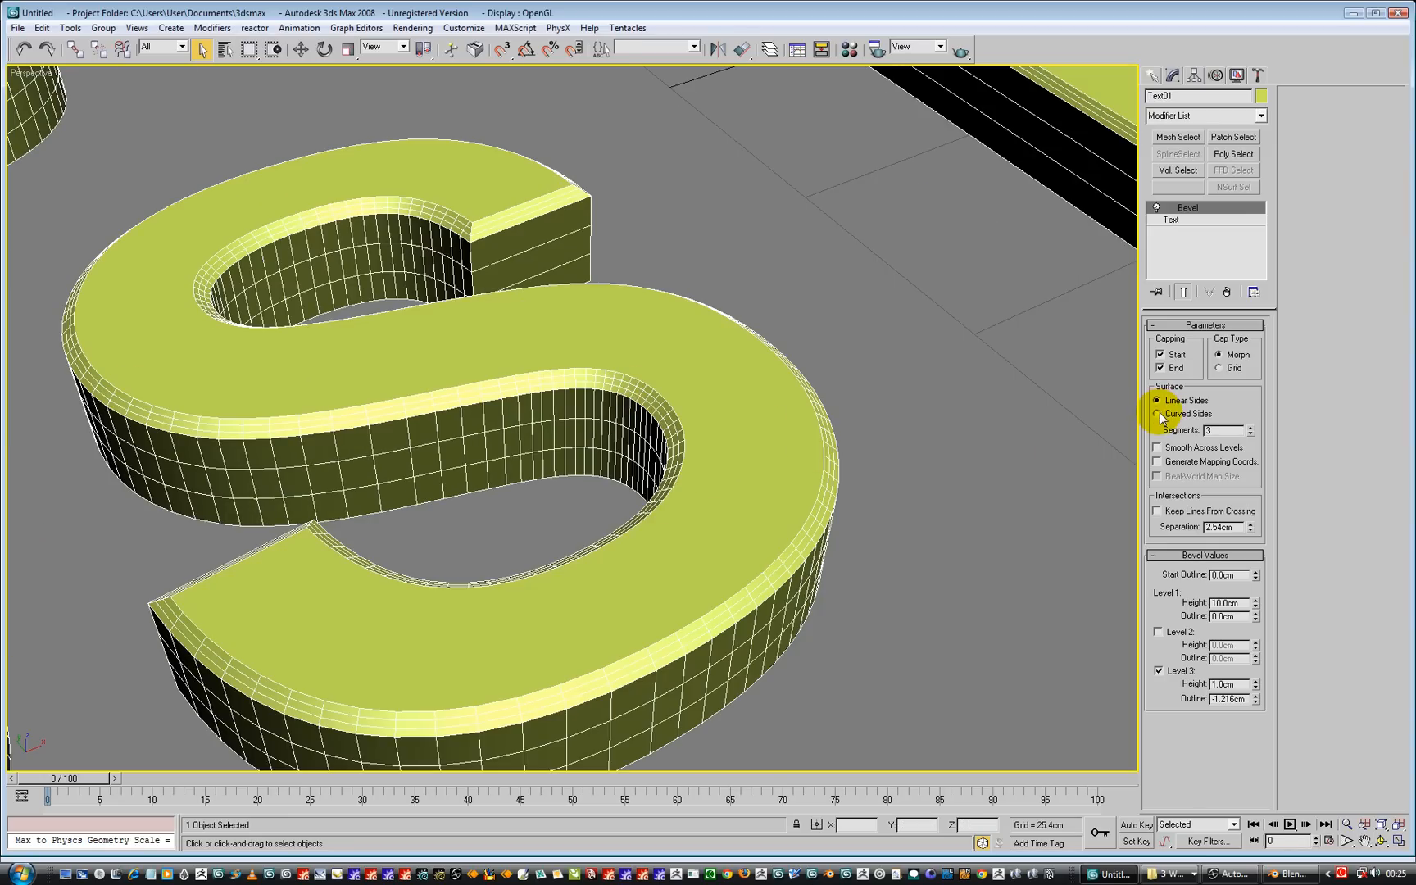
{"action": "left_click", "coordinate": [1158, 413]}
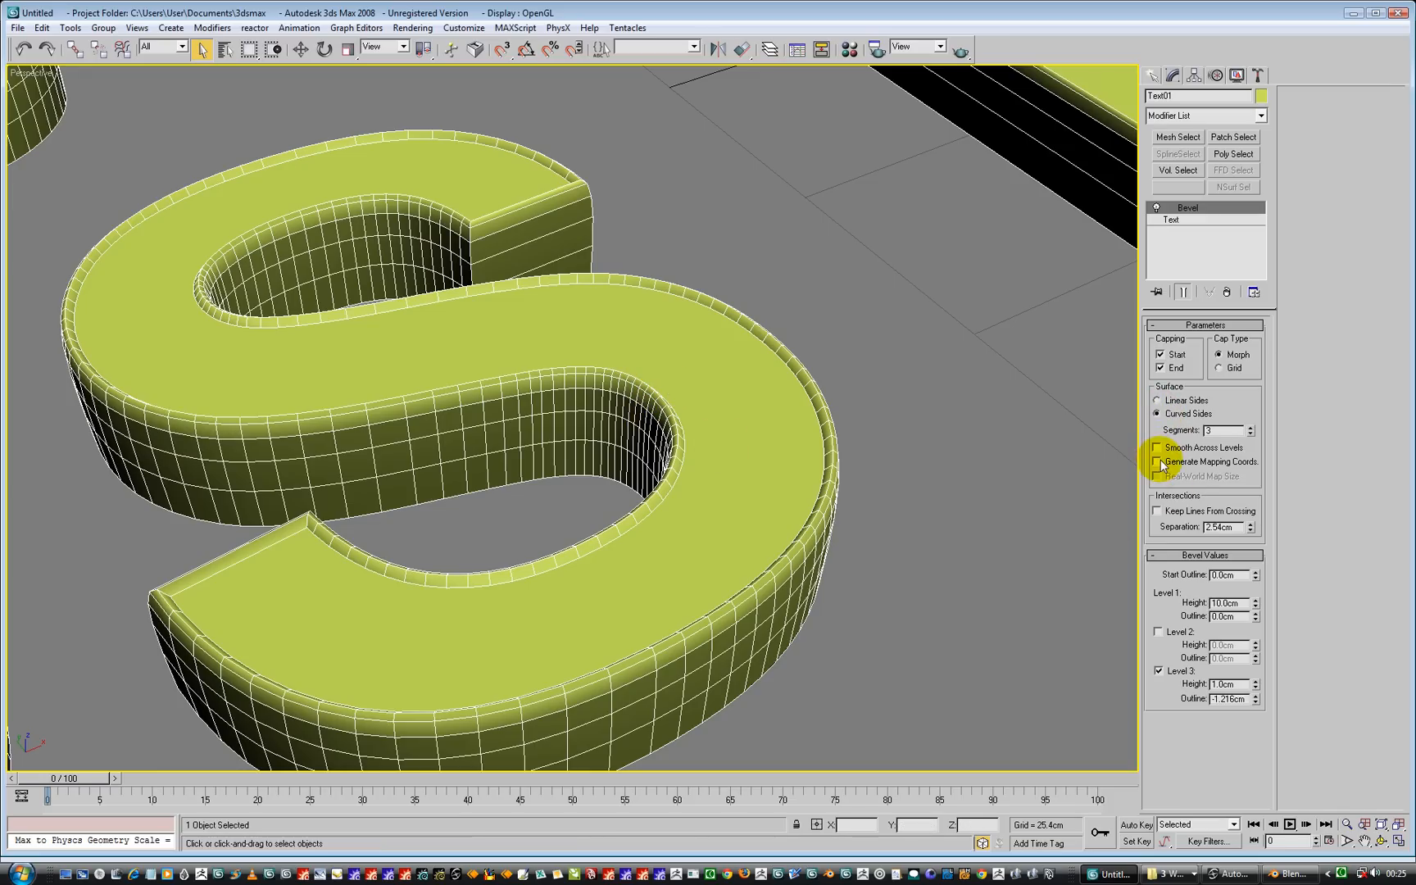
{"action": "left_click", "coordinate": [1160, 448]}
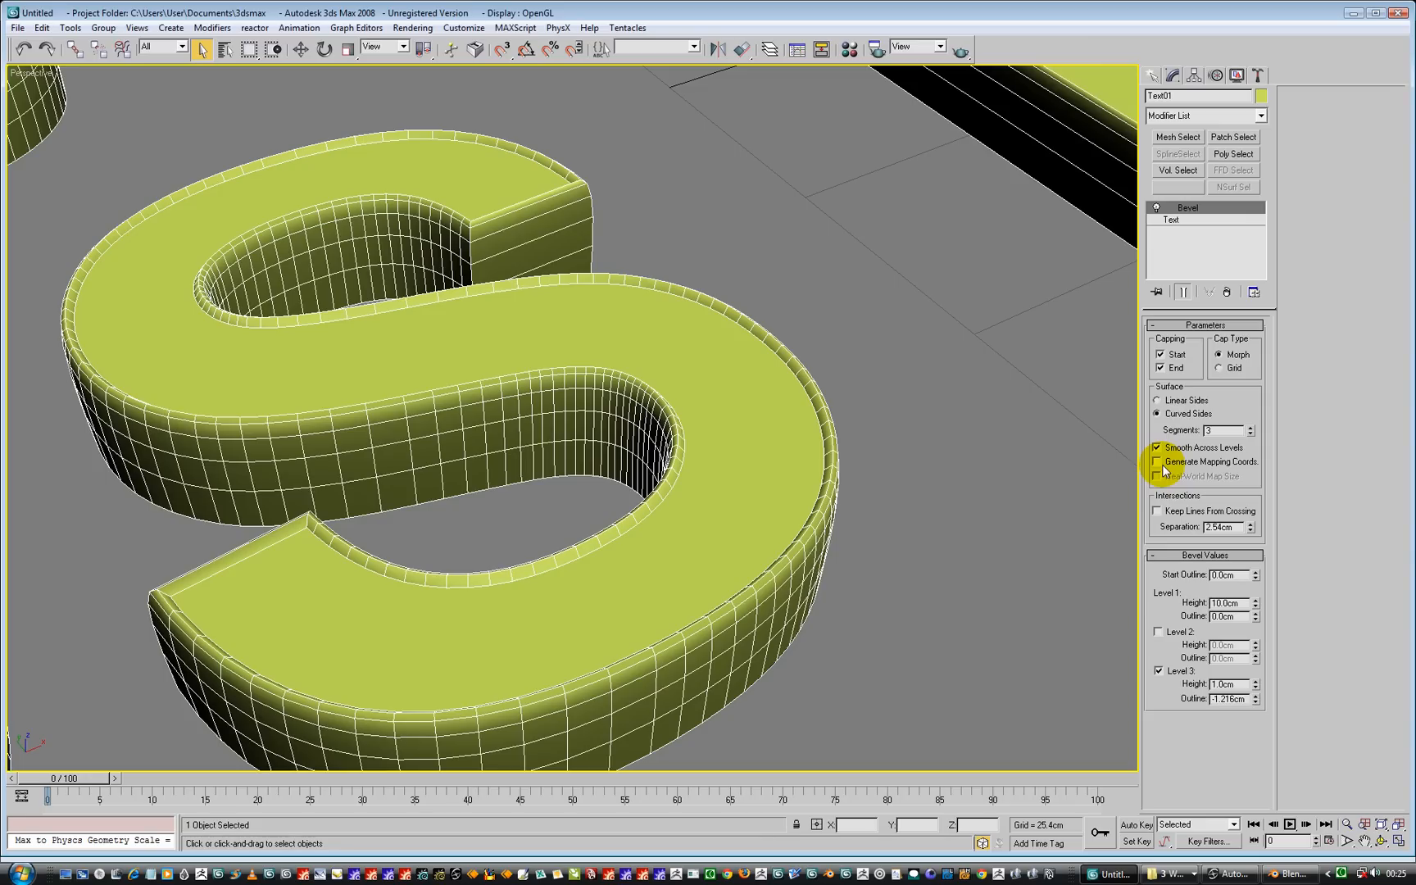
{"action": "left_click", "coordinate": [1157, 510]}
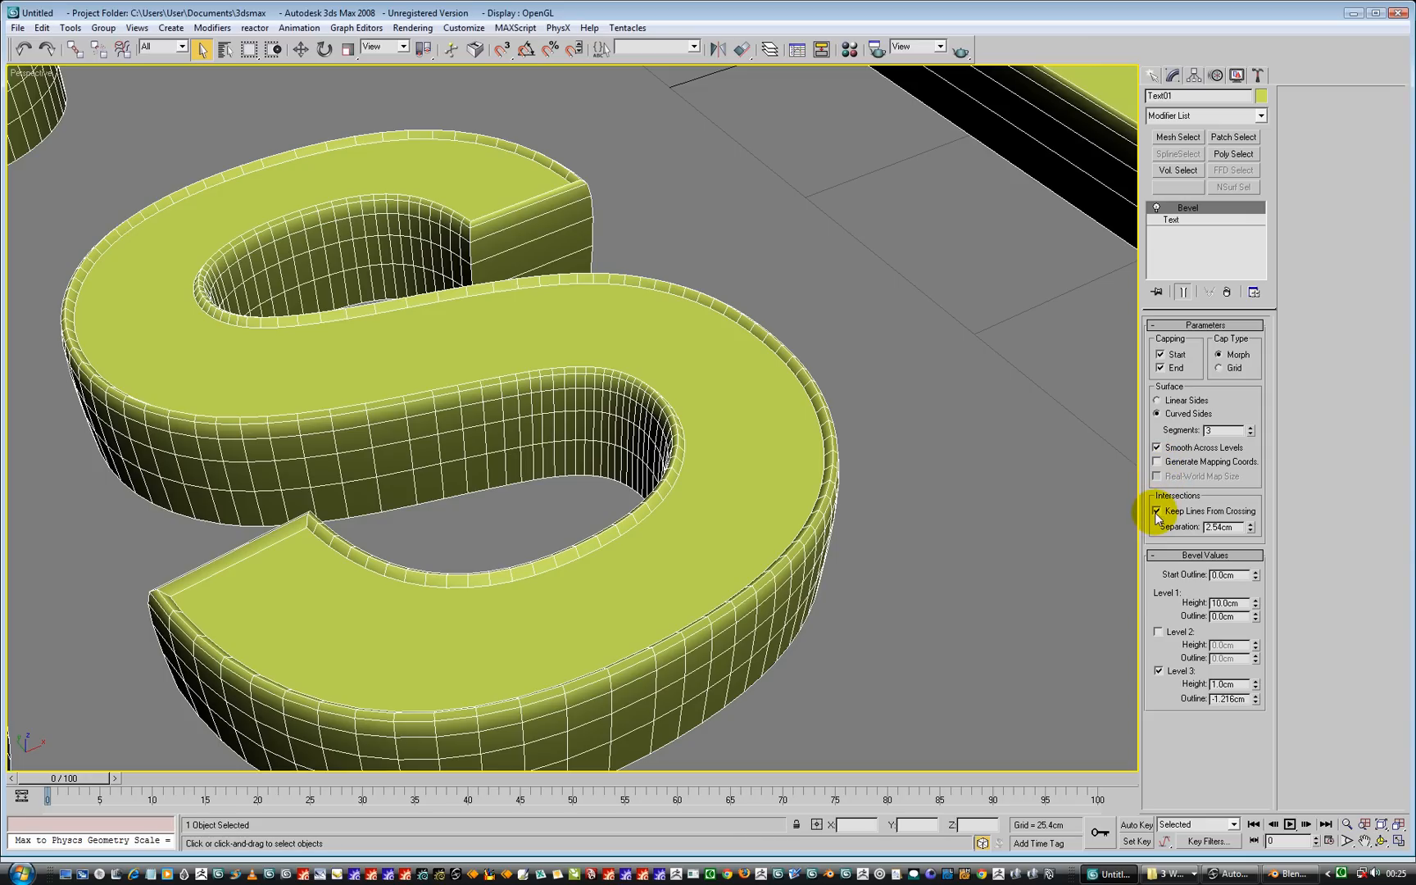
{"action": "mouse_move", "coordinate": [1157, 418]}
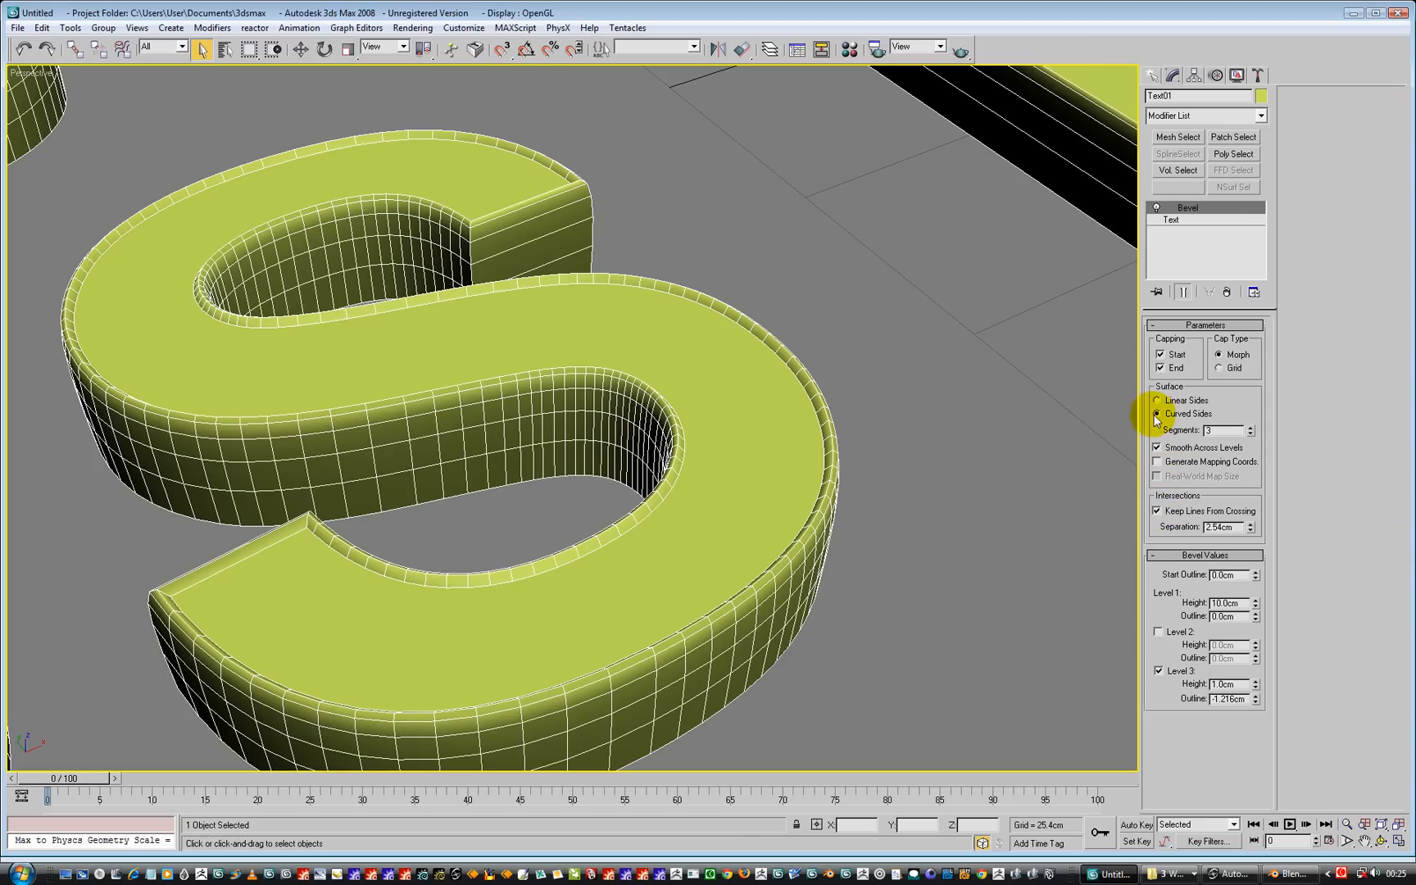
{"action": "left_click", "coordinate": [1159, 400]}
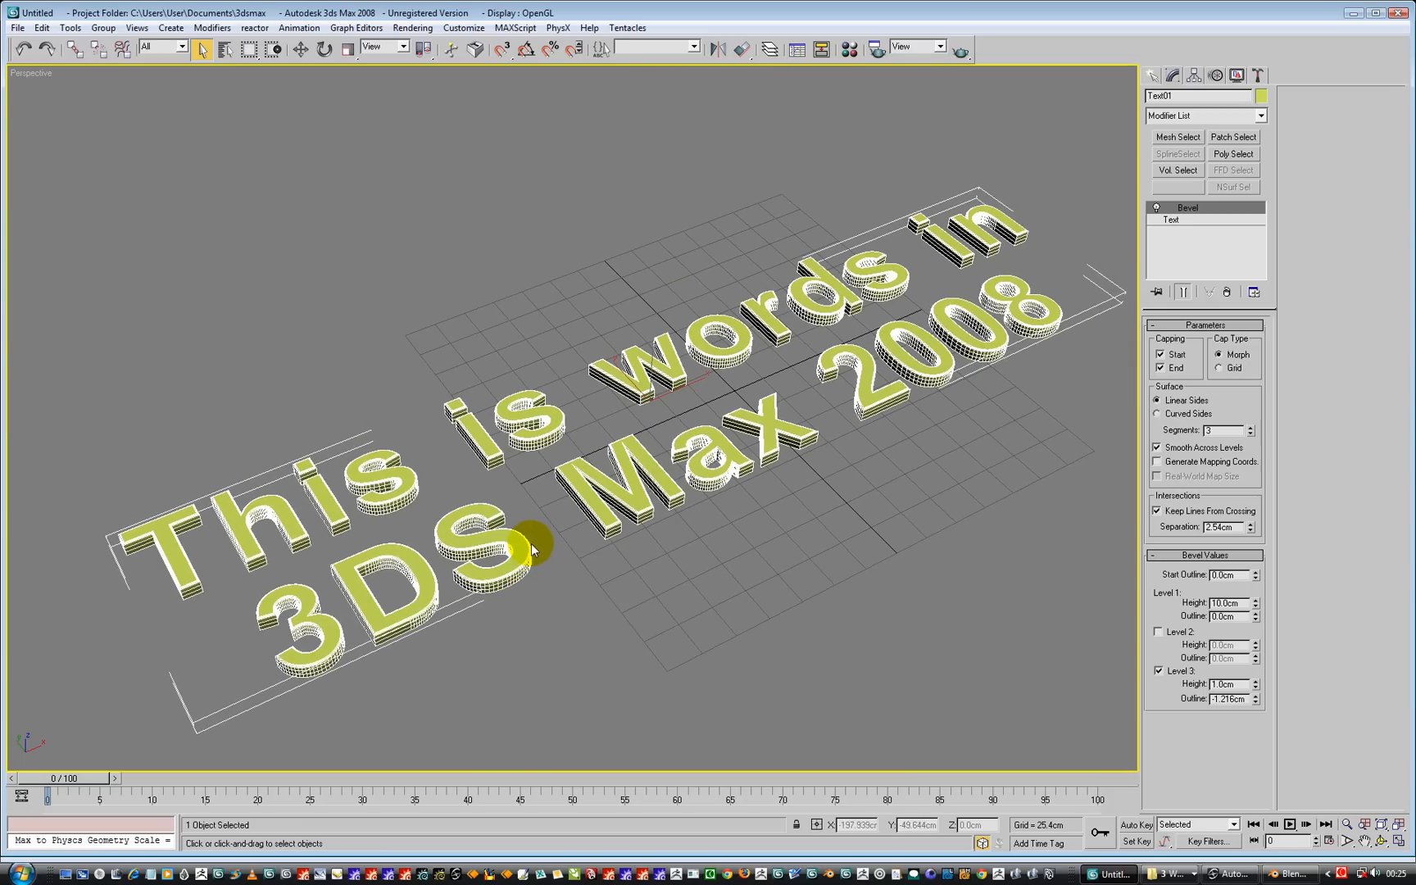
{"action": "mouse_move", "coordinate": [546, 552]}
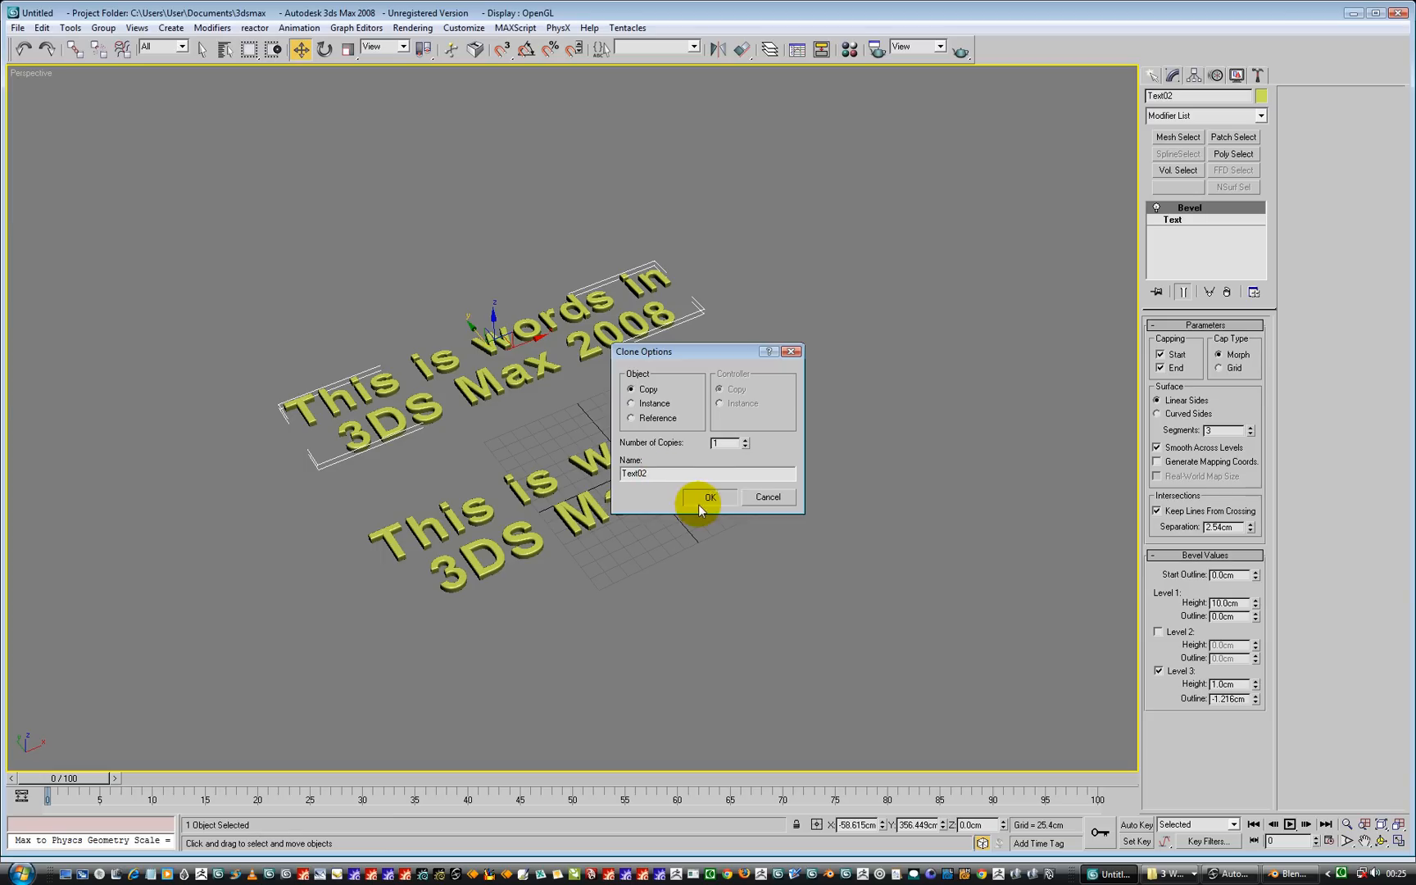
Confirm the Copy clone of the text and return to the copy's Text parameters
{"action": "left_click", "coordinate": [710, 498]}
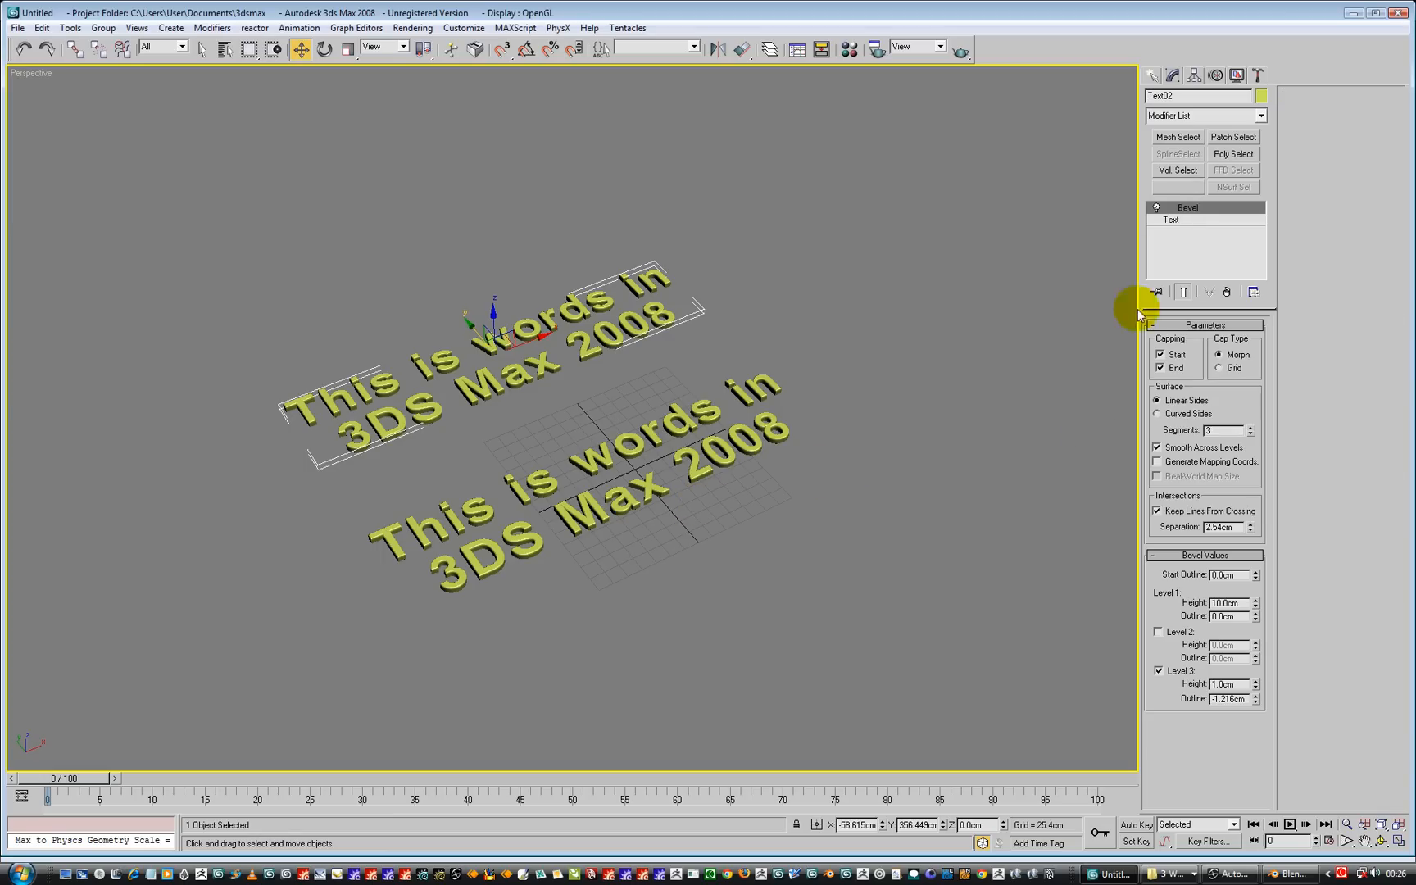
{"action": "left_click", "coordinate": [1172, 220]}
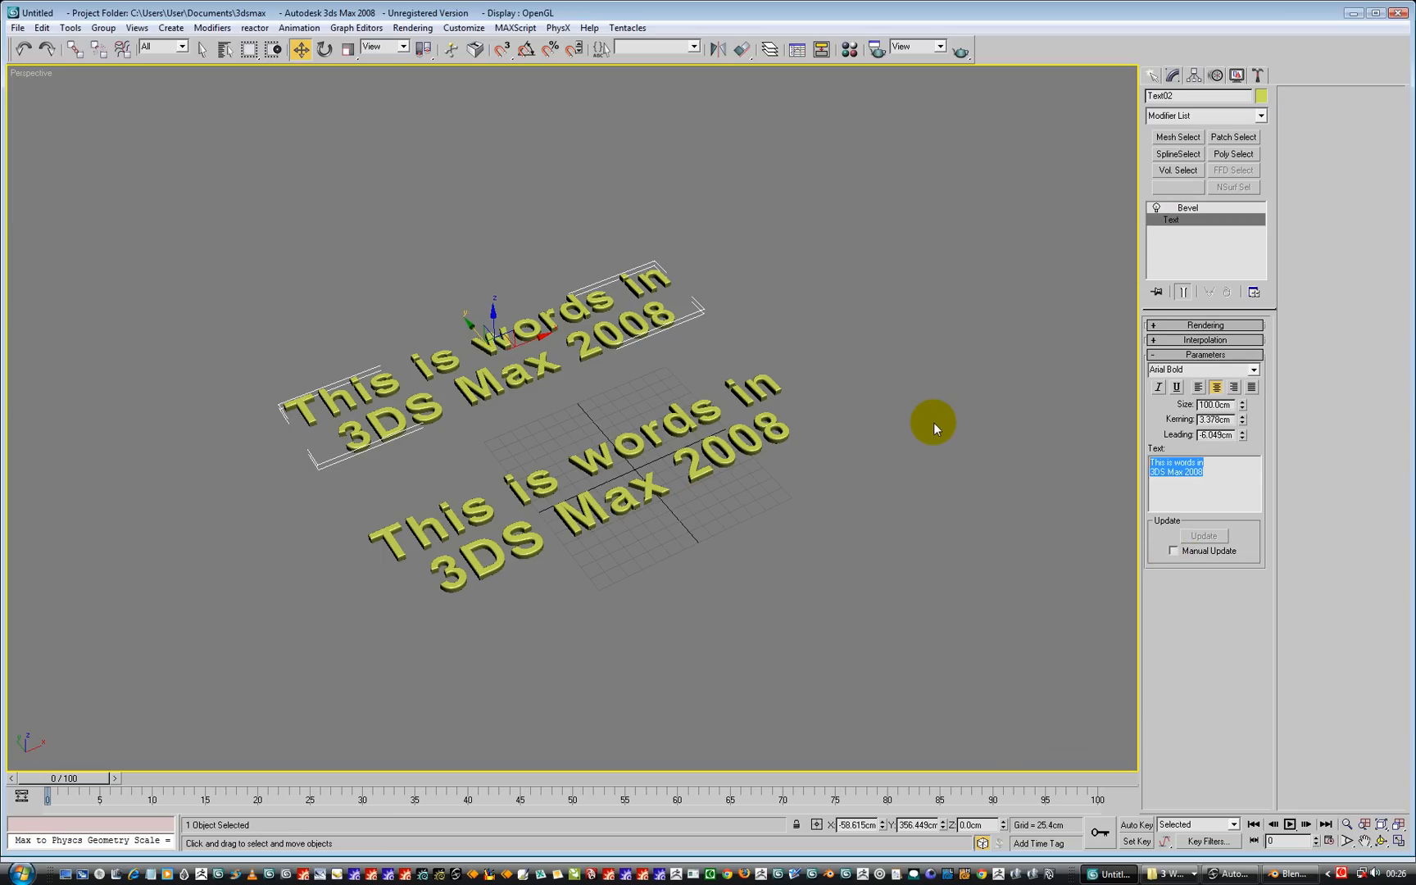
Reword the copy to 'is this not cool', then clone again and go to the new copy's Text parameters
{"action": "type", "text": "is this no"}
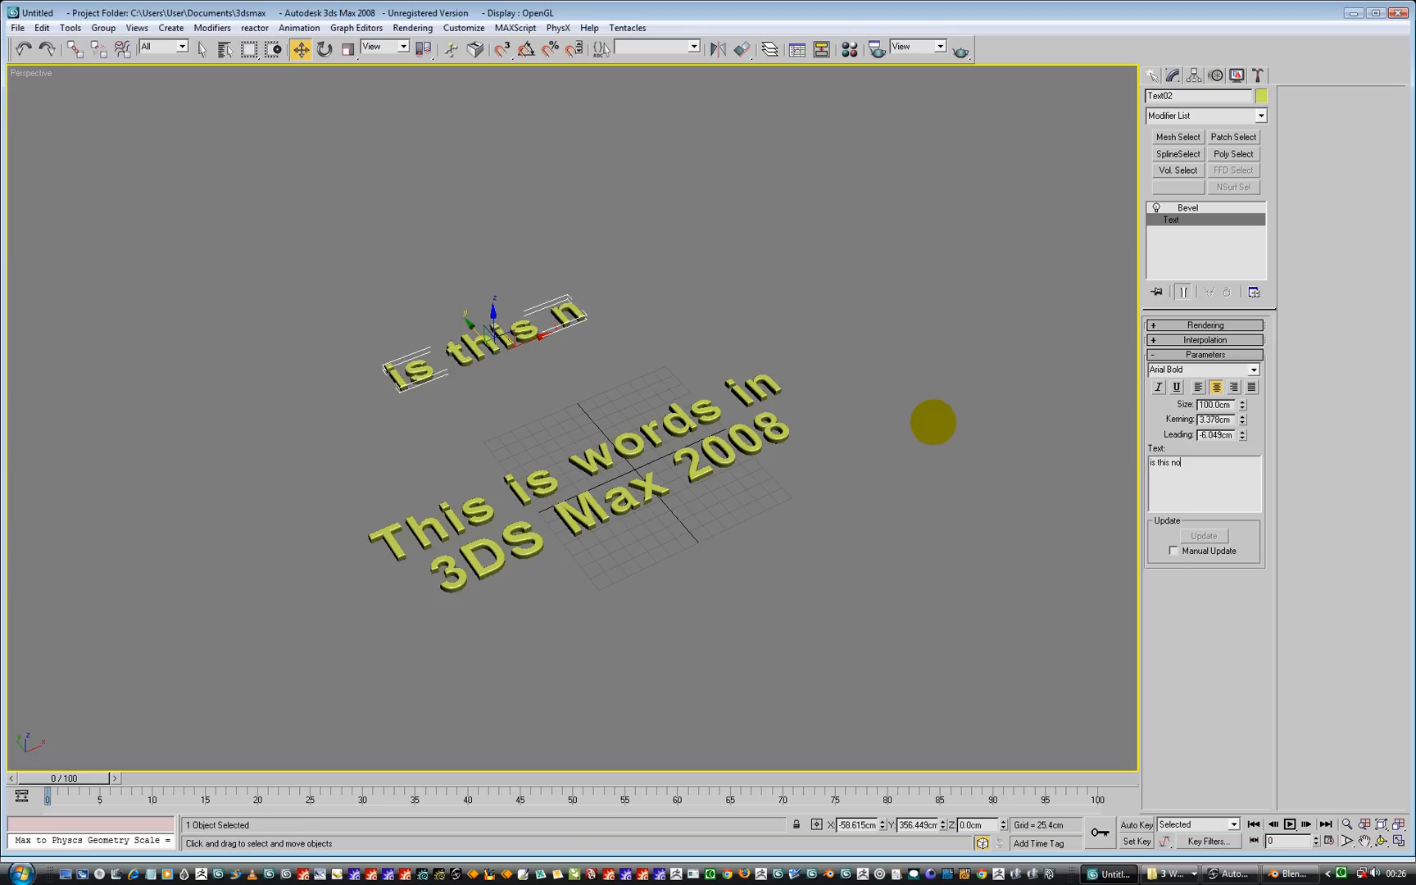
{"action": "type", "text": "not cool"}
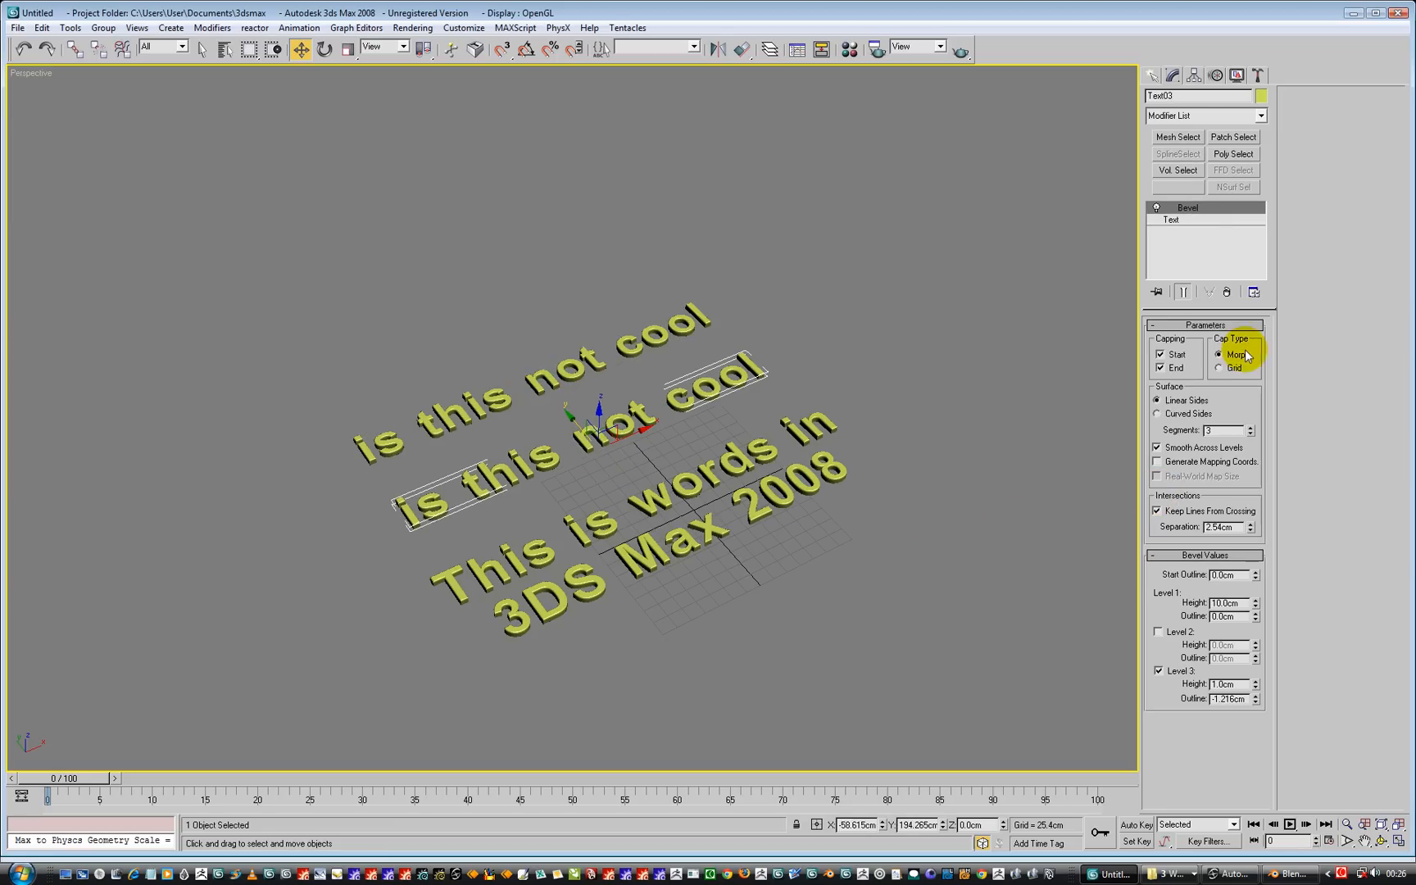
{"action": "left_click", "coordinate": [1172, 219]}
{"action": "type", "text": "sjhdkjhk"}
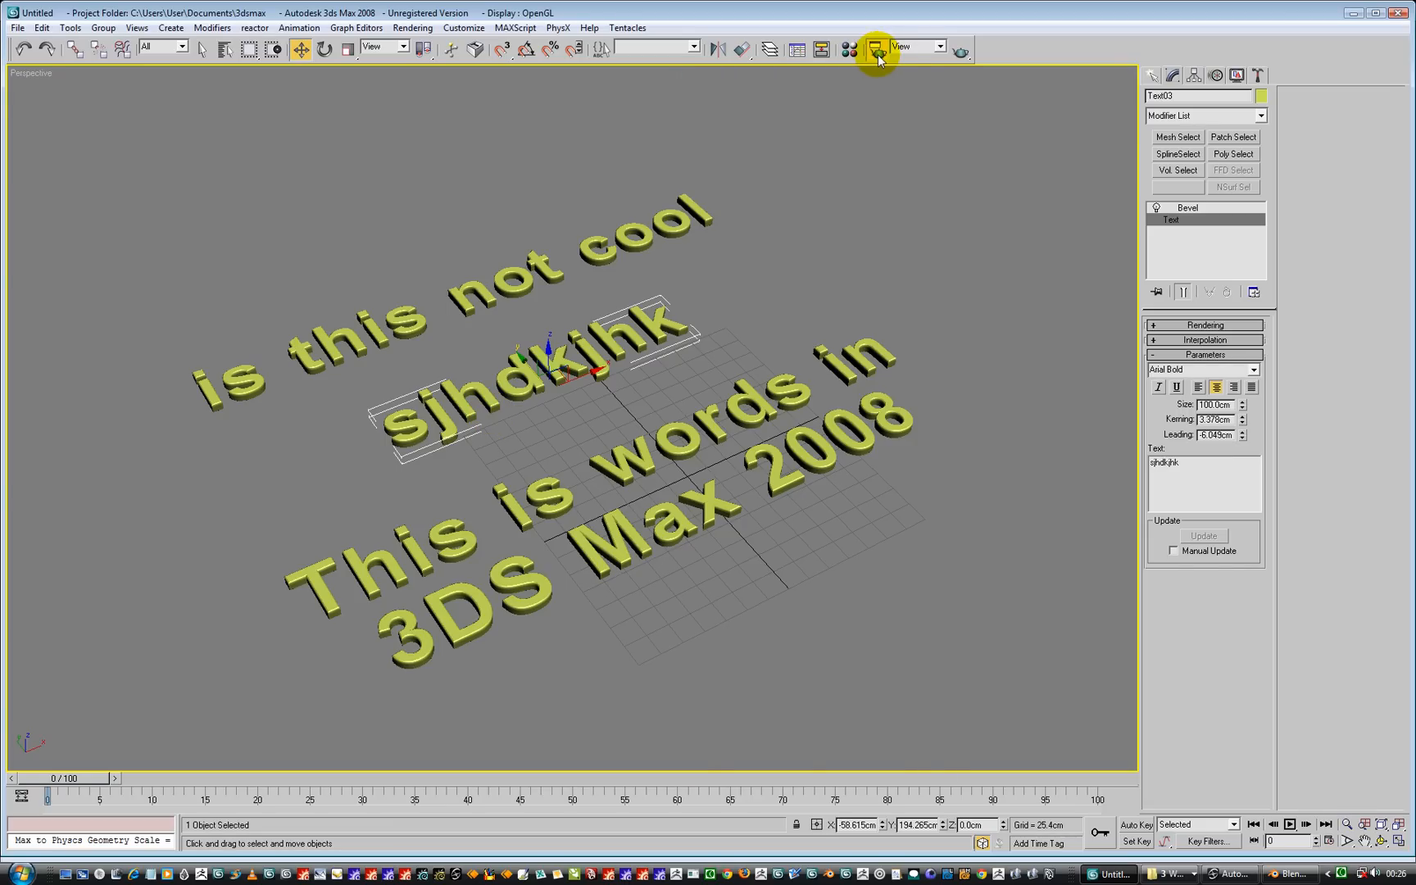
Render the perspective view from the Render Scene dialog, then close the render window
{"action": "left_click", "coordinate": [909, 756]}
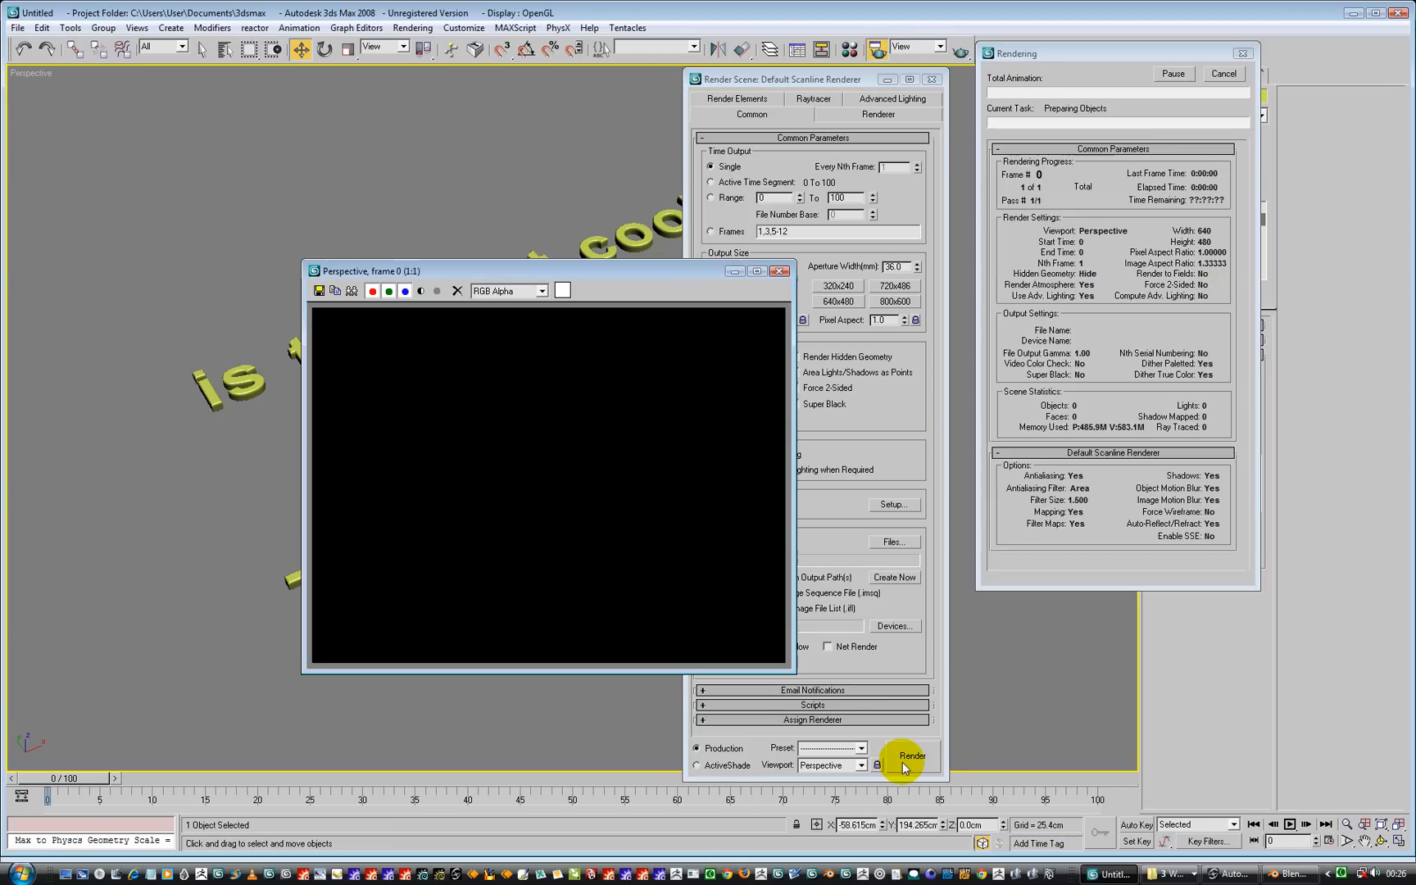
{"action": "left_click", "coordinate": [910, 756]}
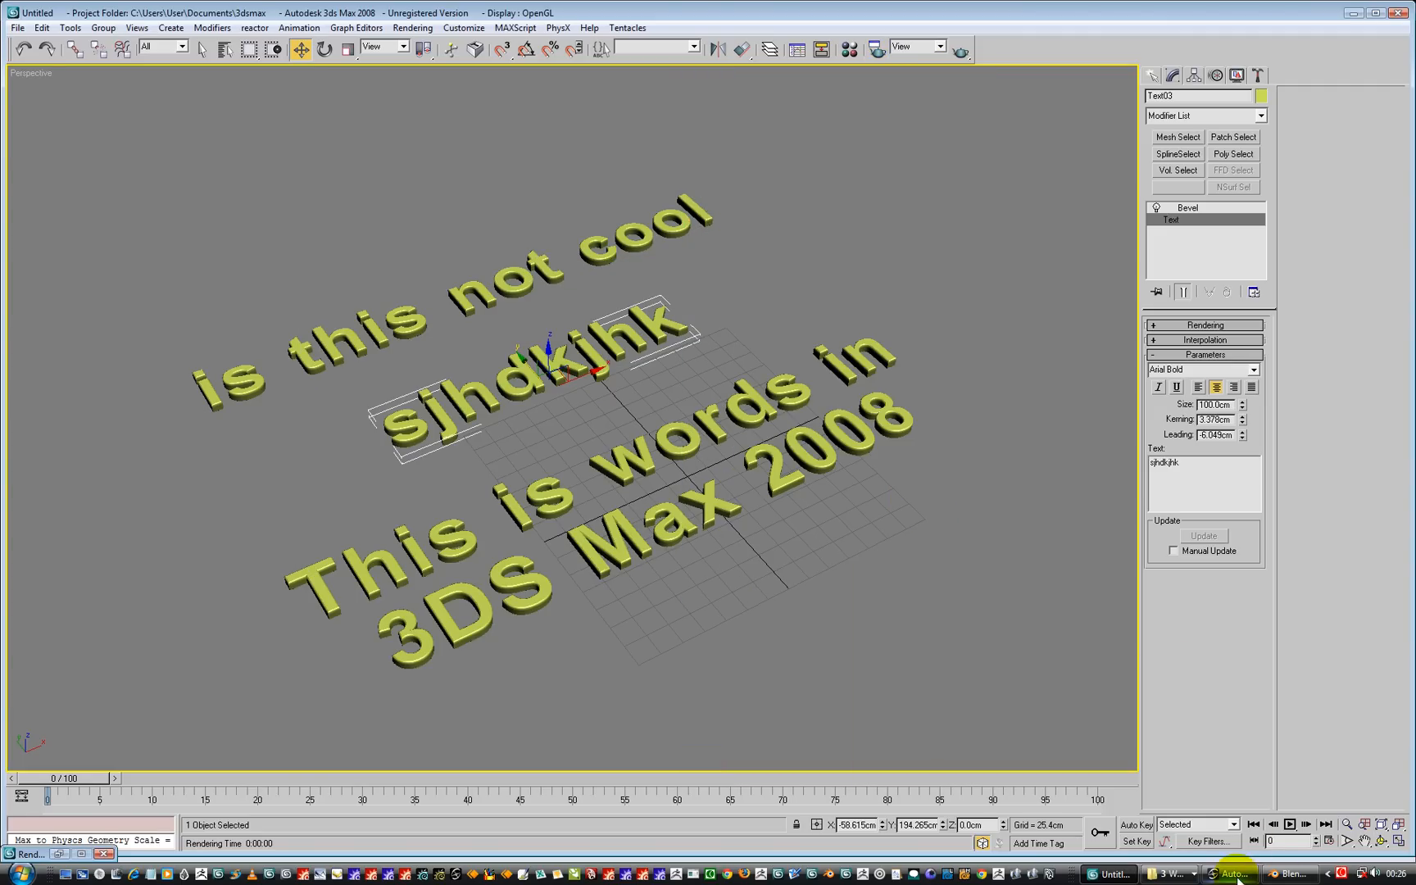
{"action": "left_click", "coordinate": [1339, 872]}
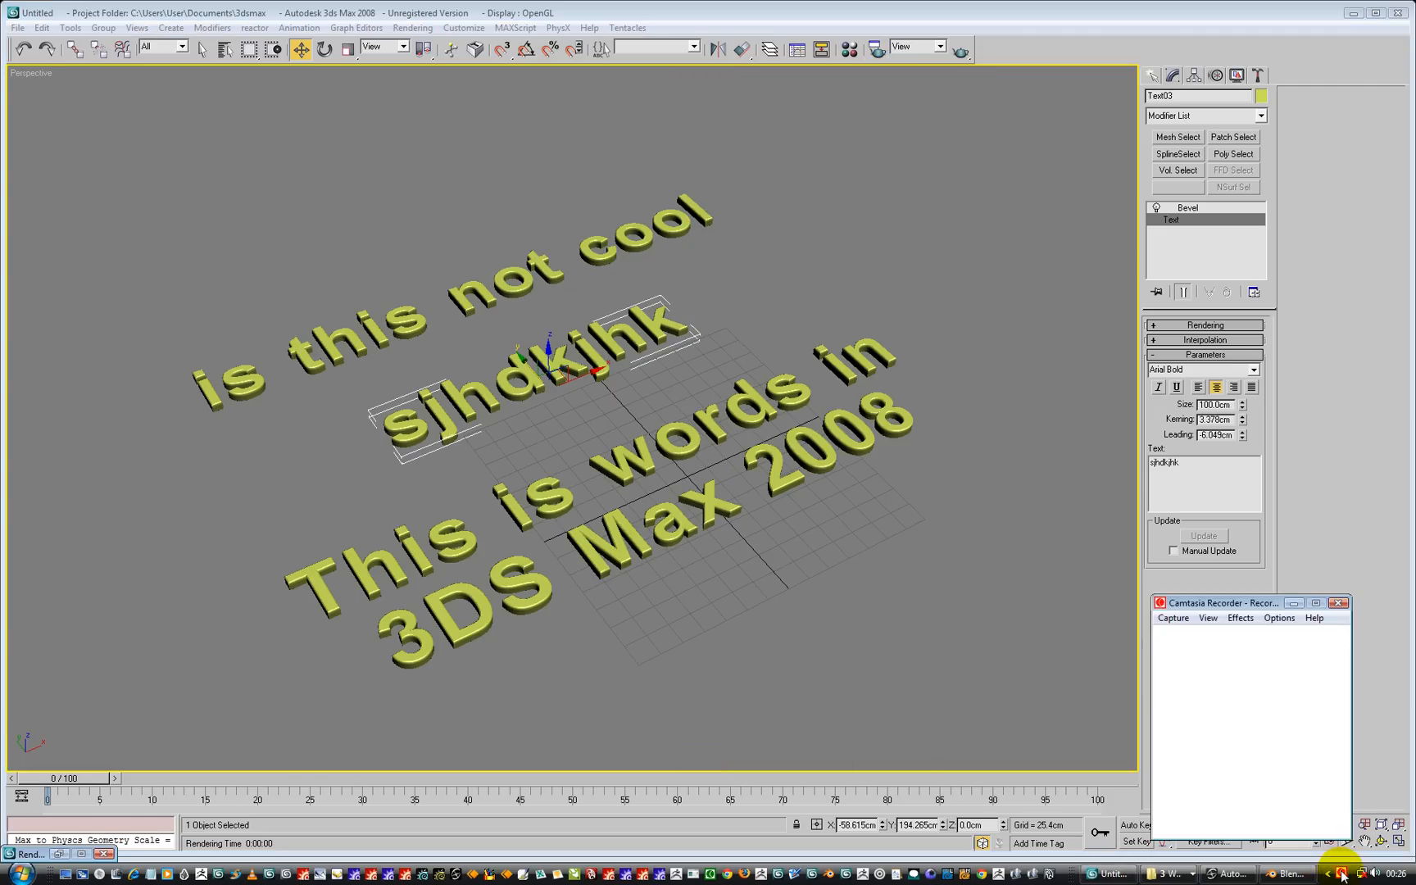